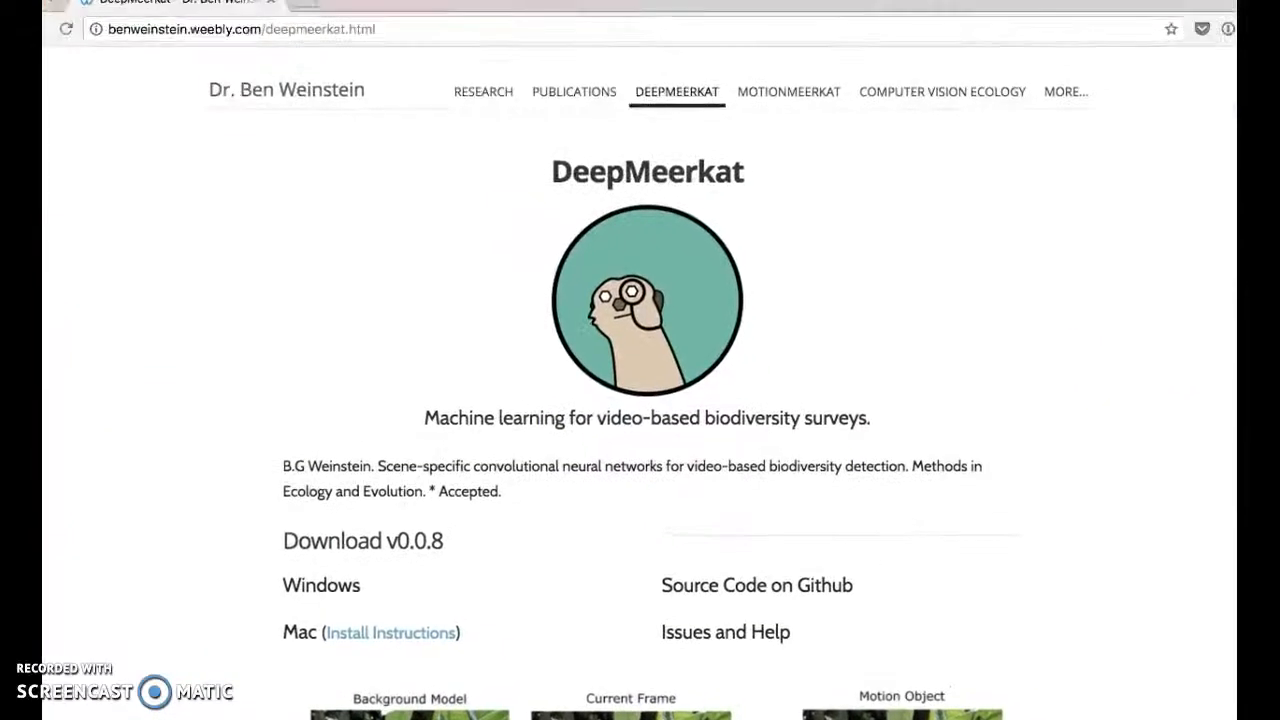
Browse the DeepMeerkat page and the MotionMeerkat project page, returning to DeepMeerkat
{"action": "scroll", "scroll_direction": "down", "scroll_amount": 3}
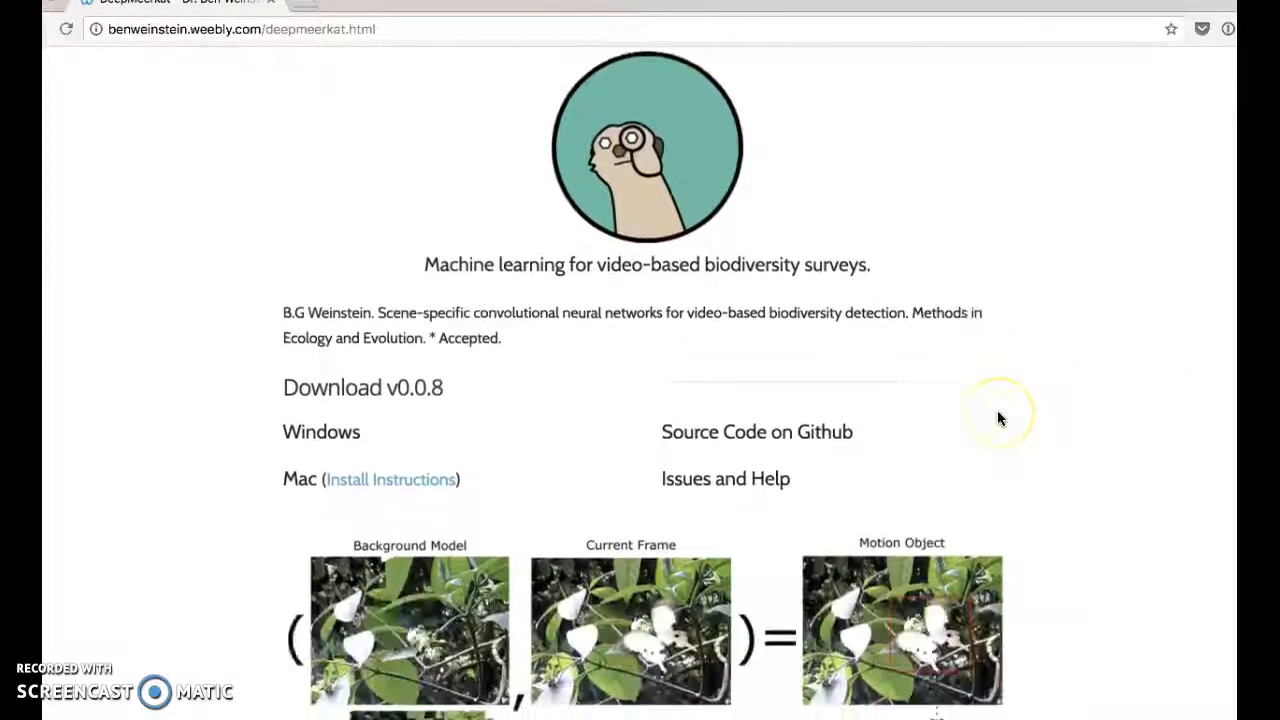
{"action": "scroll", "scroll_direction": "down", "scroll_amount": 3}
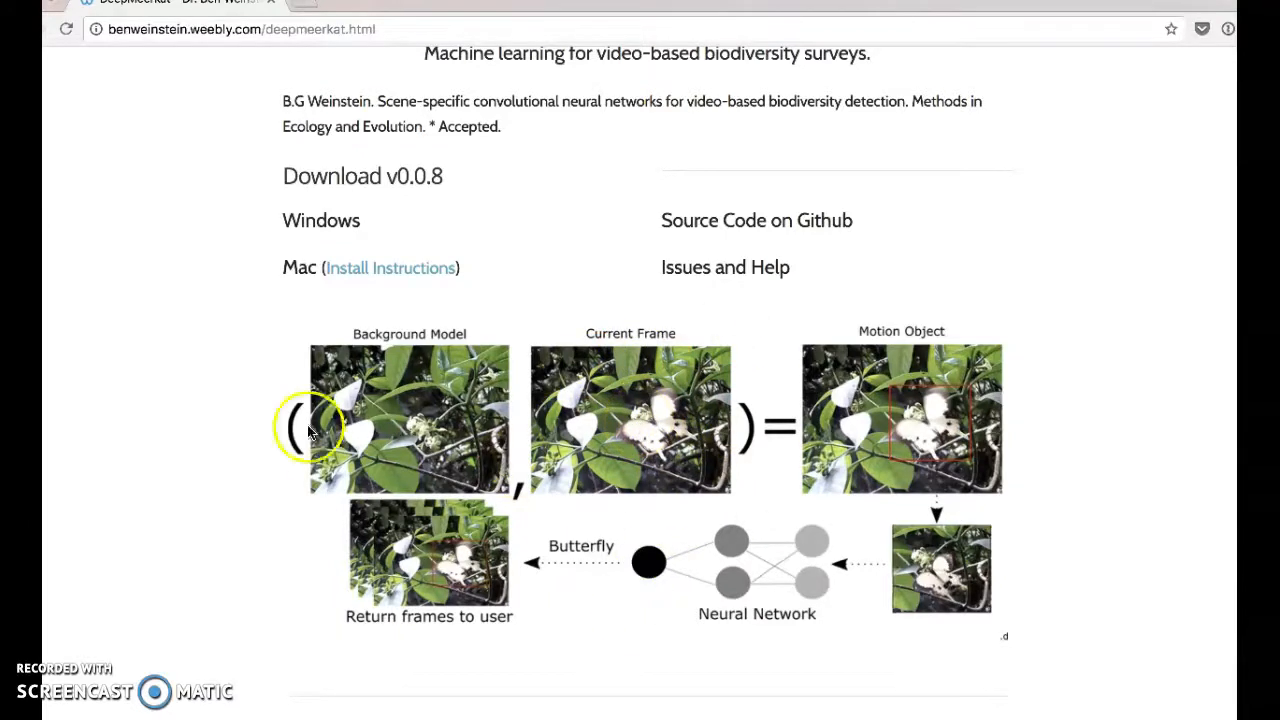
{"action": "mouse_move", "coordinate": [296, 420]}
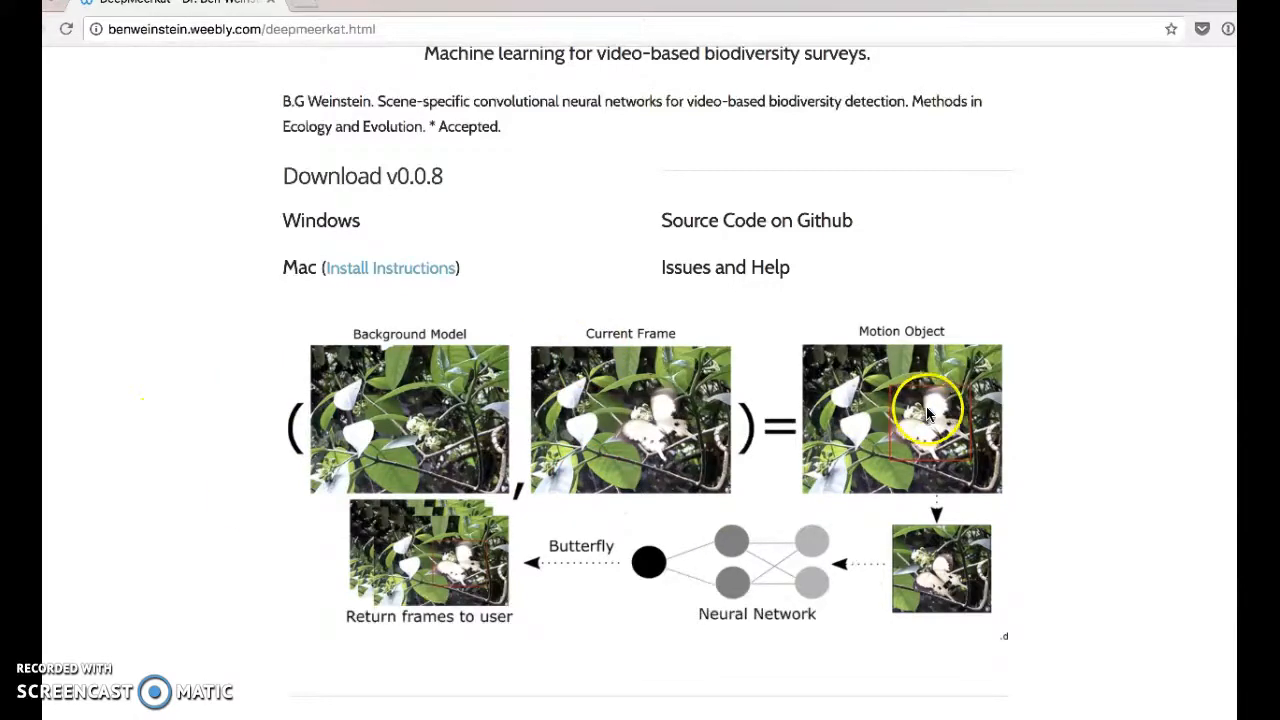
{"action": "mouse_move", "coordinate": [800, 482]}
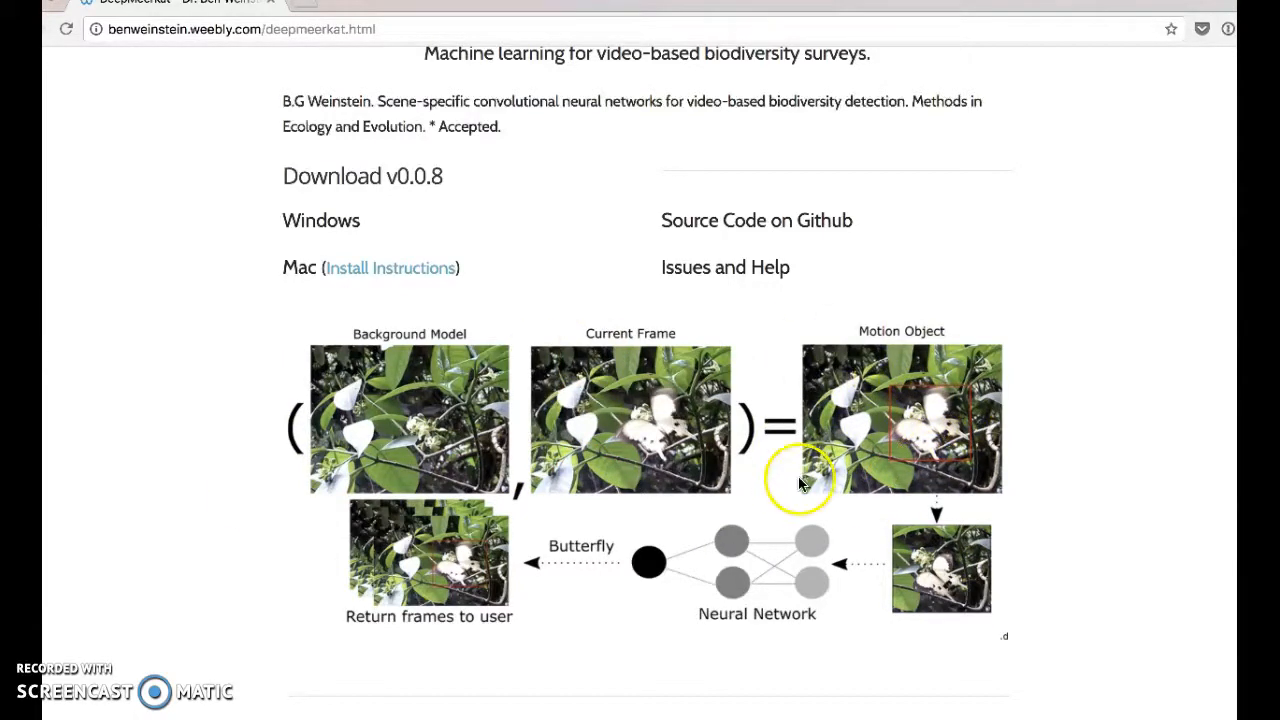
{"action": "mouse_move", "coordinate": [1030, 418]}
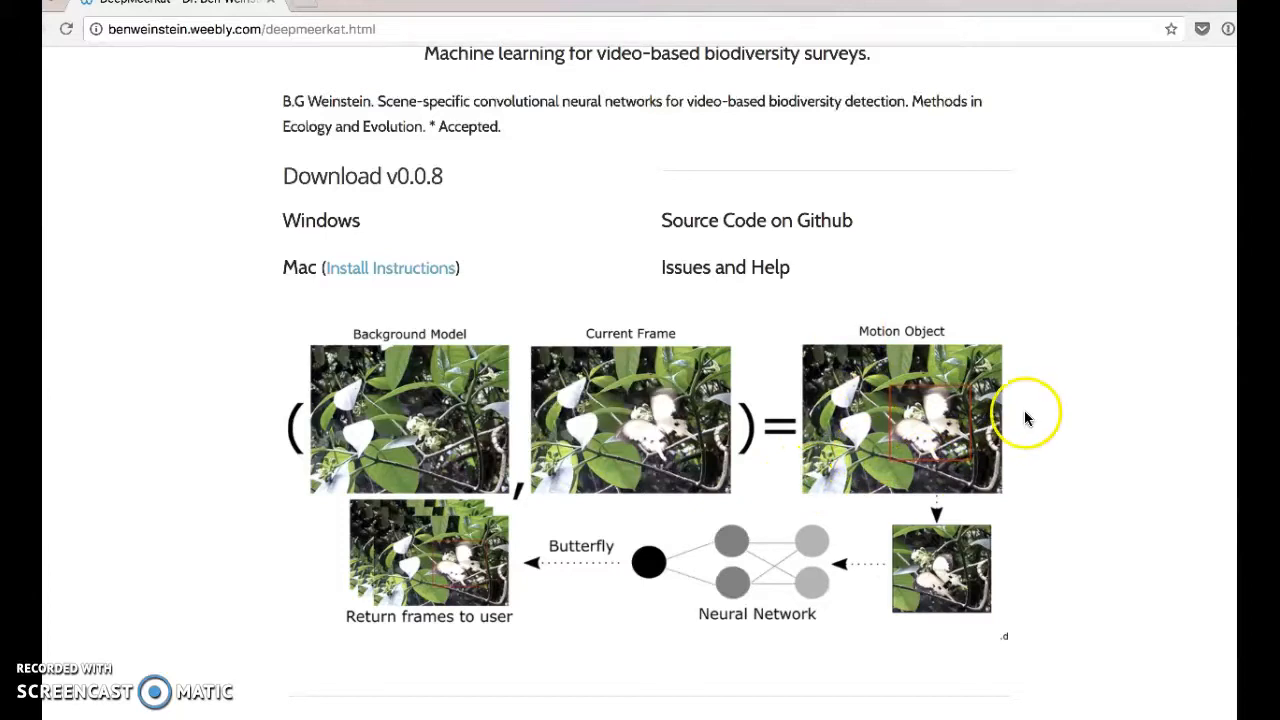
{"action": "mouse_move", "coordinate": [856, 440]}
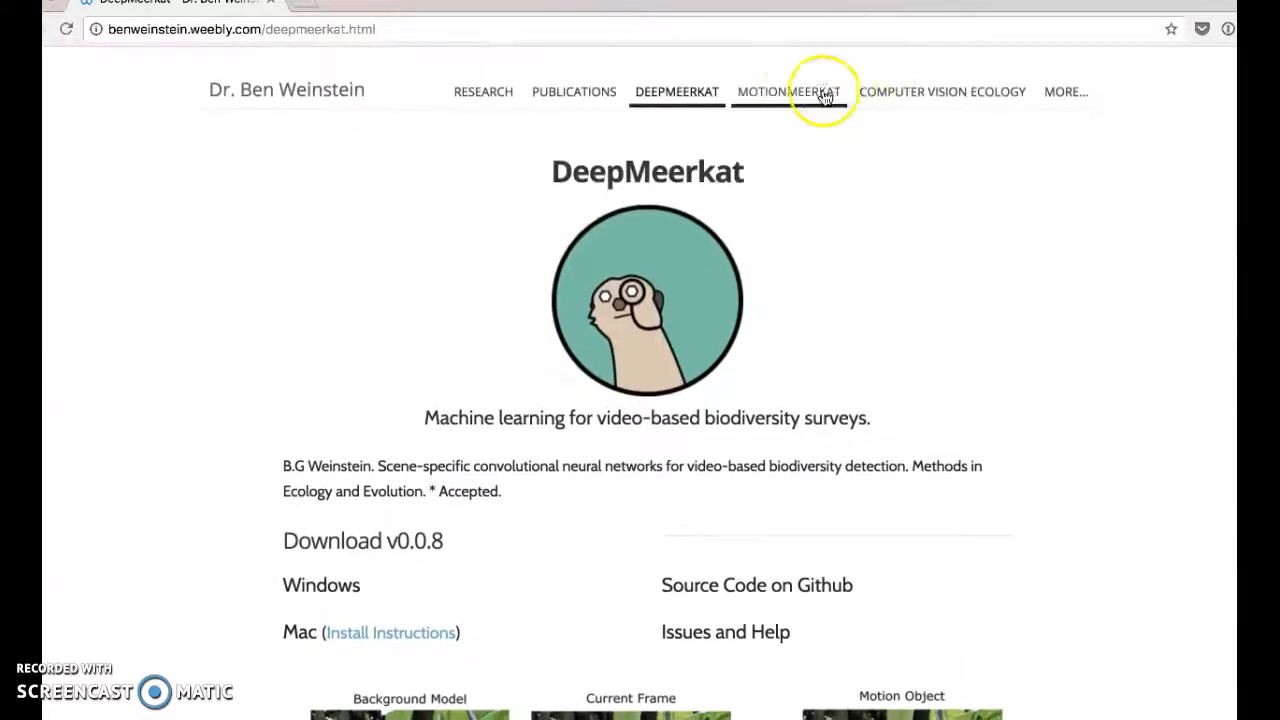
{"action": "left_click", "coordinate": [788, 92]}
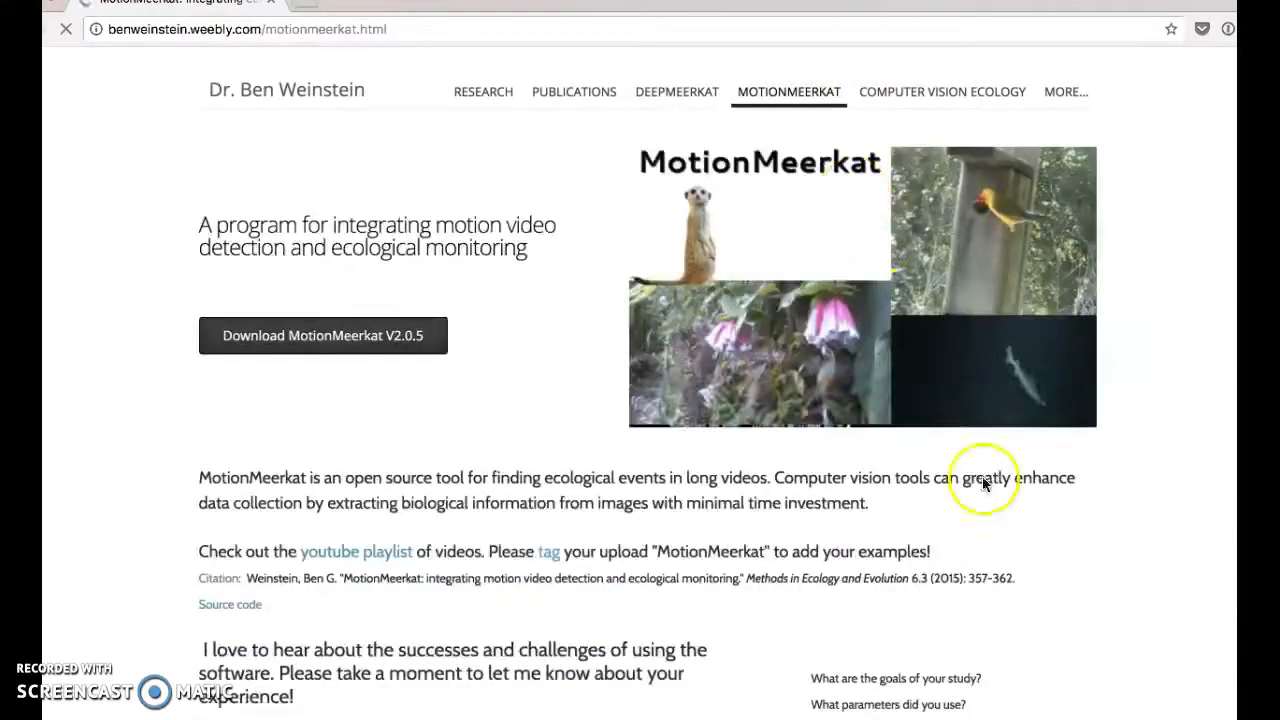
{"action": "scroll", "scroll_direction": "down", "scroll_amount": 3}
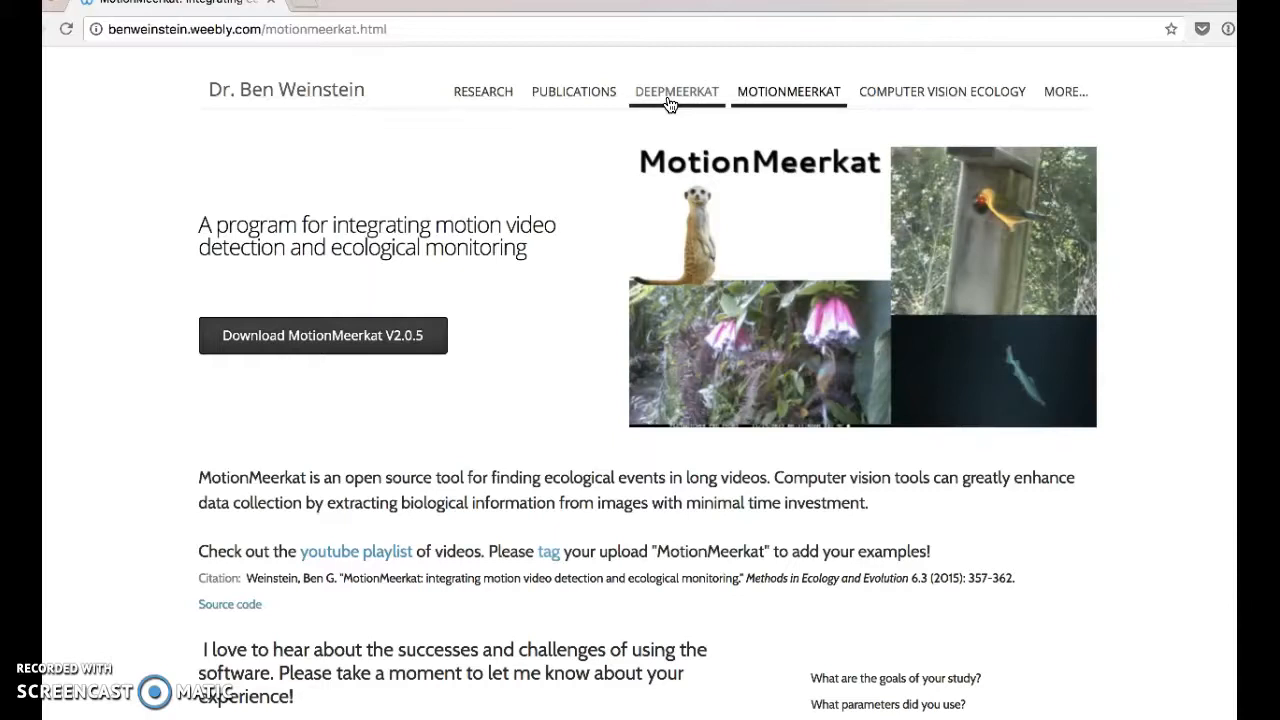
{"action": "left_click", "coordinate": [676, 92]}
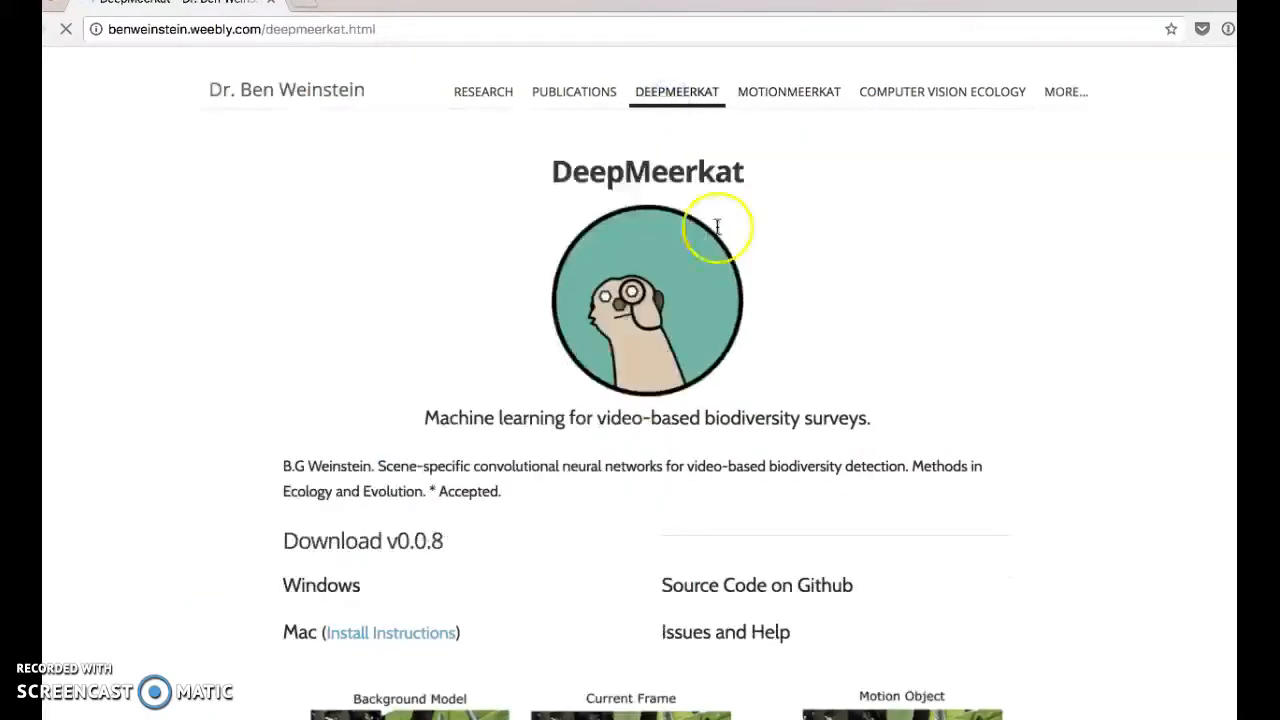
{"action": "scroll", "scroll_direction": "down", "scroll_amount": 3}
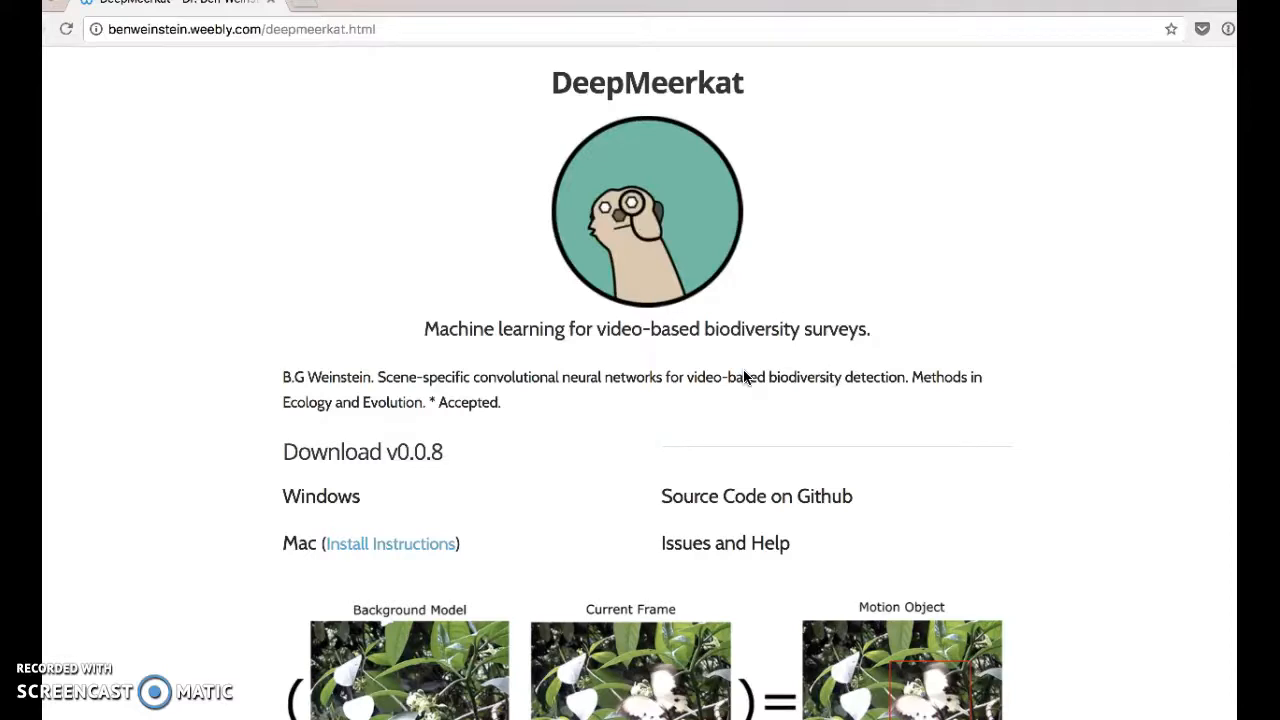
{"action": "scroll", "scroll_direction": "down", "scroll_amount": 3}
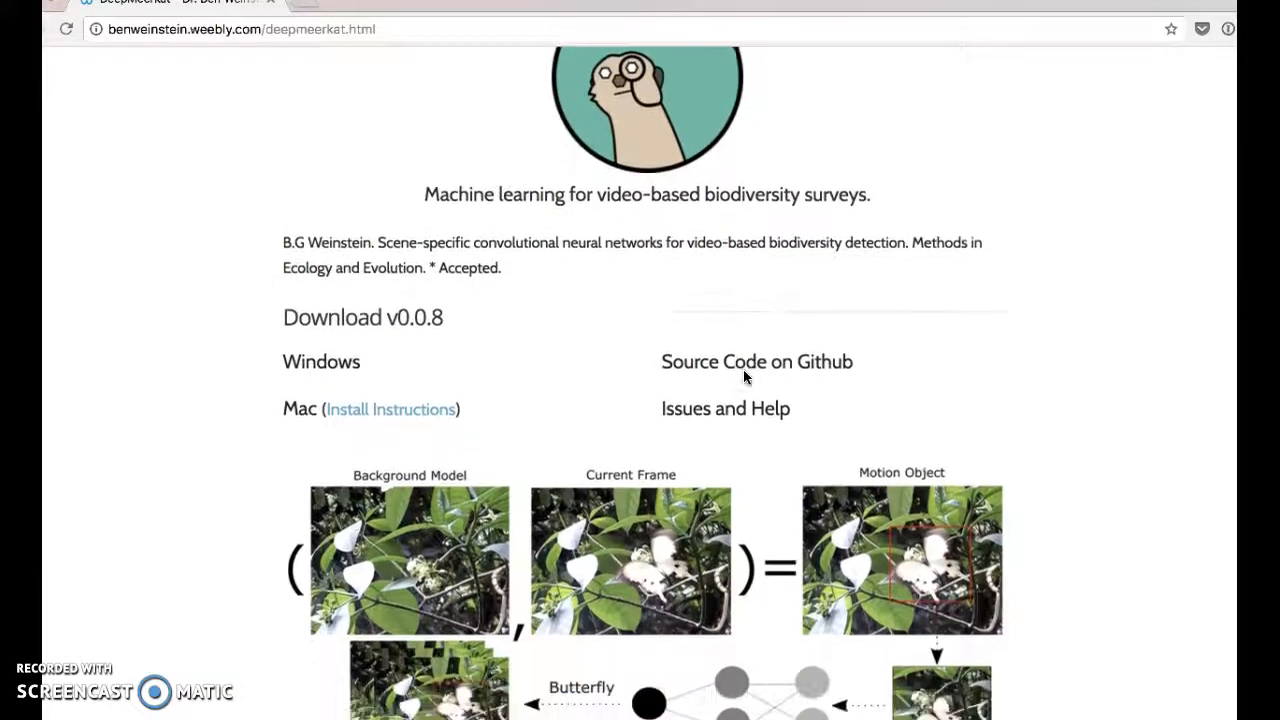
{"action": "scroll", "scroll_direction": "down", "scroll_amount": 3}
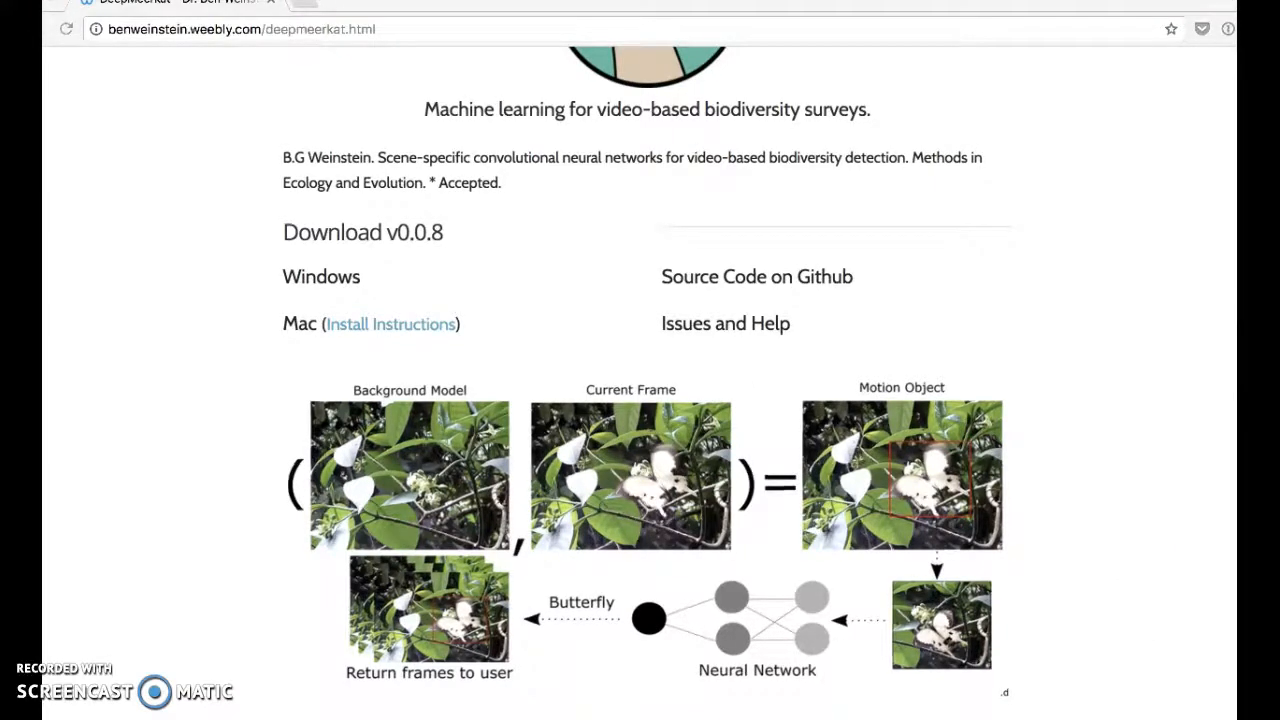
Switch to the DeepMeerkat paper PDF showing Figure 1's network diagram
{"action": "left_click", "coordinate": [176, 4]}
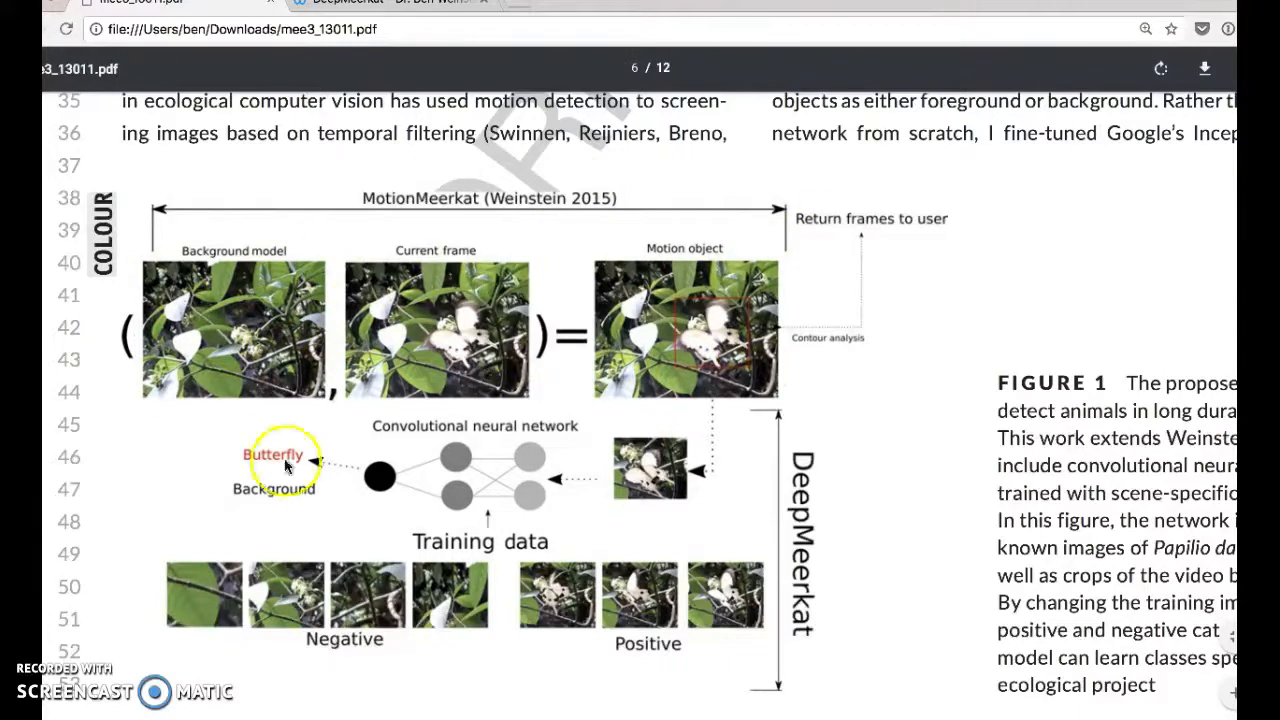
{"action": "mouse_move", "coordinate": [432, 578]}
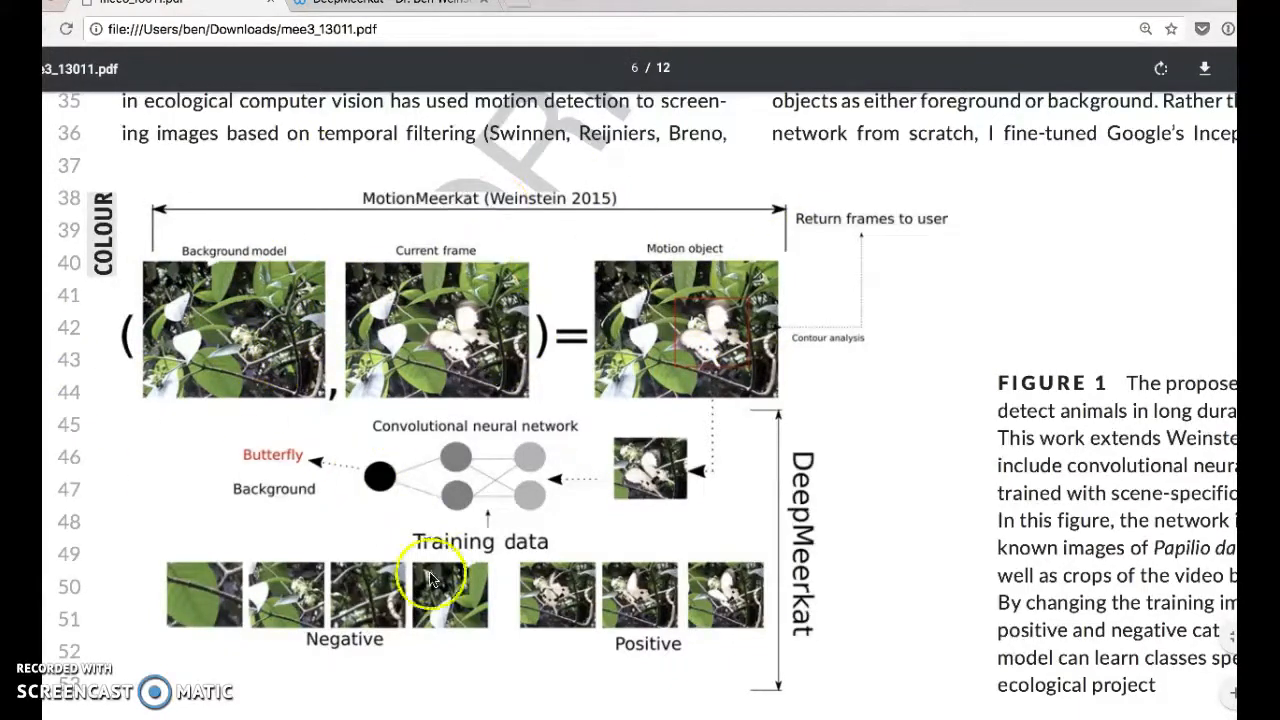
{"action": "mouse_move", "coordinate": [332, 538]}
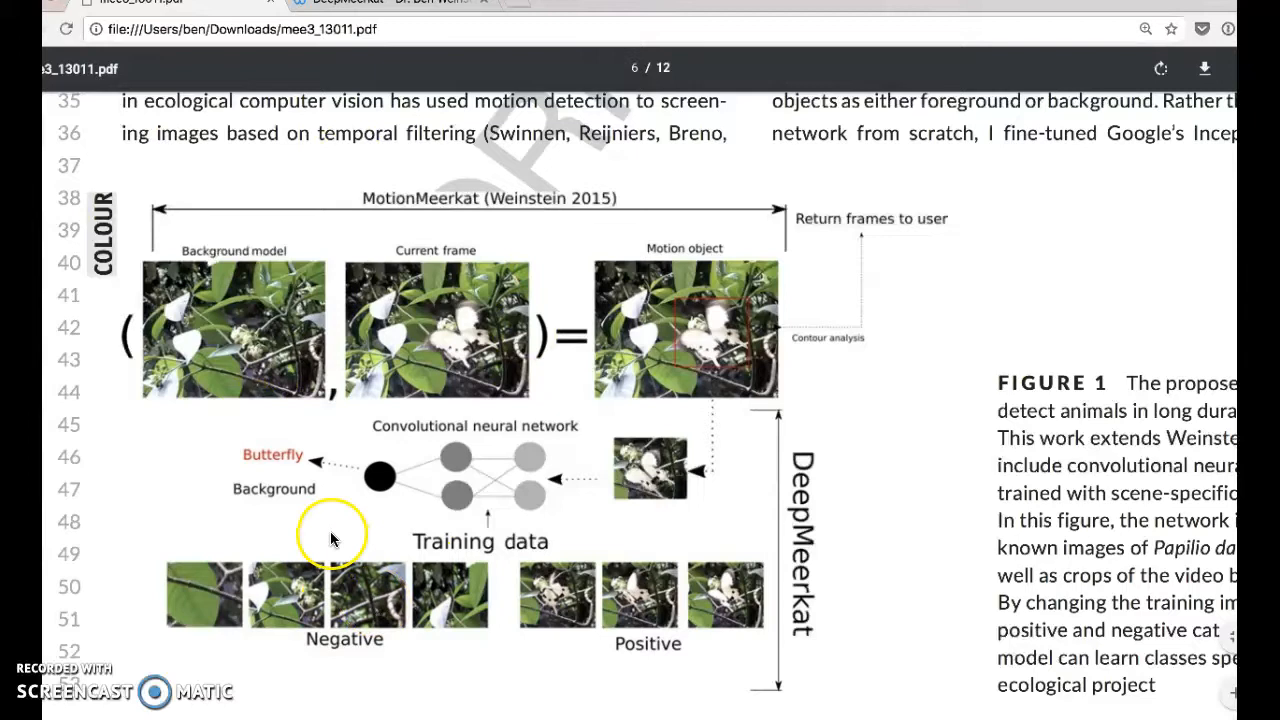
{"action": "mouse_move", "coordinate": [652, 684]}
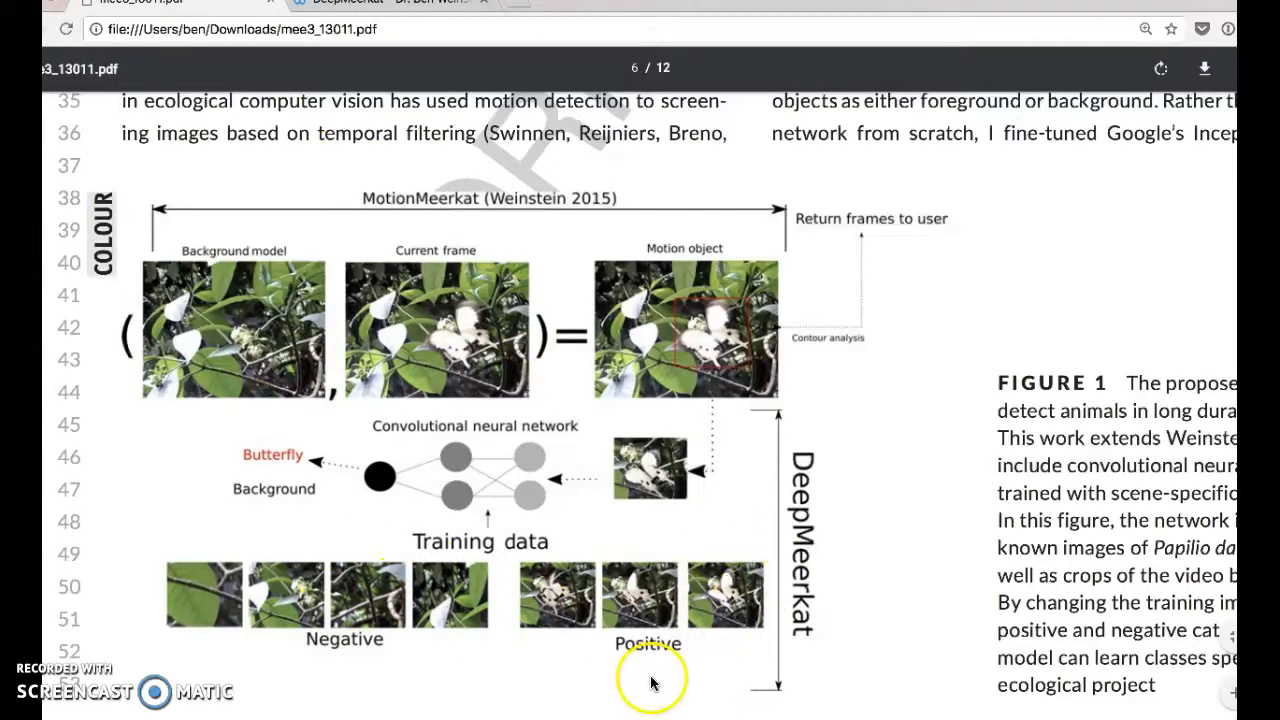
{"action": "mouse_move", "coordinate": [520, 144]}
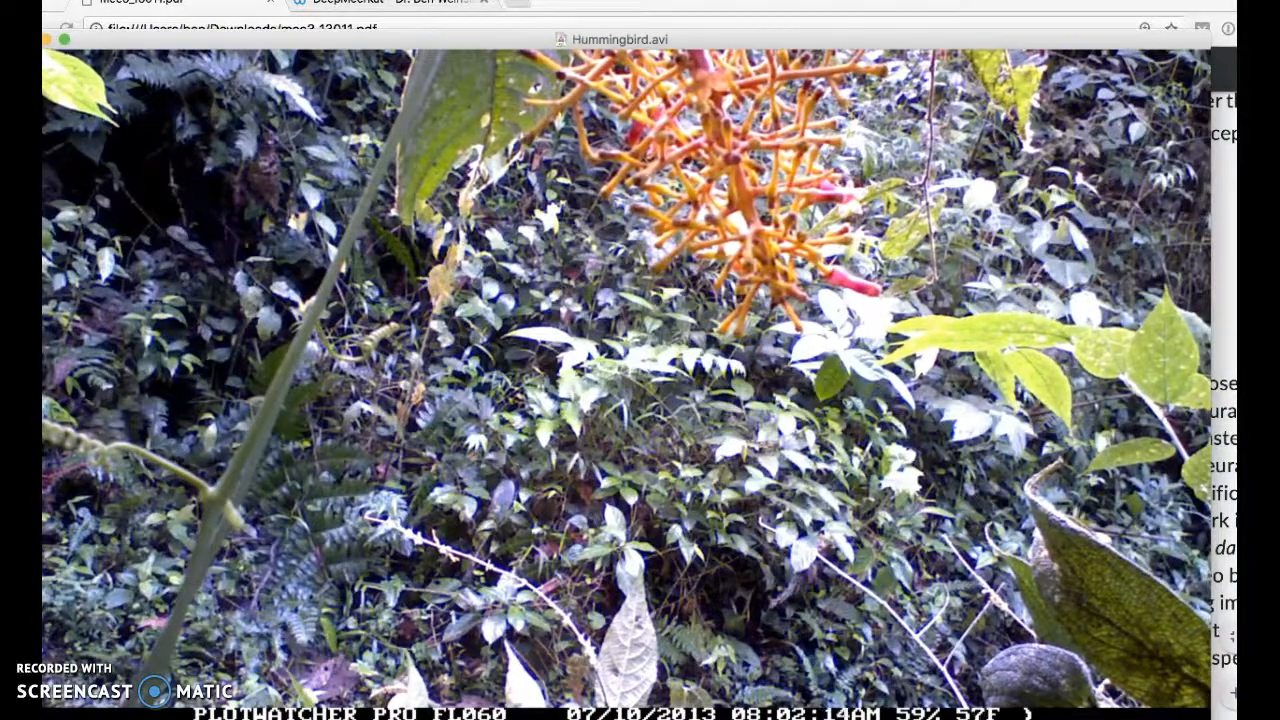
Leave the Hummingbird.avi example video and return to the paper's Figure 1
{"action": "left_click", "coordinate": [708, 404]}
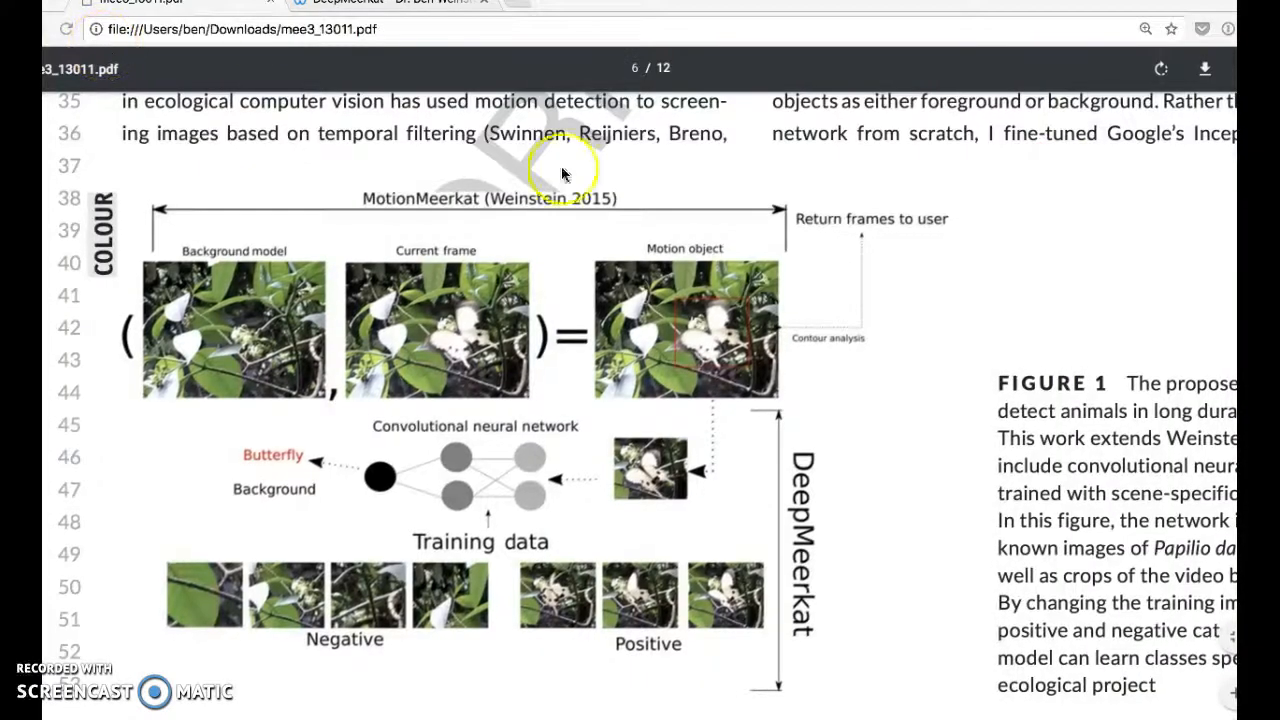
{"action": "mouse_move", "coordinate": [510, 348]}
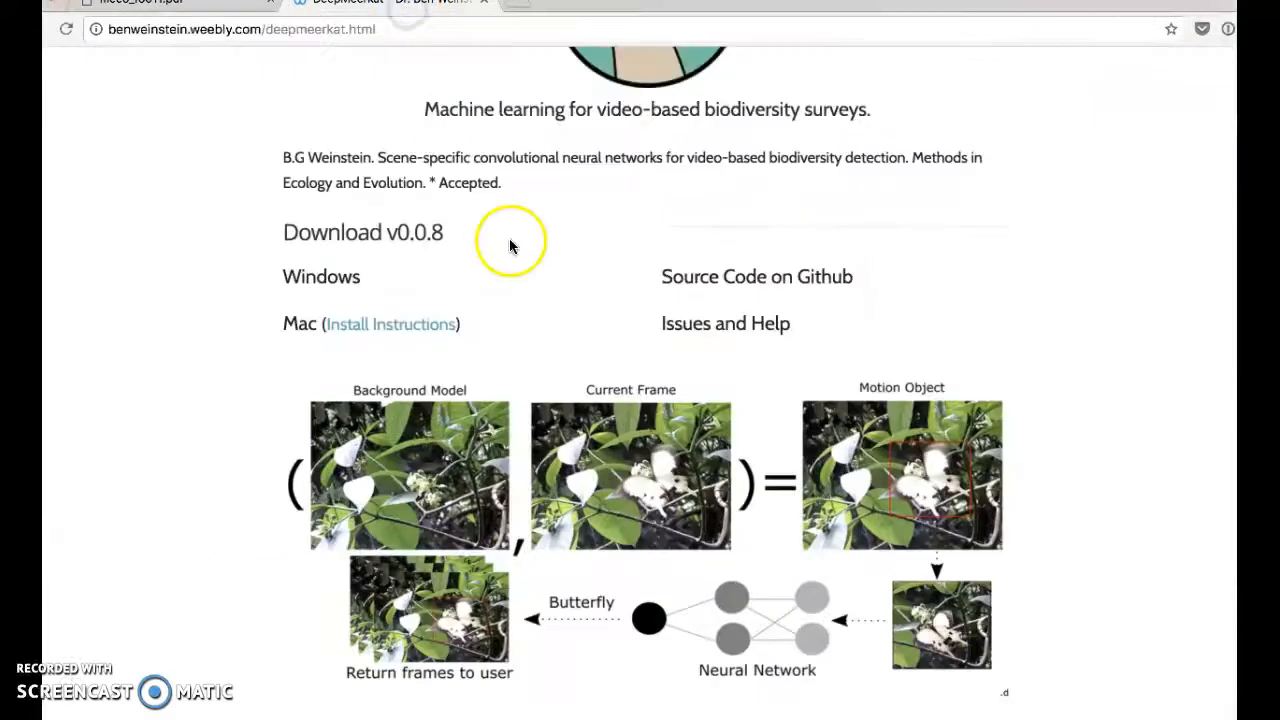
{"action": "scroll", "scroll_direction": "up", "scroll_amount": 3}
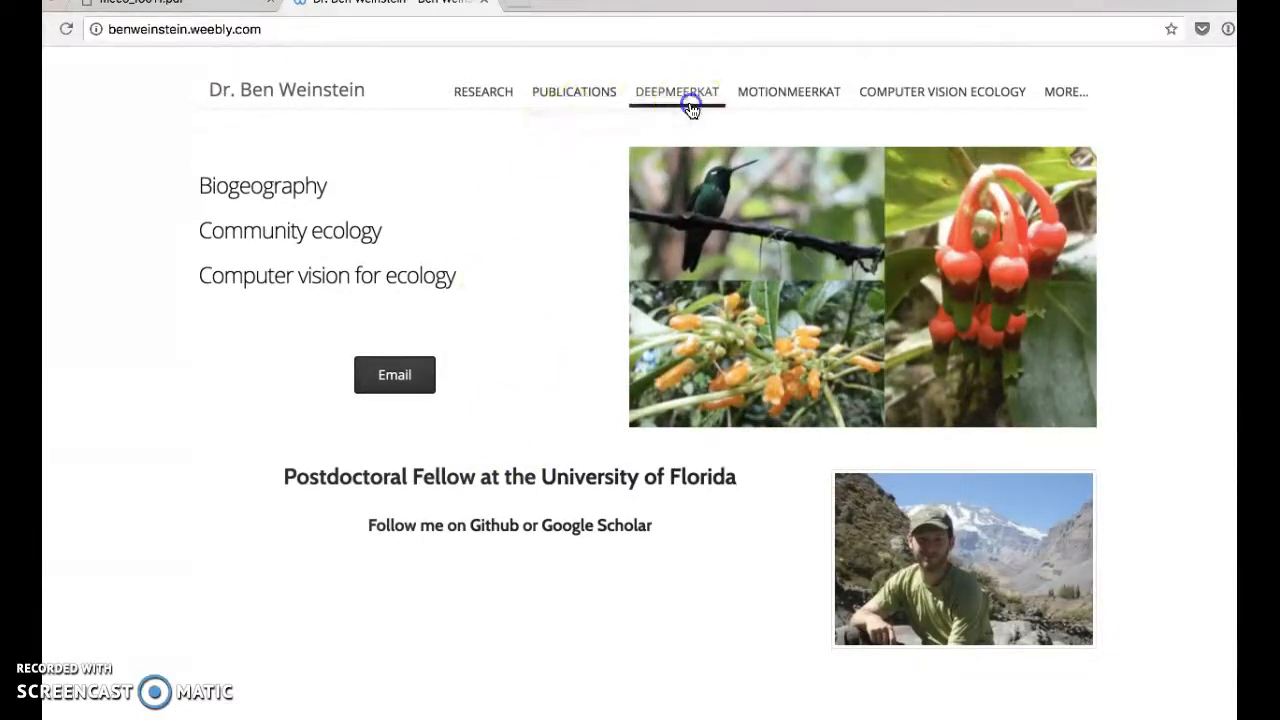
{"action": "left_click", "coordinate": [676, 92]}
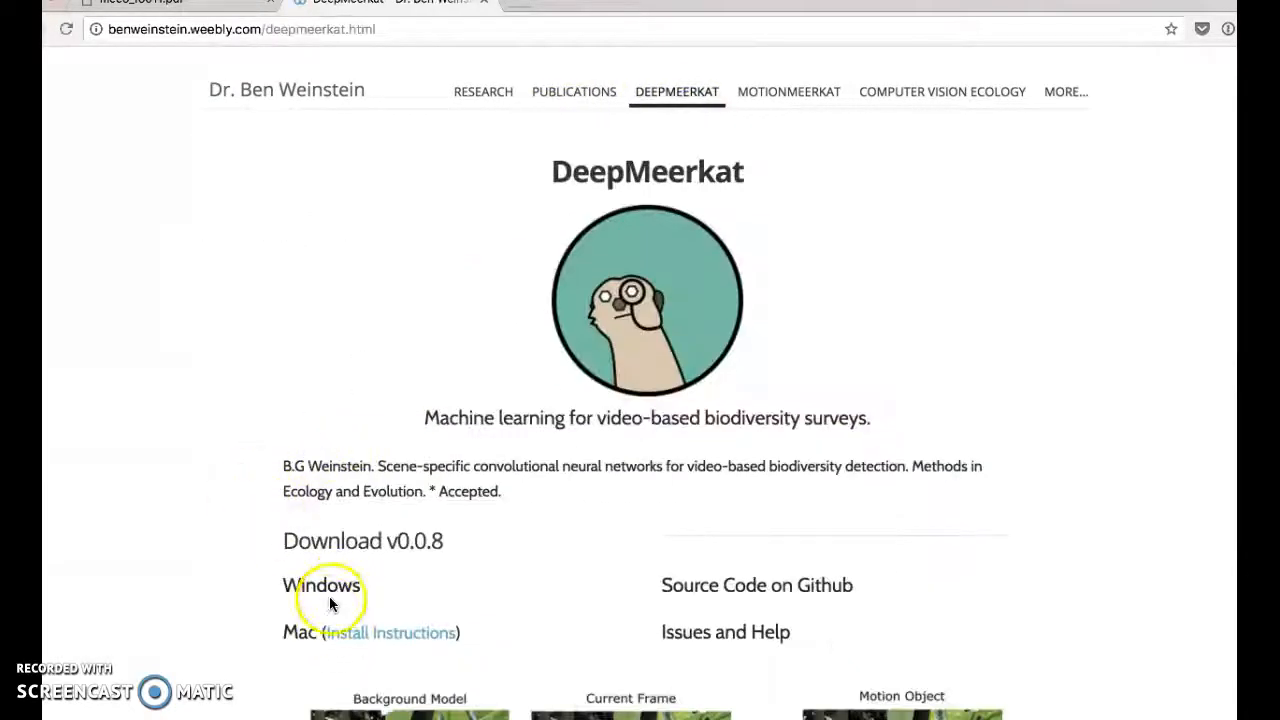
{"action": "left_click", "coordinate": [300, 632]}
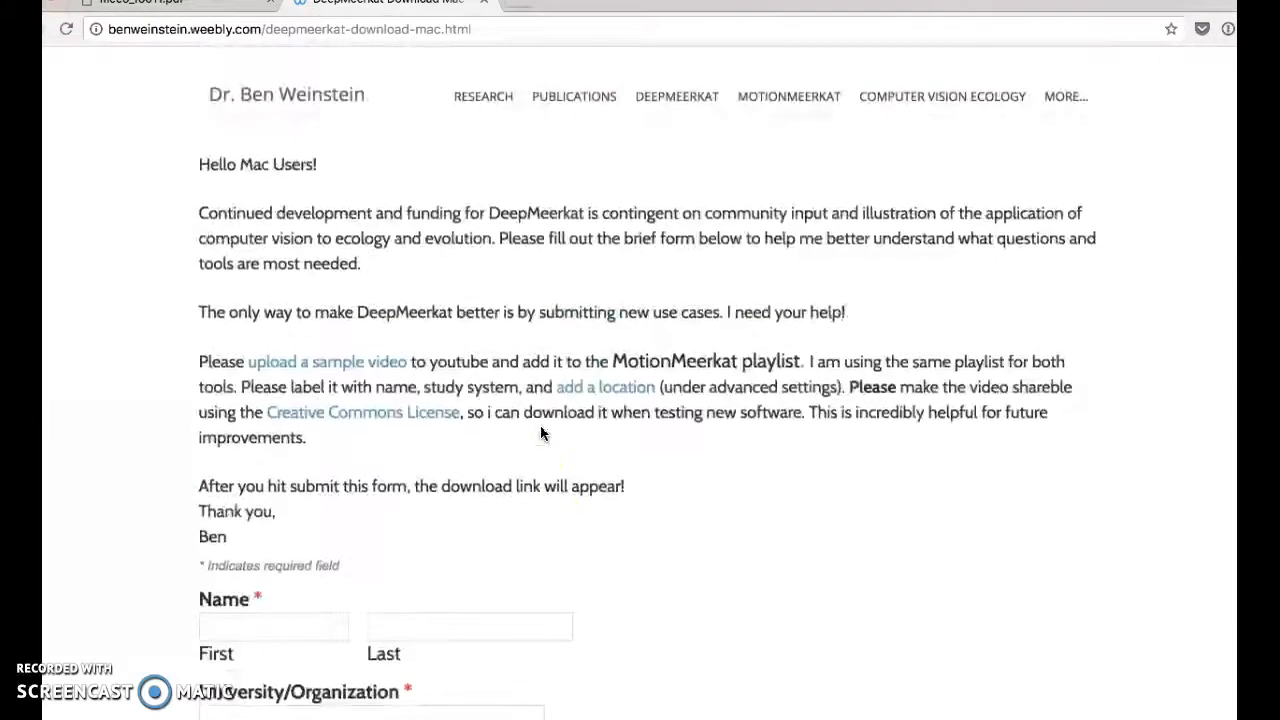
{"action": "left_click", "coordinate": [676, 96]}
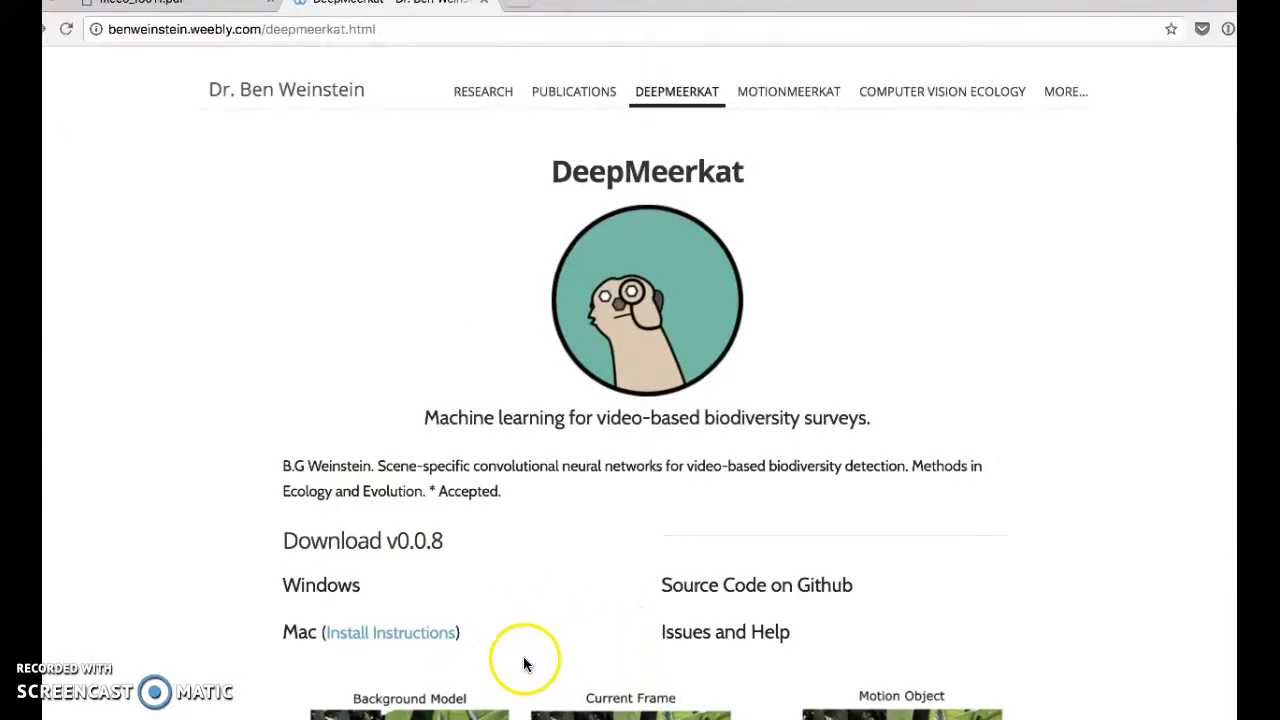
{"action": "mouse_move", "coordinate": [624, 568]}
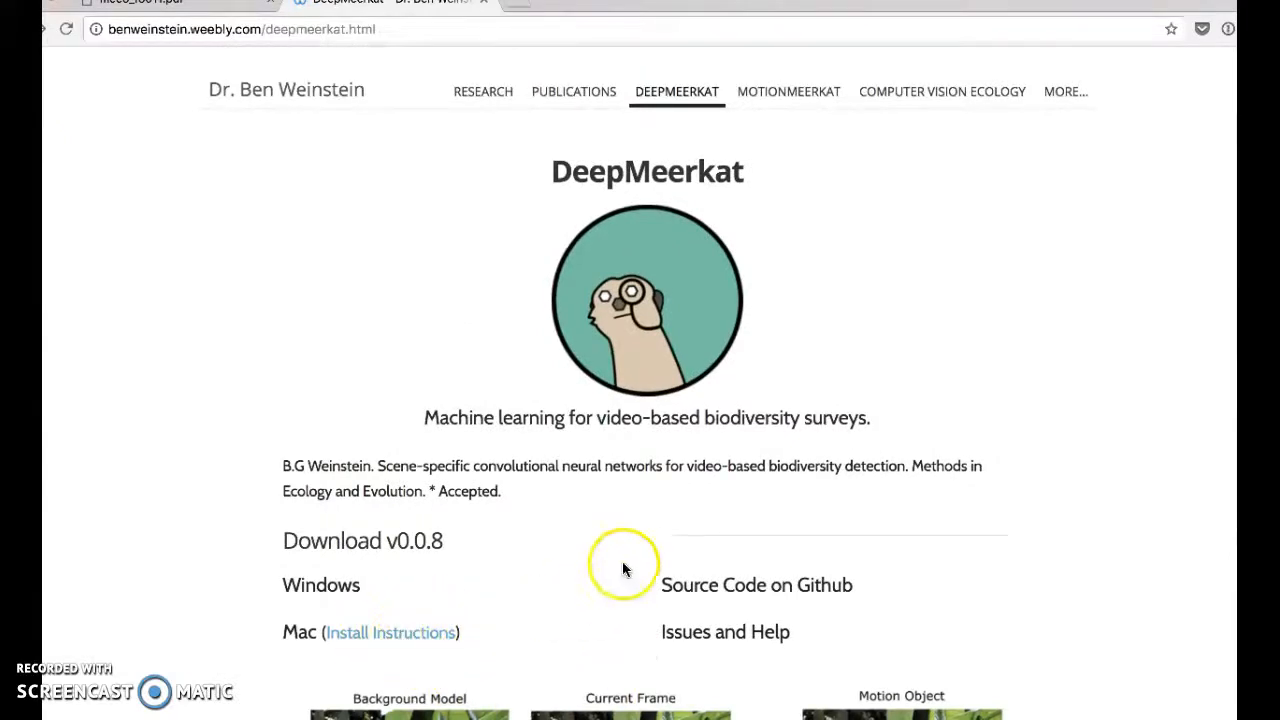
{"action": "mouse_move", "coordinate": [536, 652]}
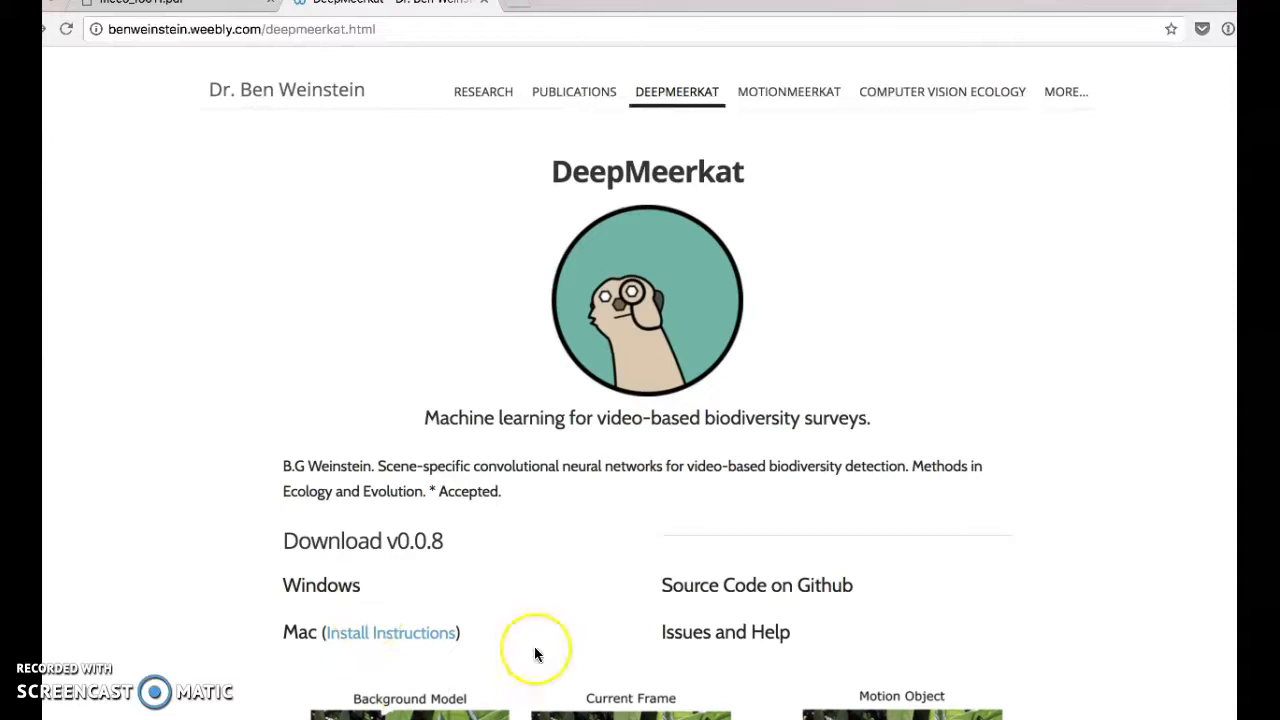
{"action": "mouse_move", "coordinate": [936, 432]}
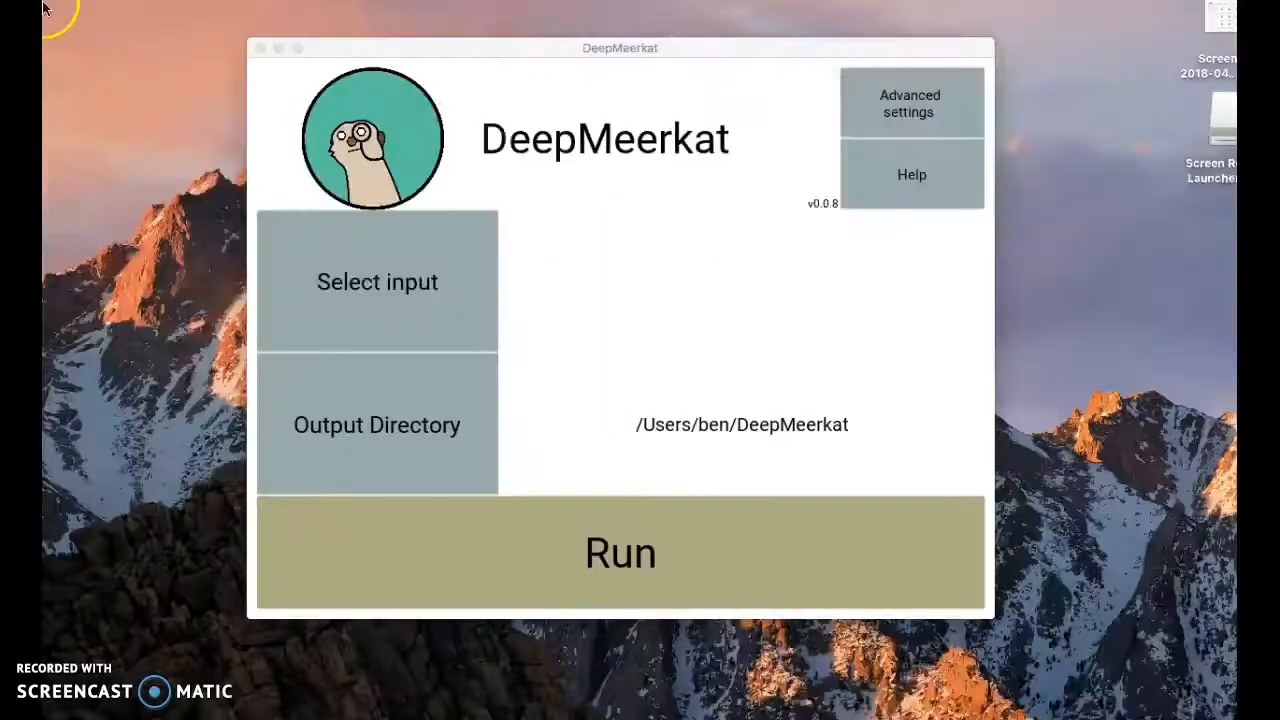
{"action": "mouse_move", "coordinate": [624, 300]}
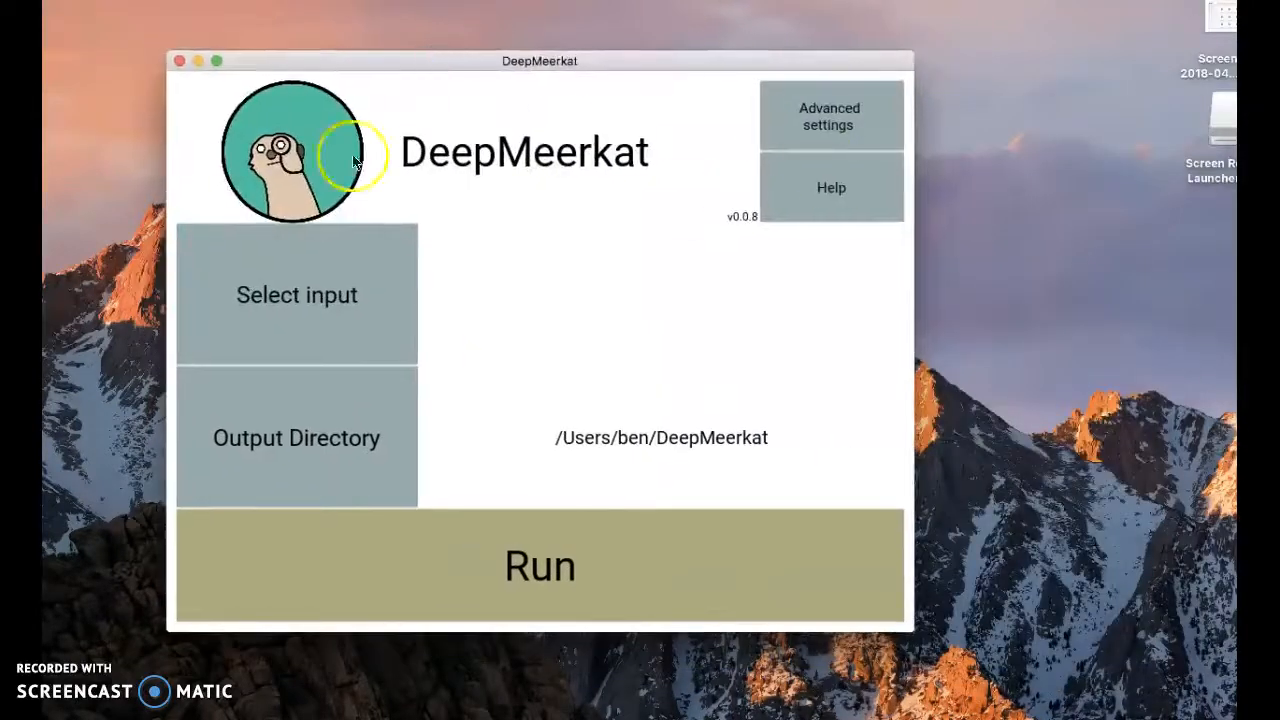
{"action": "mouse_move", "coordinate": [240, 330]}
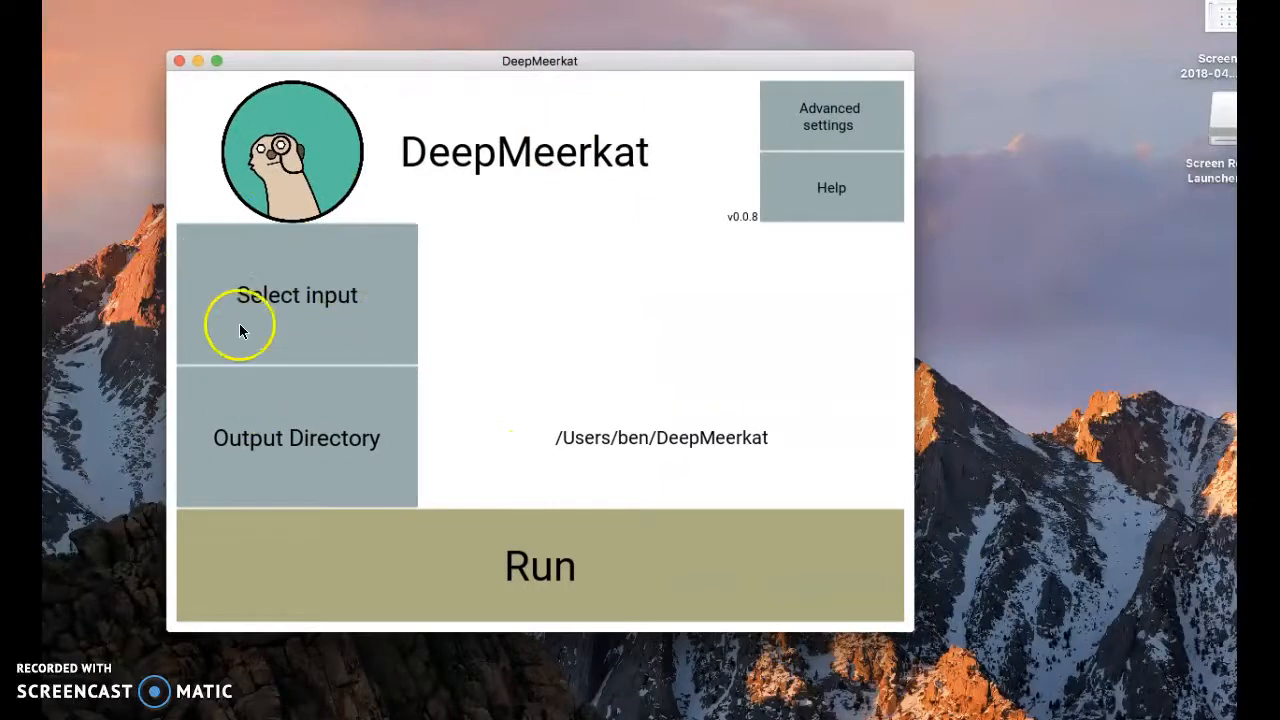
{"action": "mouse_move", "coordinate": [688, 138]}
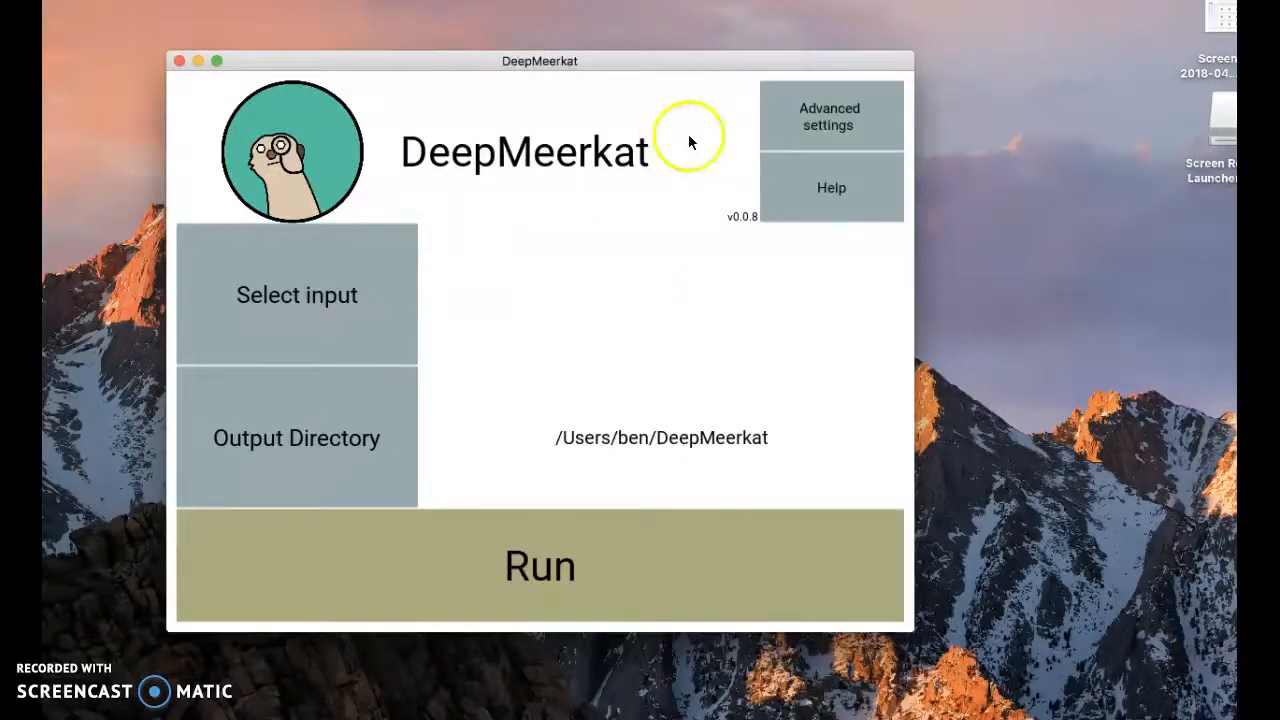
{"action": "mouse_move", "coordinate": [496, 428]}
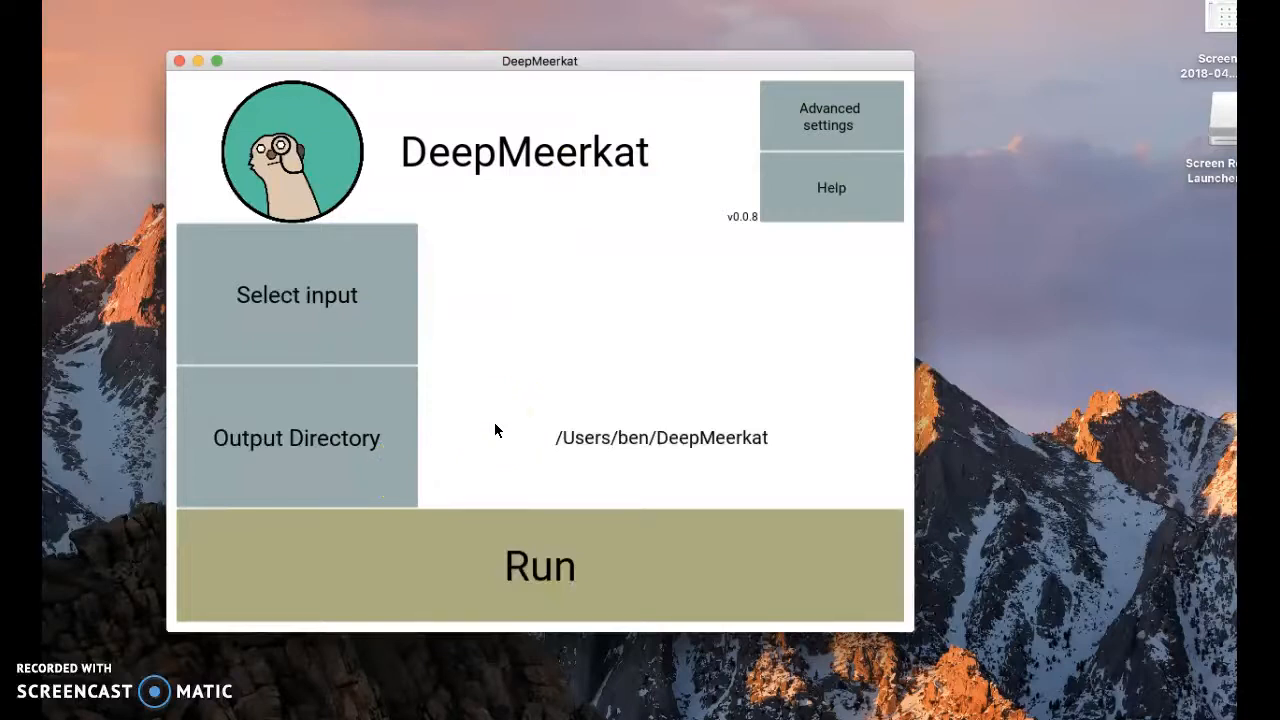
{"action": "mouse_move", "coordinate": [436, 204]}
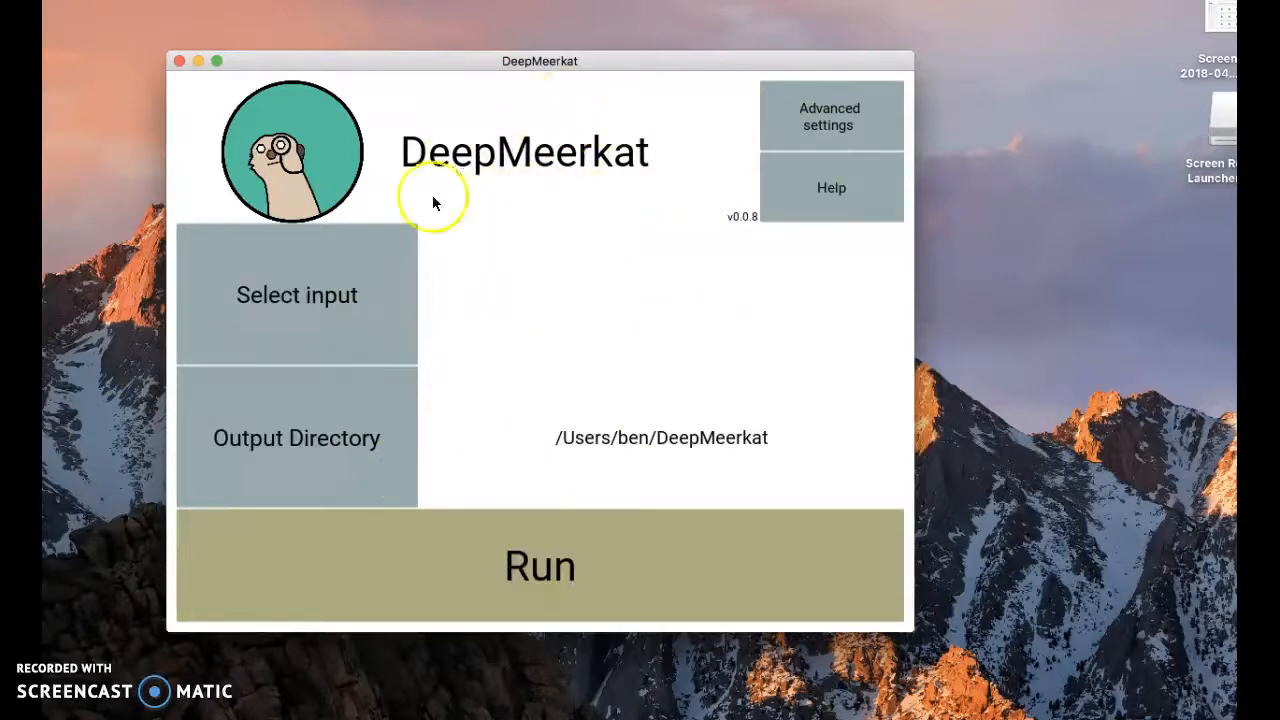
{"action": "mouse_move", "coordinate": [398, 308]}
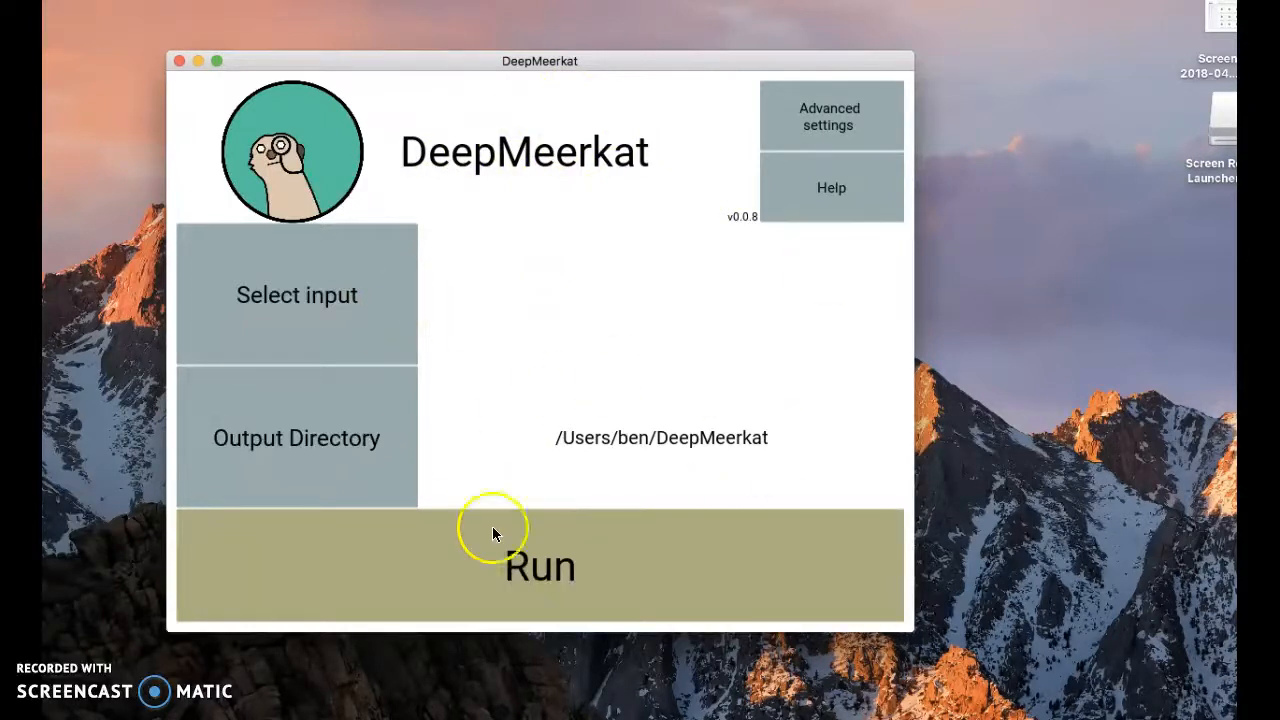
{"action": "mouse_move", "coordinate": [484, 590]}
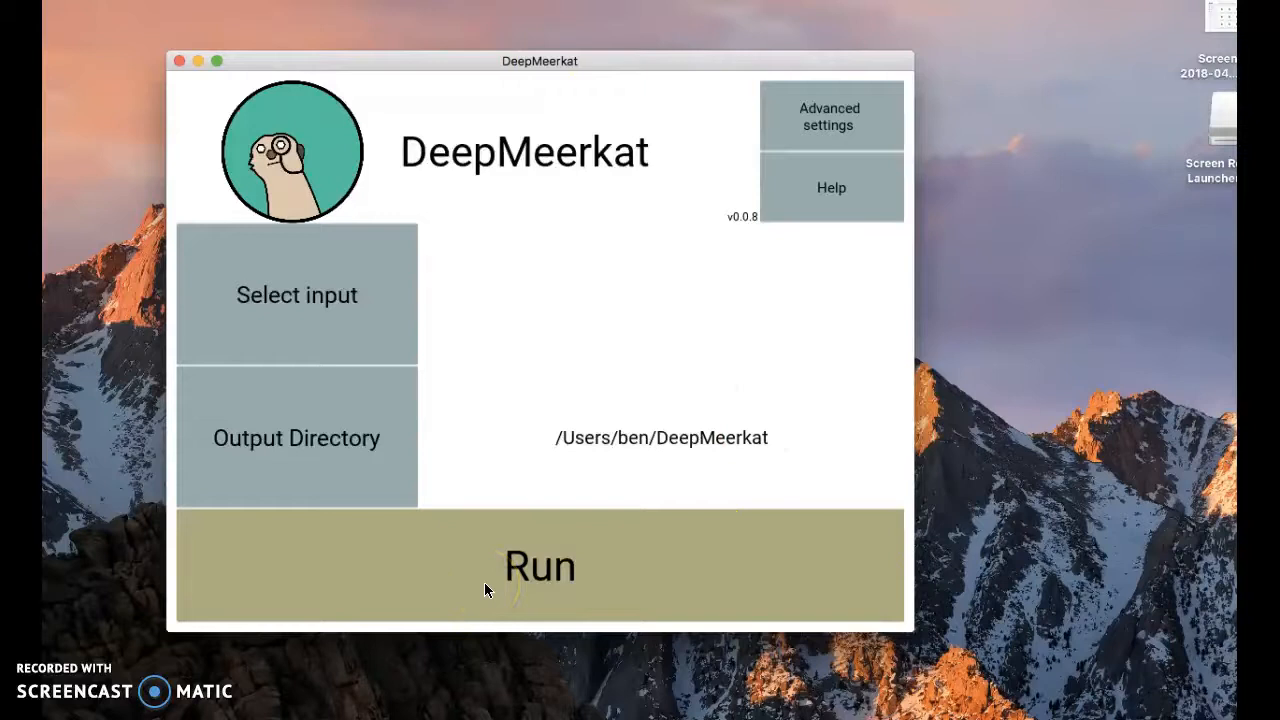
Start the detection run so the classification model loads on file 0 of 1
{"action": "left_click", "coordinate": [540, 564]}
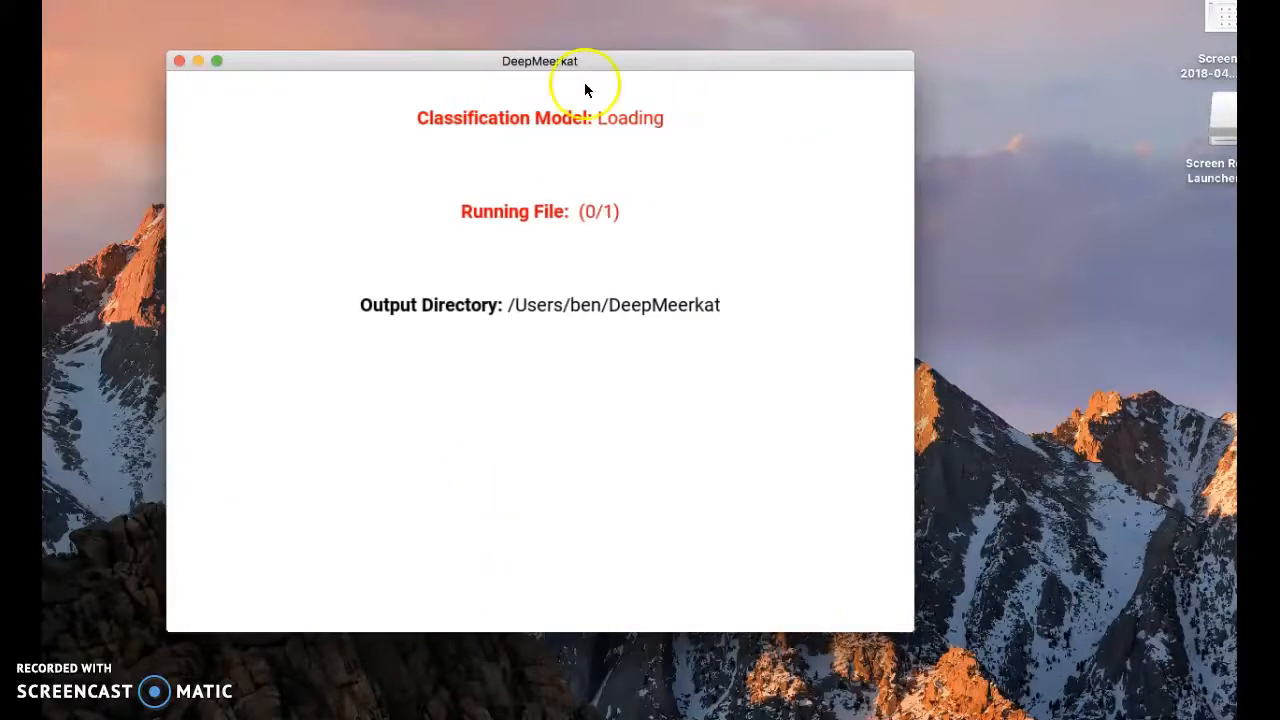
{"action": "mouse_move", "coordinate": [352, 318]}
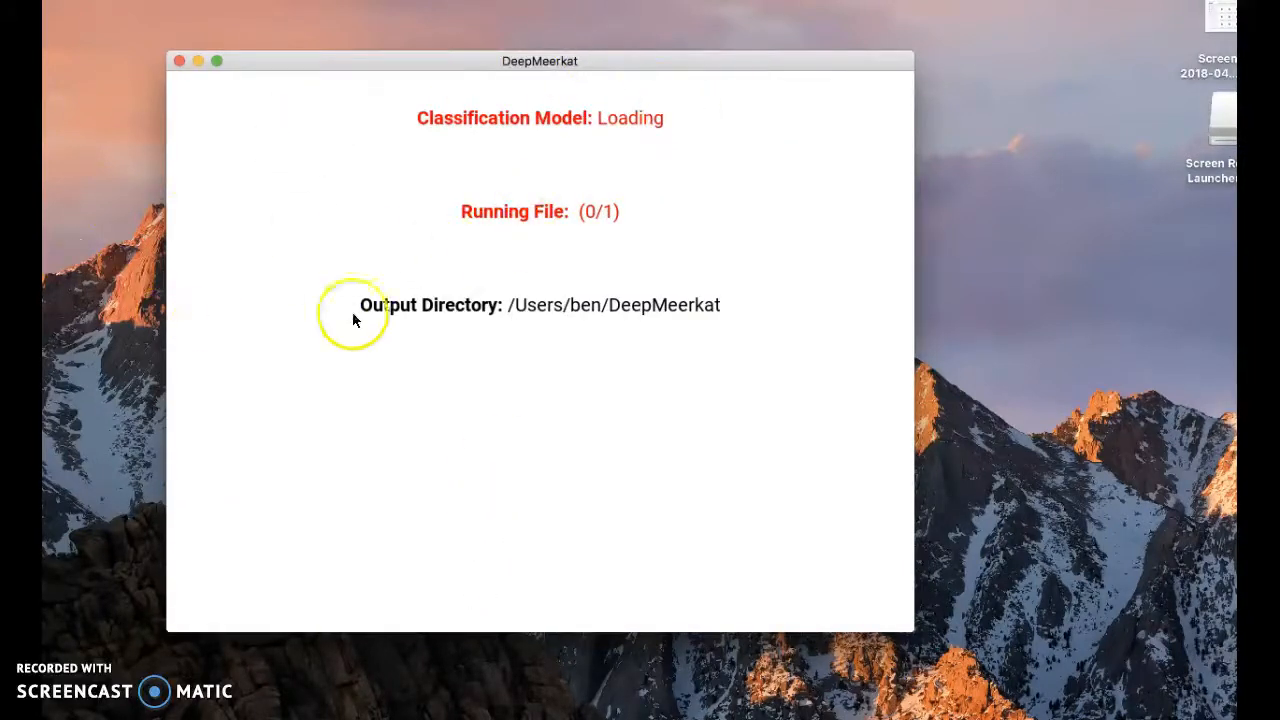
{"action": "mouse_move", "coordinate": [612, 404]}
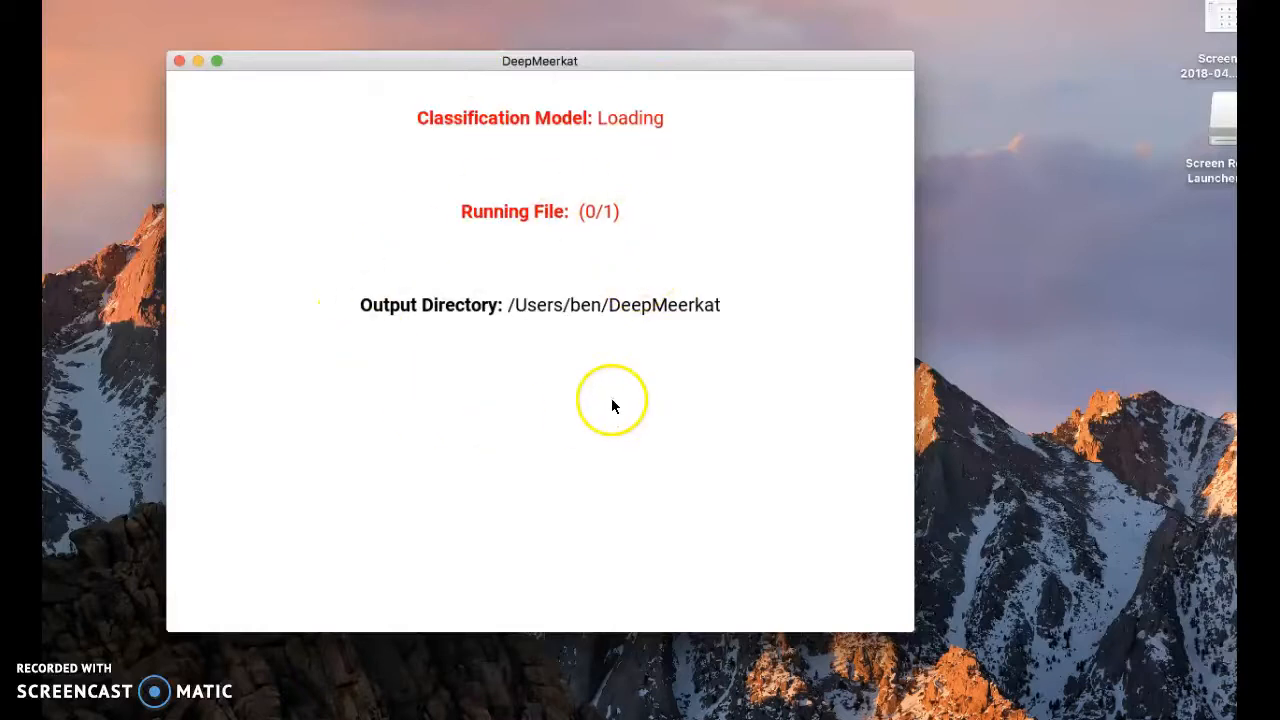
{"action": "mouse_move", "coordinate": [528, 318]}
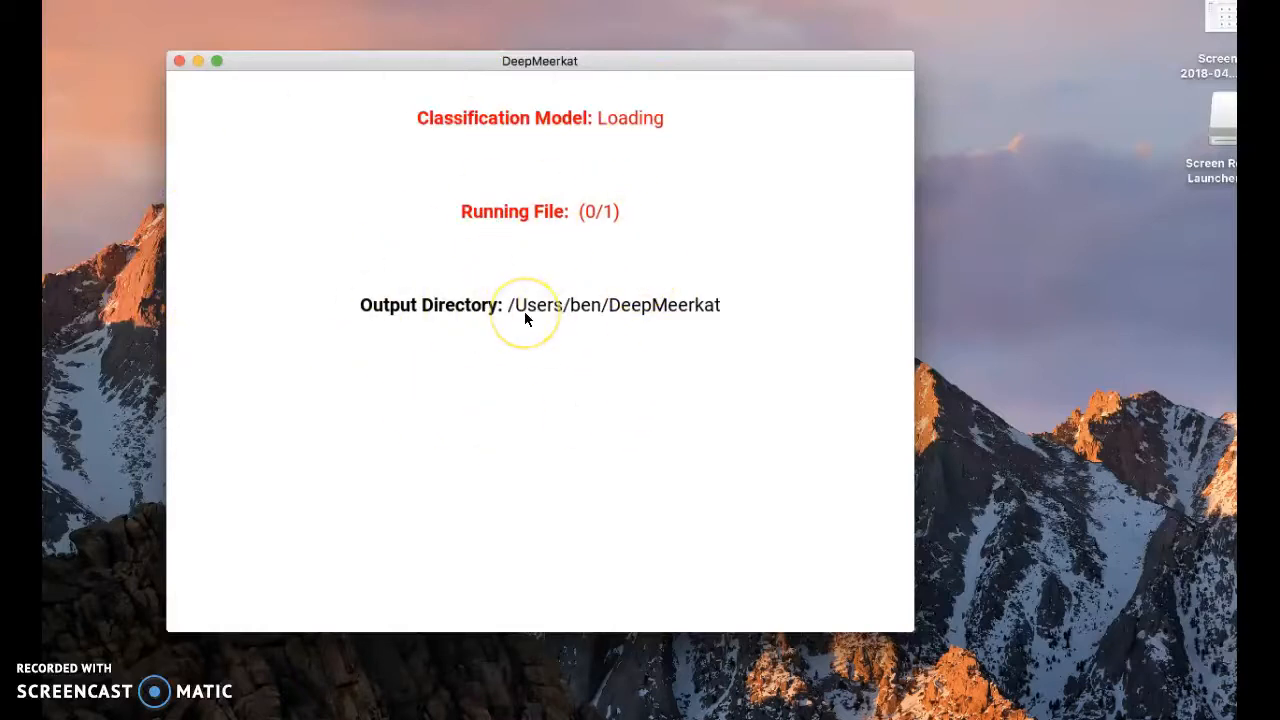
{"action": "mouse_move", "coordinate": [648, 260]}
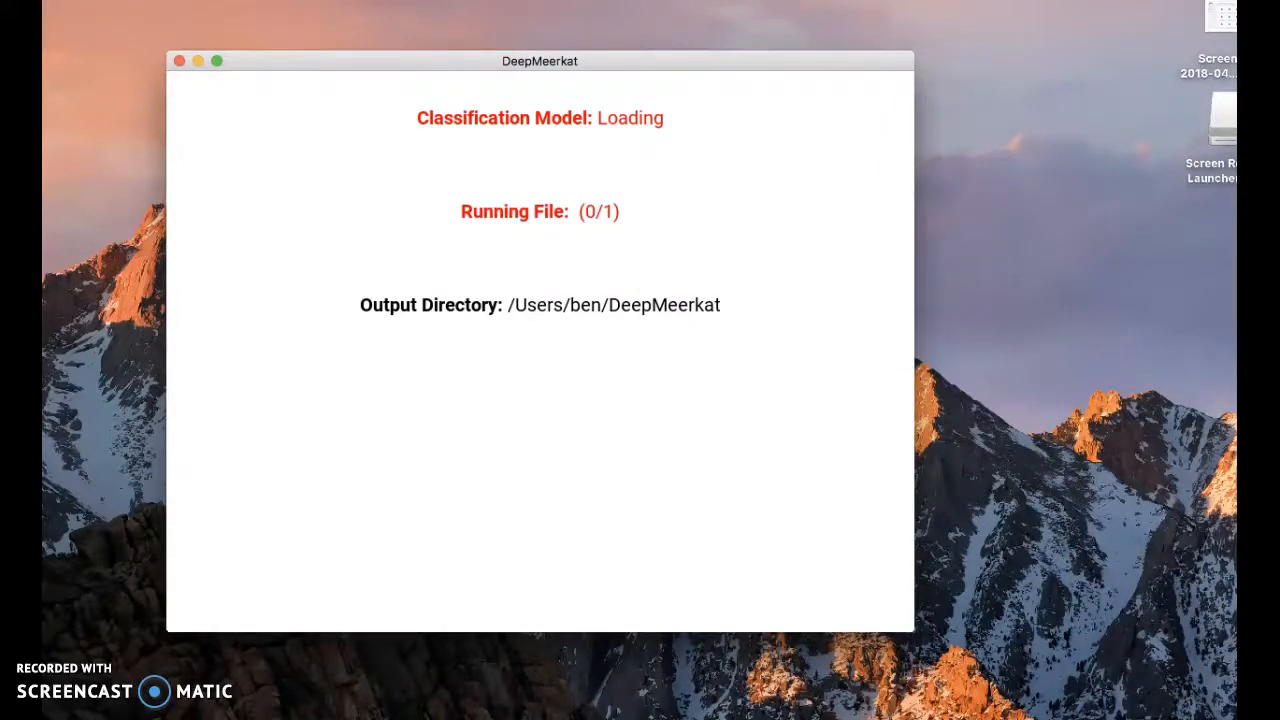
Bring the Finder Manakin folder with its Testing and Training subfolders to the front
{"action": "left_click", "coordinate": [180, 60]}
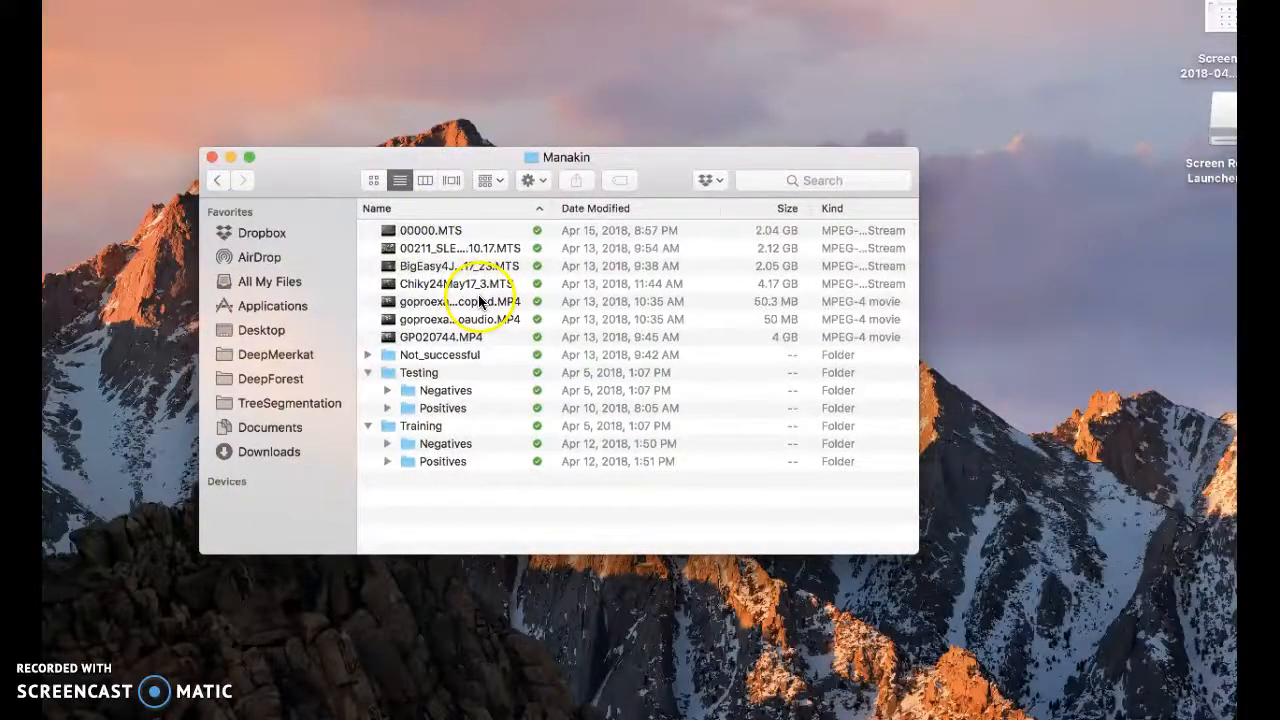
{"action": "mouse_move", "coordinate": [430, 238]}
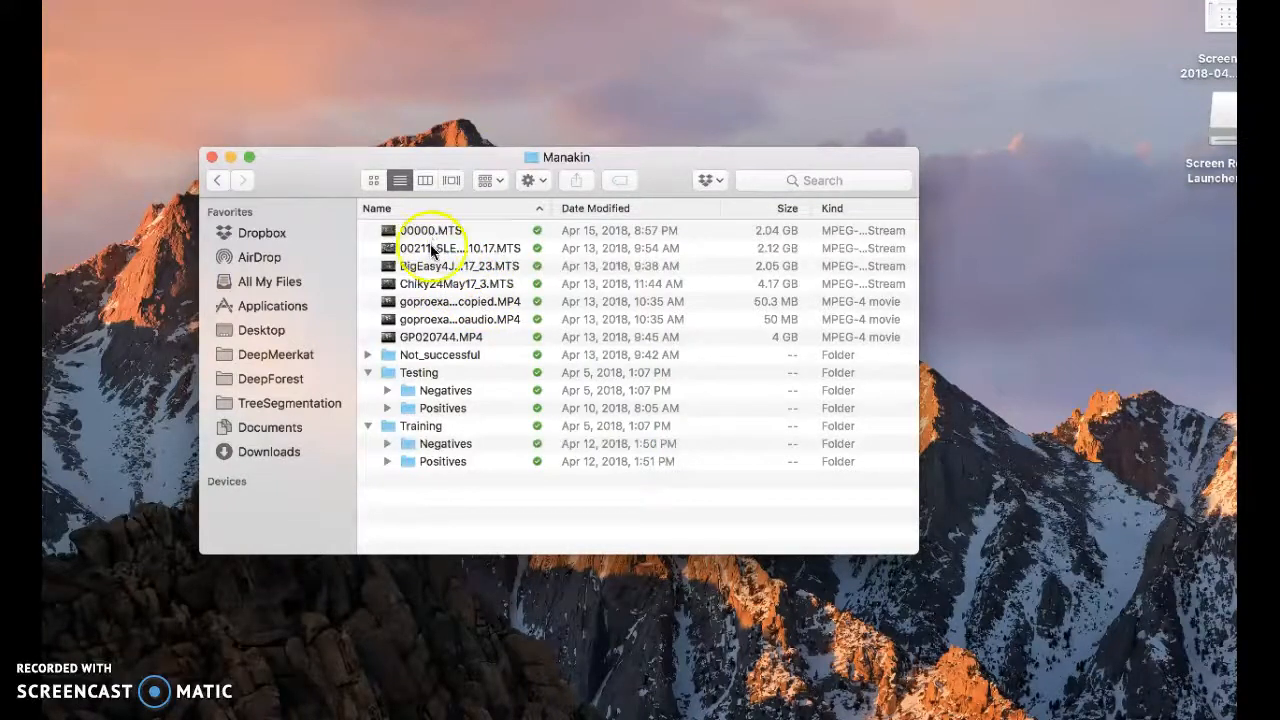
{"action": "mouse_move", "coordinate": [510, 318]}
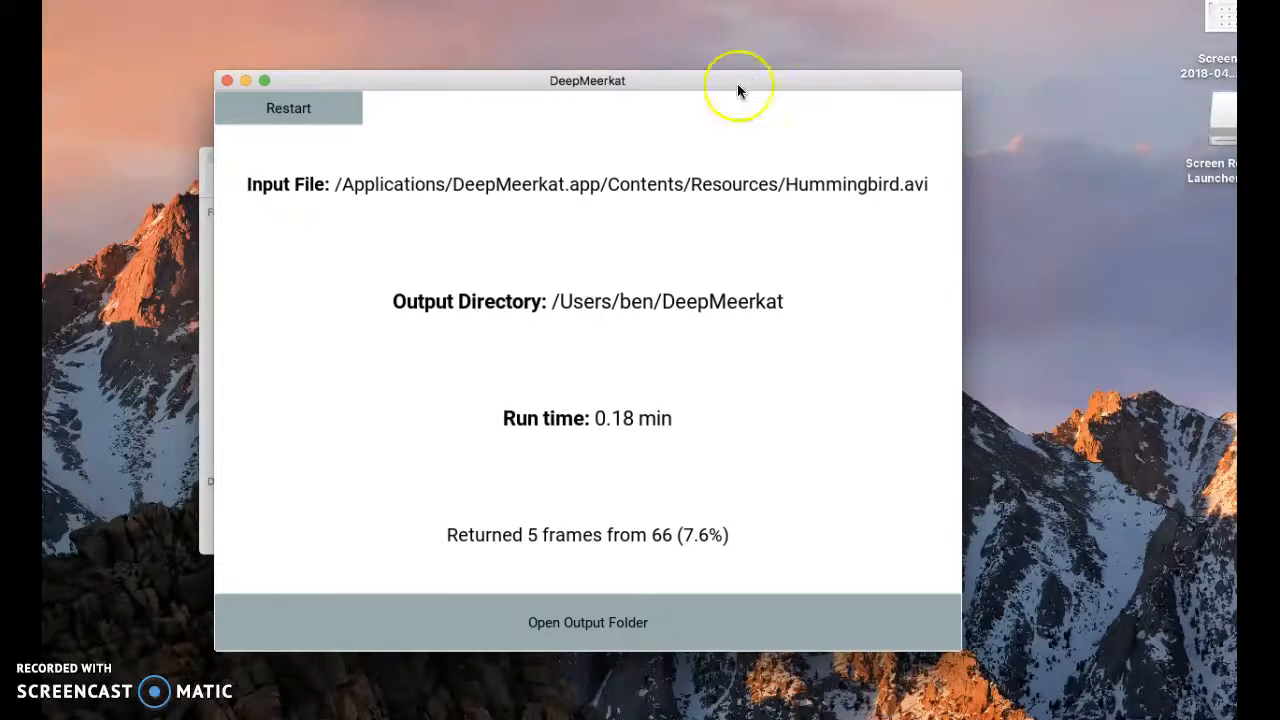
{"action": "mouse_move", "coordinate": [830, 224]}
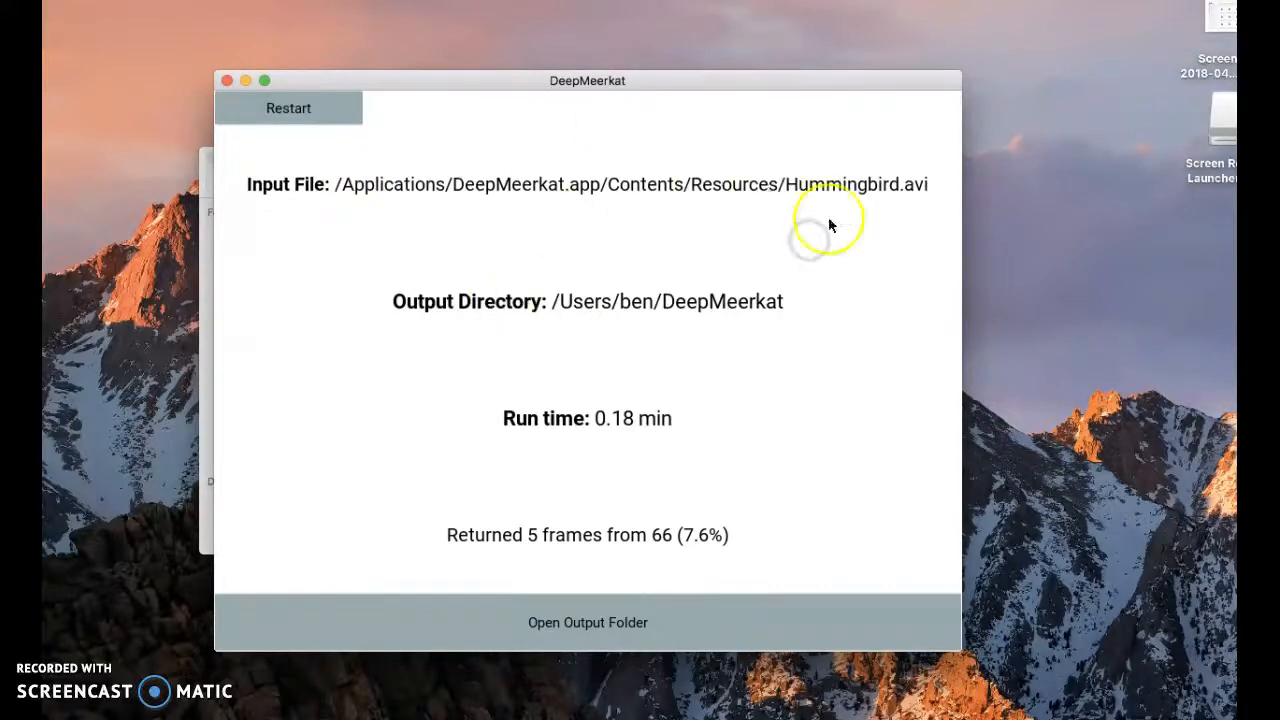
{"action": "mouse_move", "coordinate": [616, 548]}
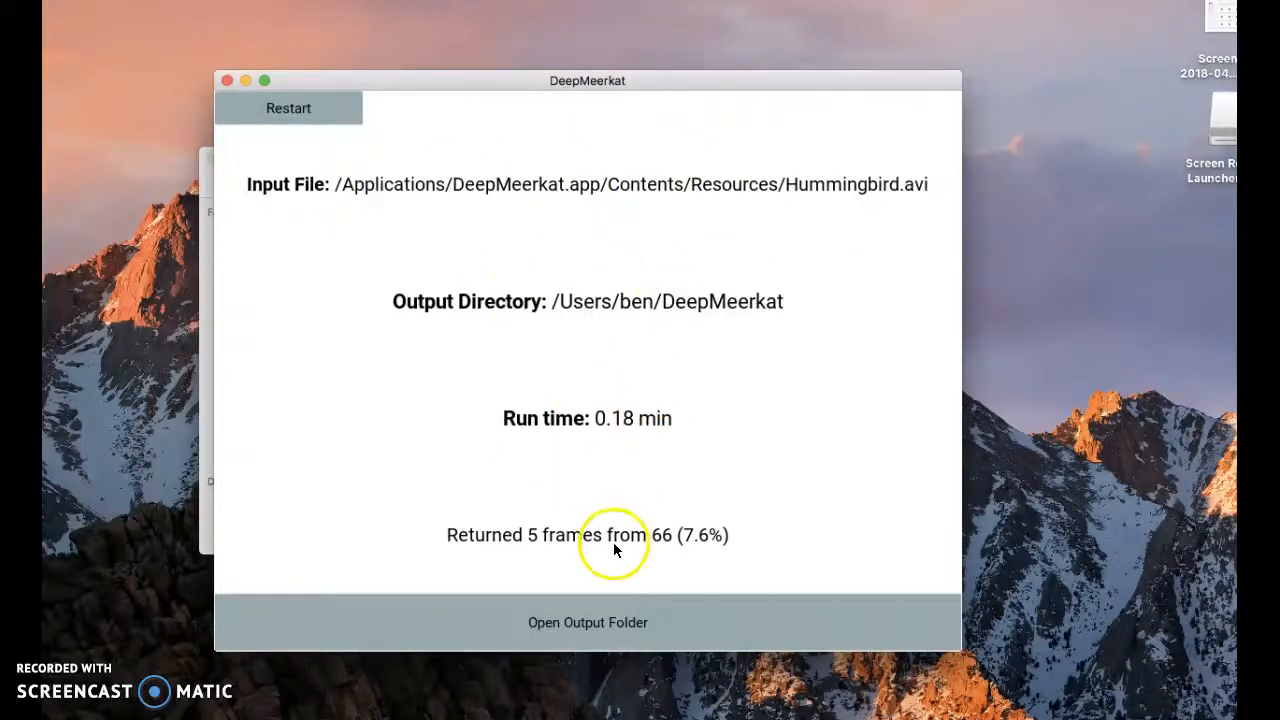
{"action": "mouse_move", "coordinate": [676, 616]}
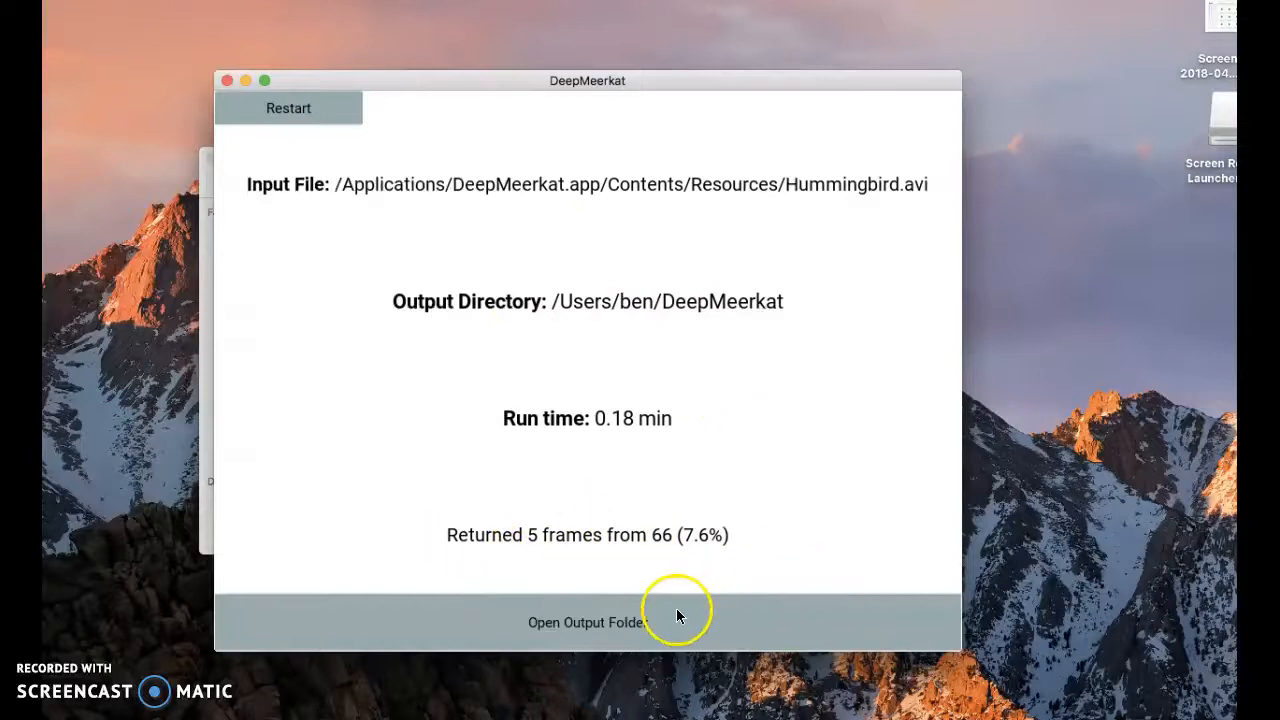
Open the run's output folder, the Hummingbird results, and the extracted frame 33.jpg
{"action": "left_click", "coordinate": [588, 622]}
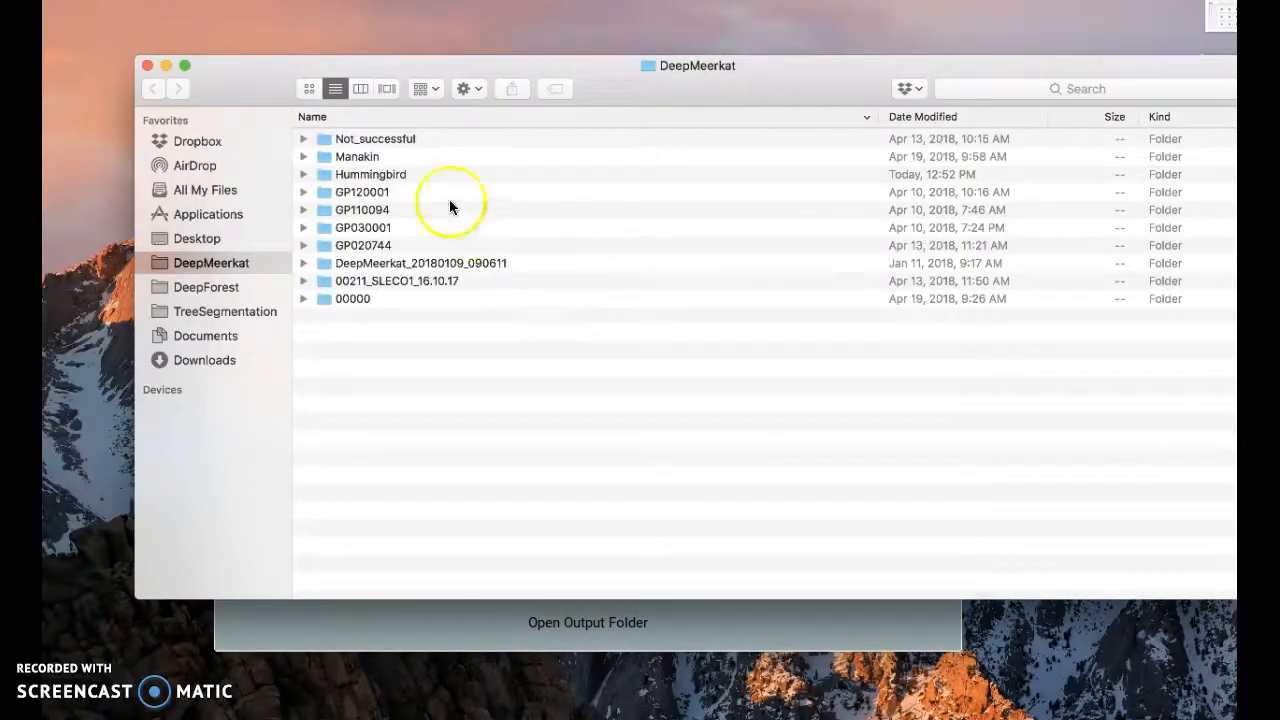
{"action": "double_click", "coordinate": [370, 172]}
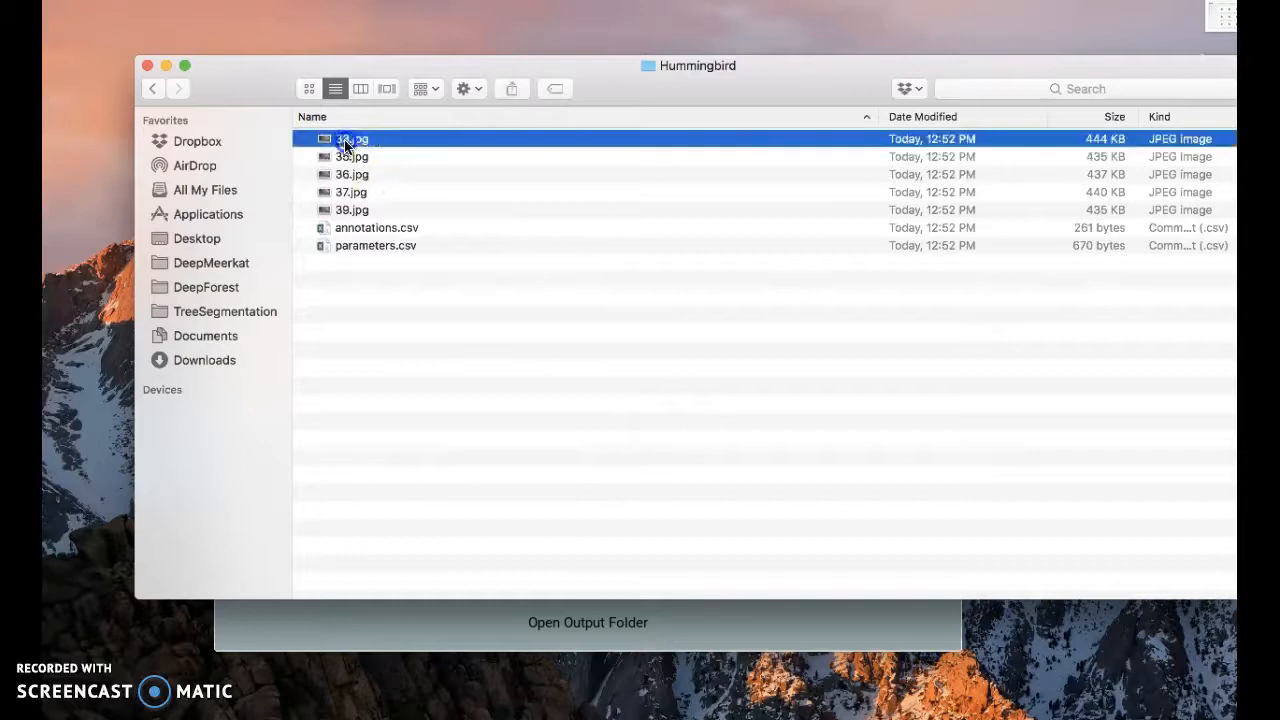
{"action": "double_click", "coordinate": [352, 138]}
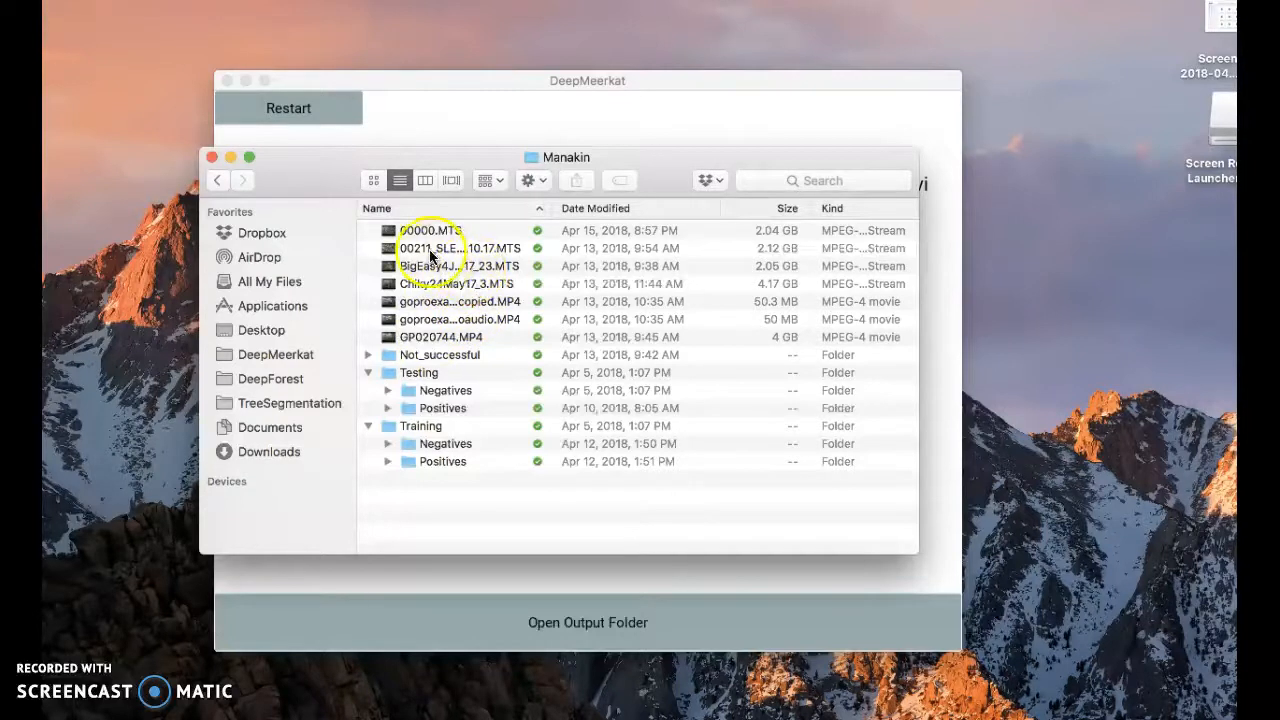
{"action": "left_click", "coordinate": [436, 230]}
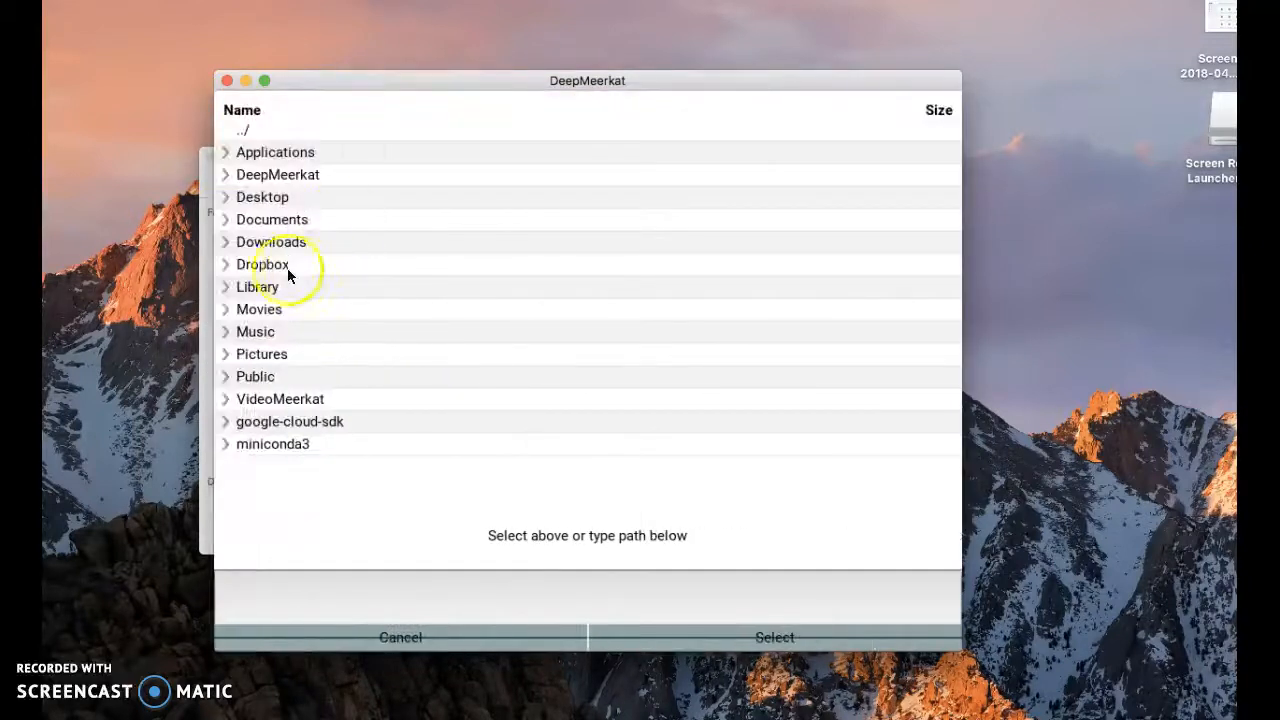
Browse into a home folder in the input chooser
{"action": "double_click", "coordinate": [264, 264]}
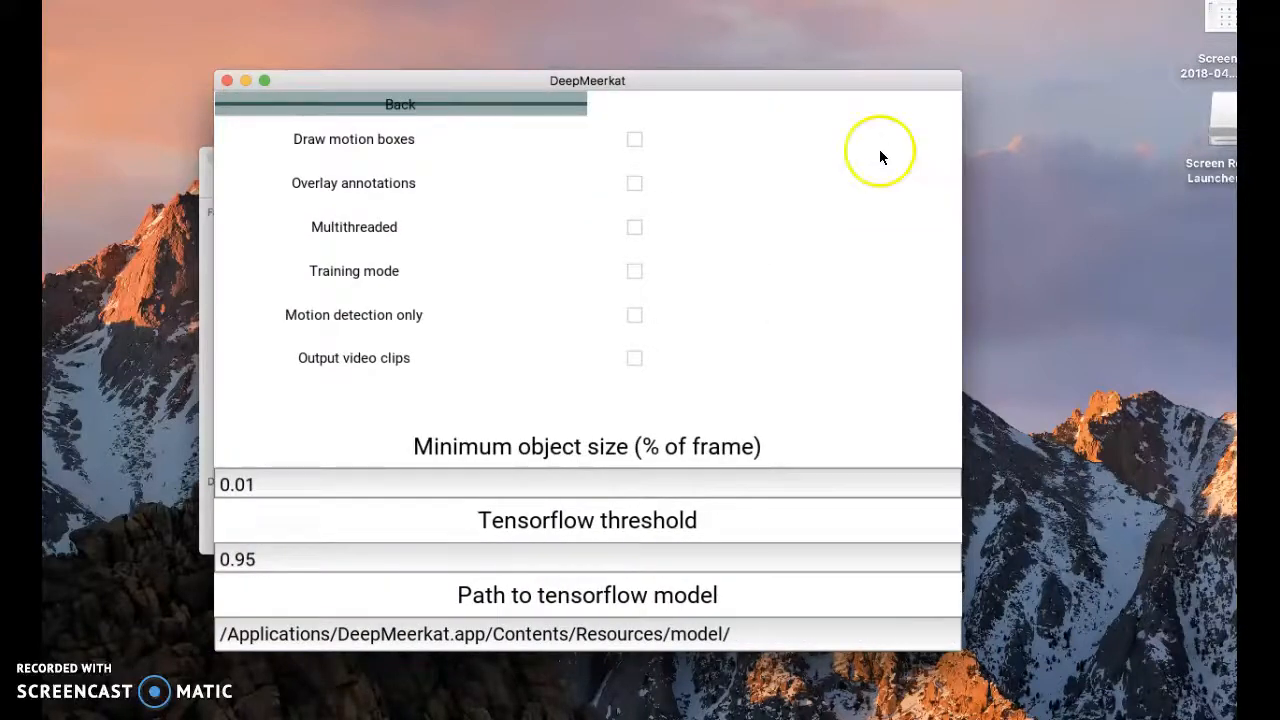
{"action": "mouse_move", "coordinate": [636, 358]}
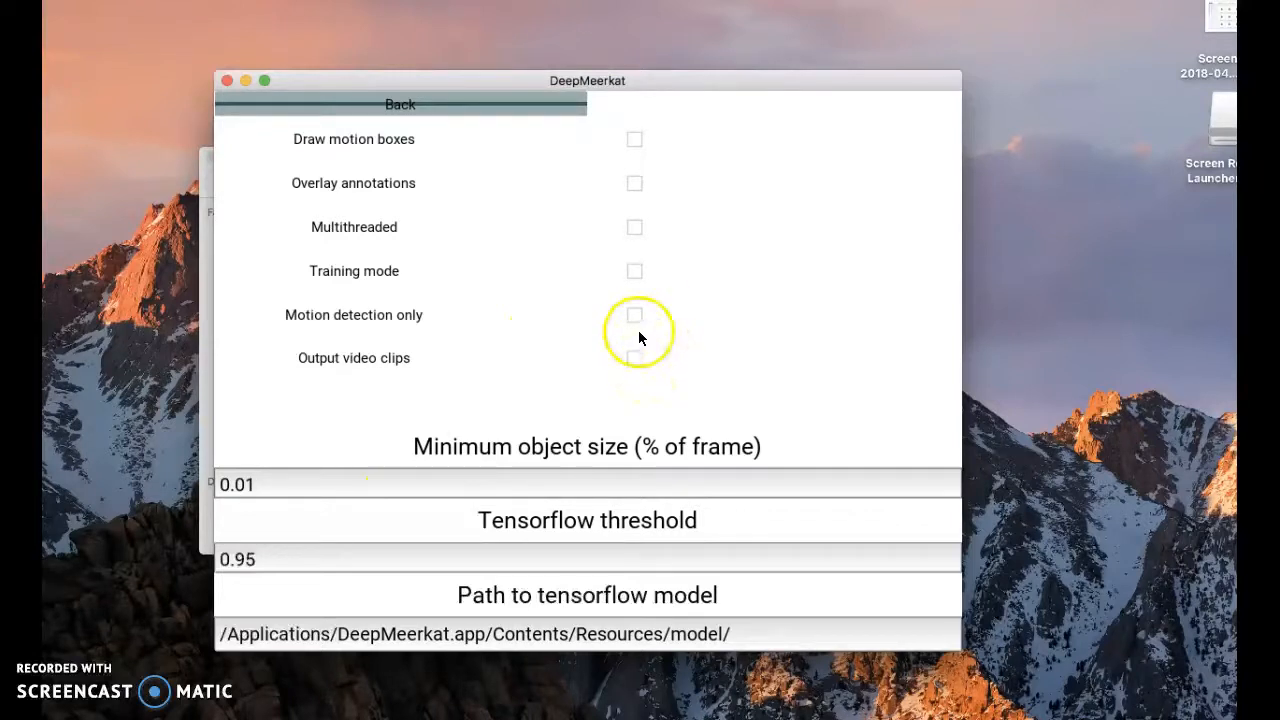
Tick Motion detection only and Output video clips, then leave the advanced settings
{"action": "left_click", "coordinate": [634, 314]}
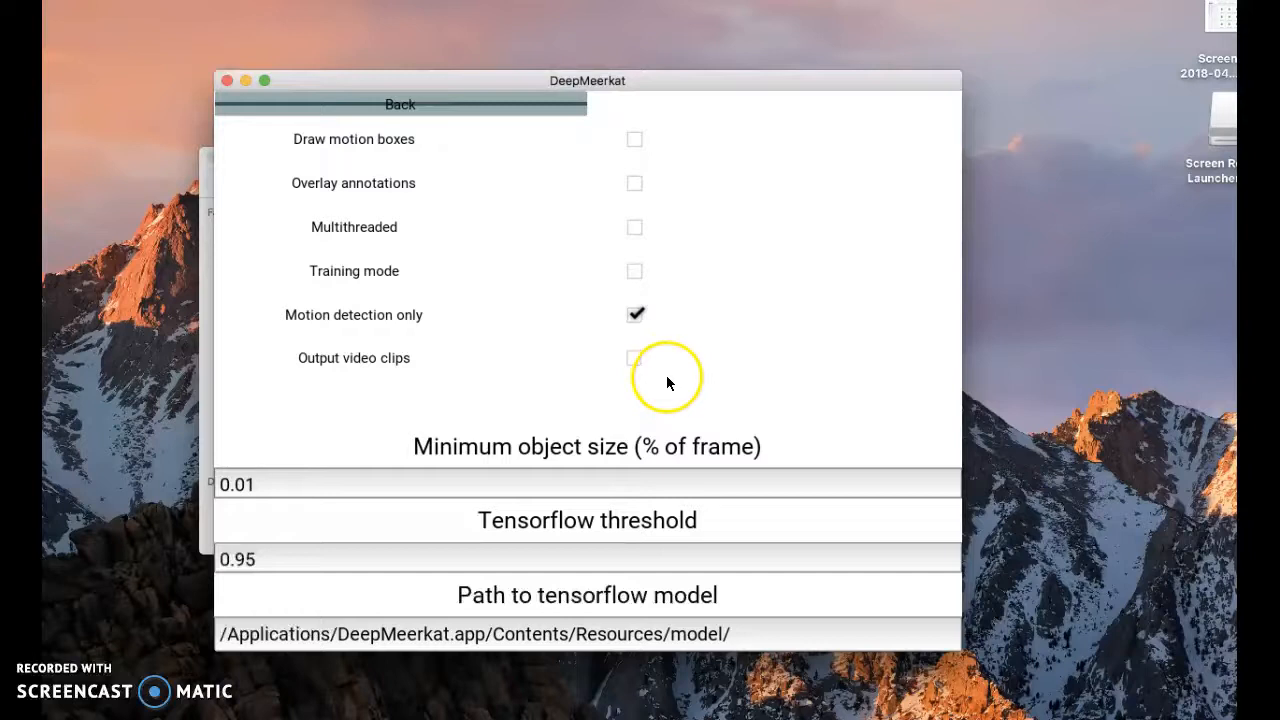
{"action": "left_click", "coordinate": [634, 356]}
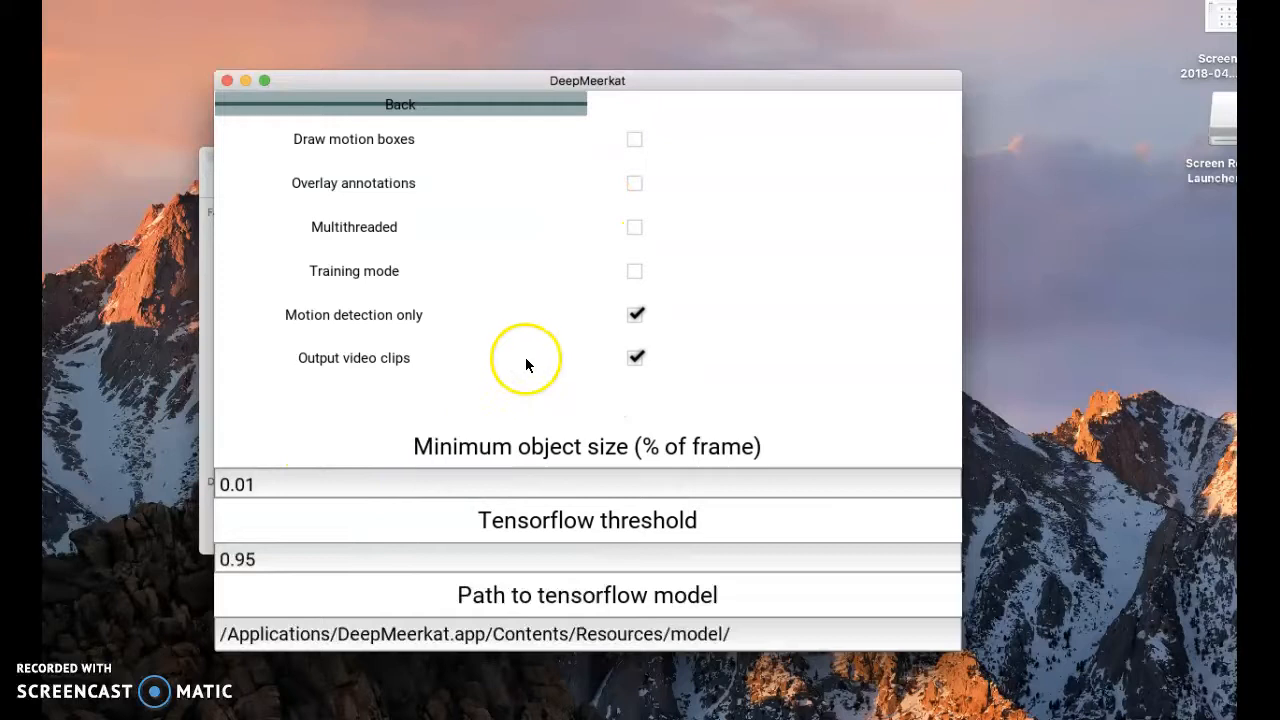
{"action": "mouse_move", "coordinate": [420, 122]}
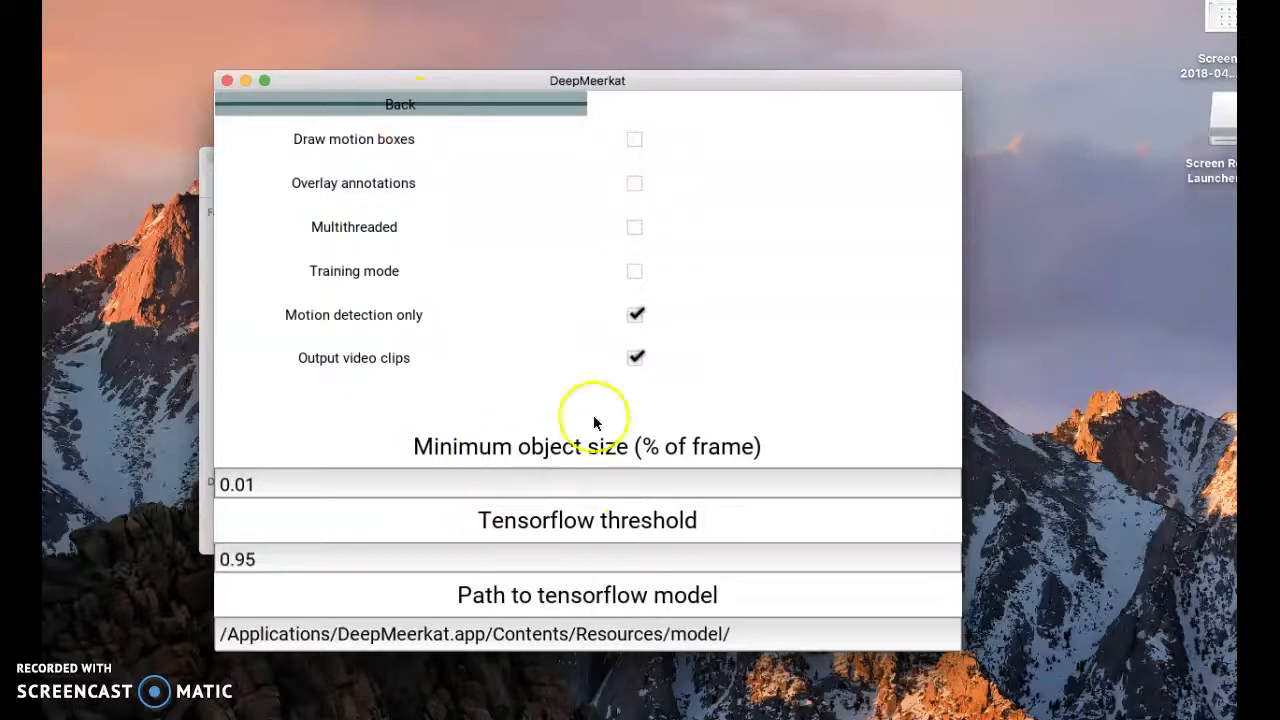
{"action": "left_click", "coordinate": [400, 104]}
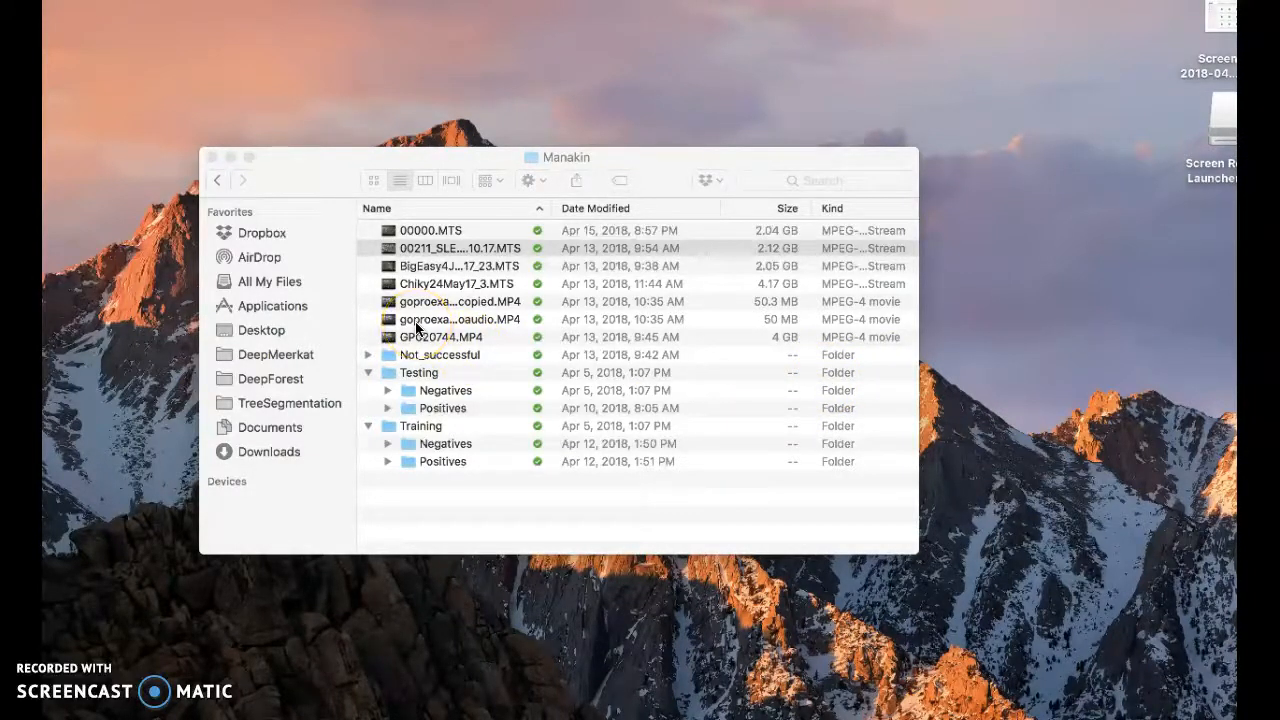
{"action": "mouse_move", "coordinate": [344, 384]}
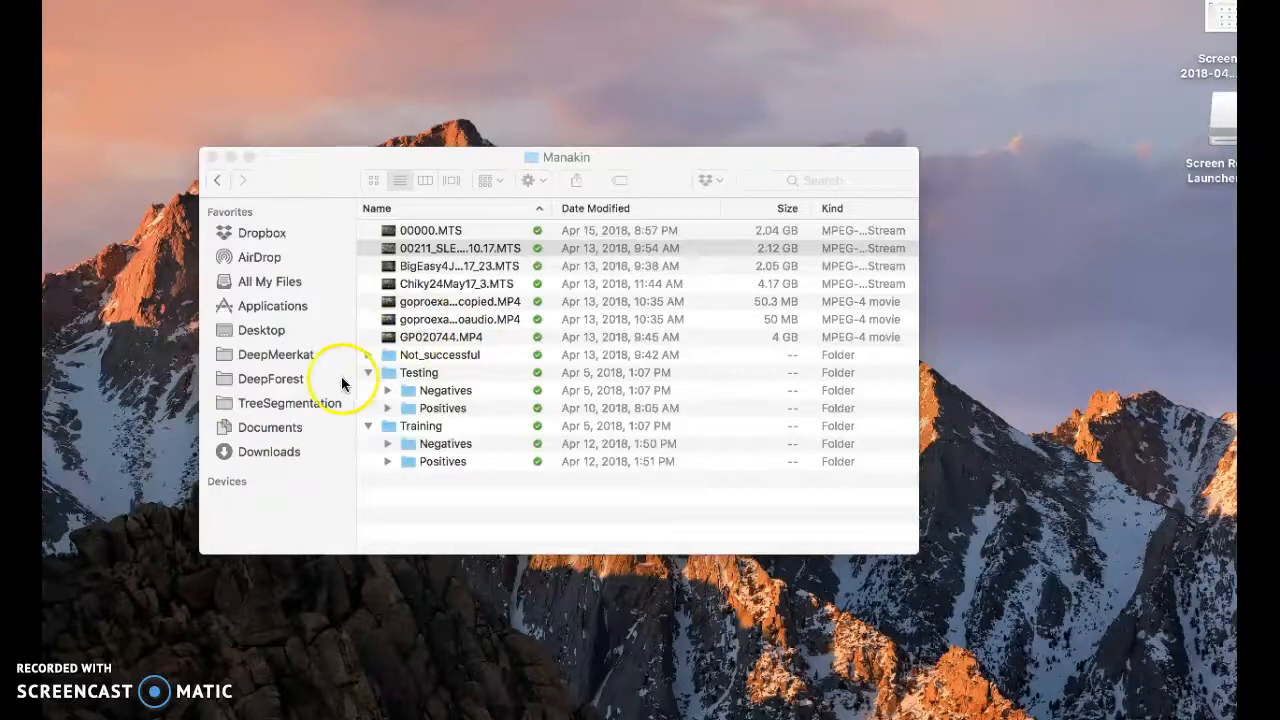
Navigate into the 00211_SLECO1_16.10.17 output folder with its avi and csv files
{"action": "left_click", "coordinate": [276, 354]}
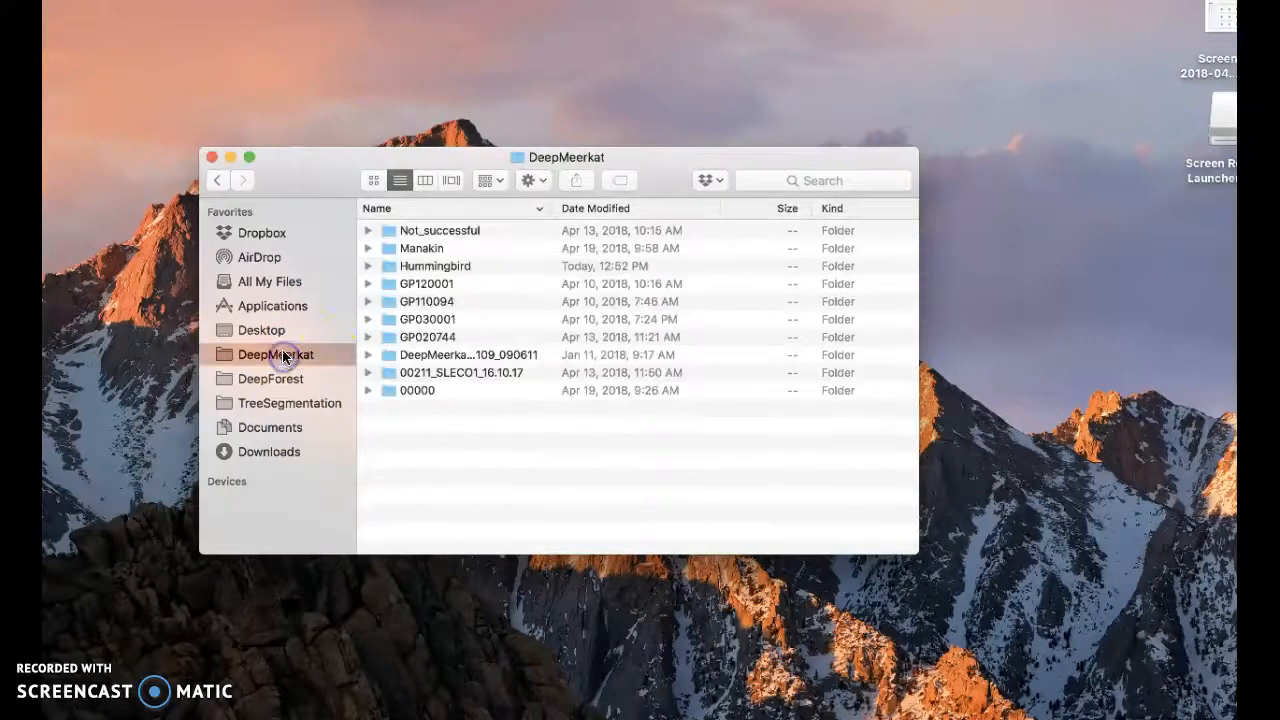
{"action": "double_click", "coordinate": [460, 372]}
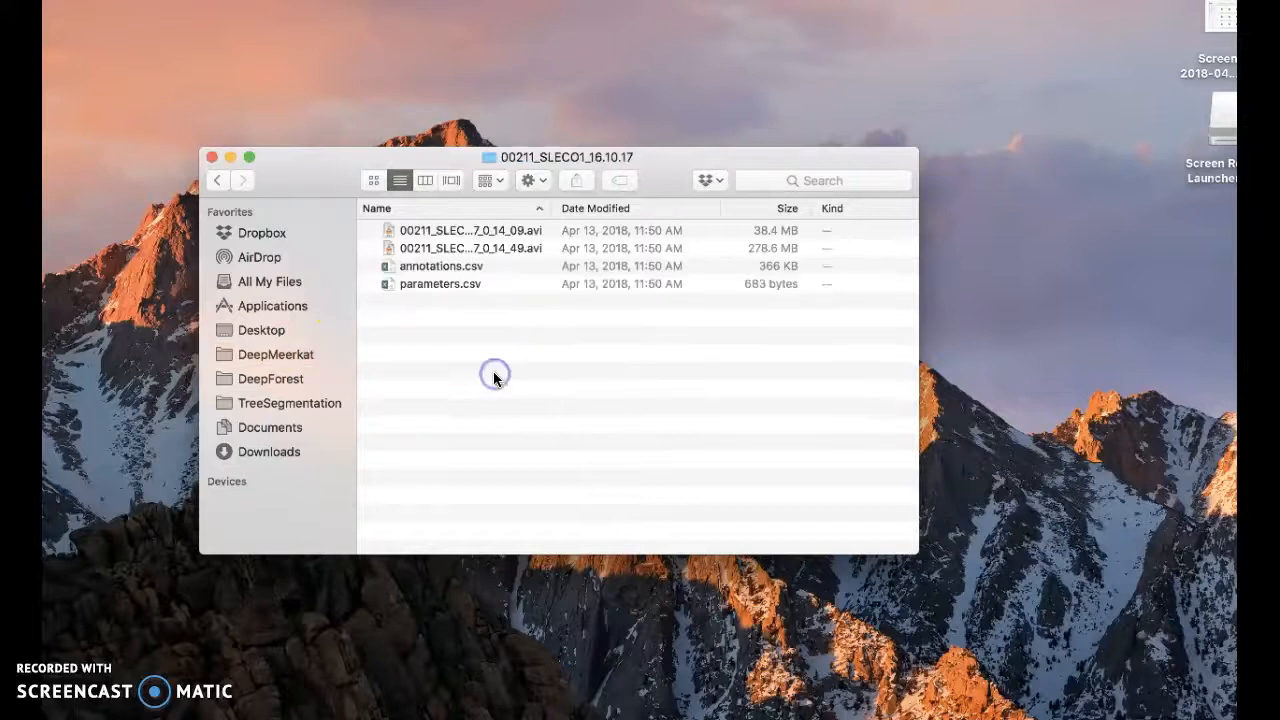
{"action": "left_click", "coordinate": [276, 354]}
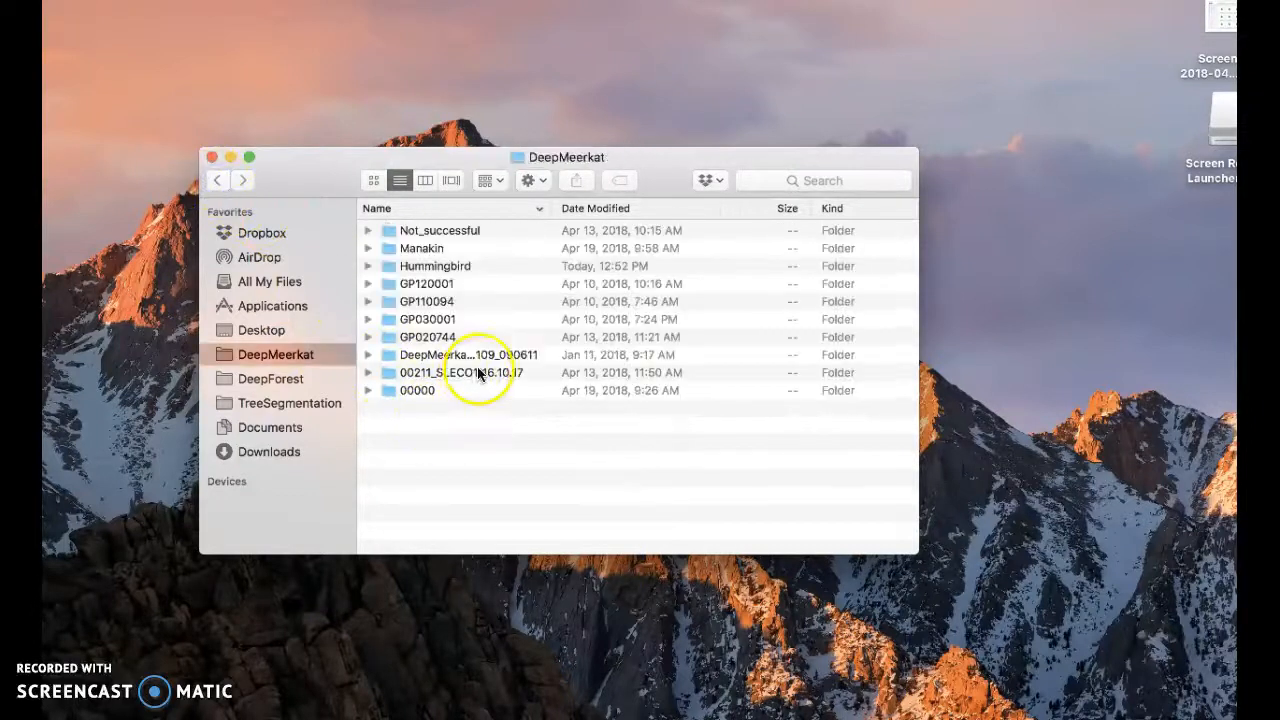
{"action": "left_click", "coordinate": [460, 372]}
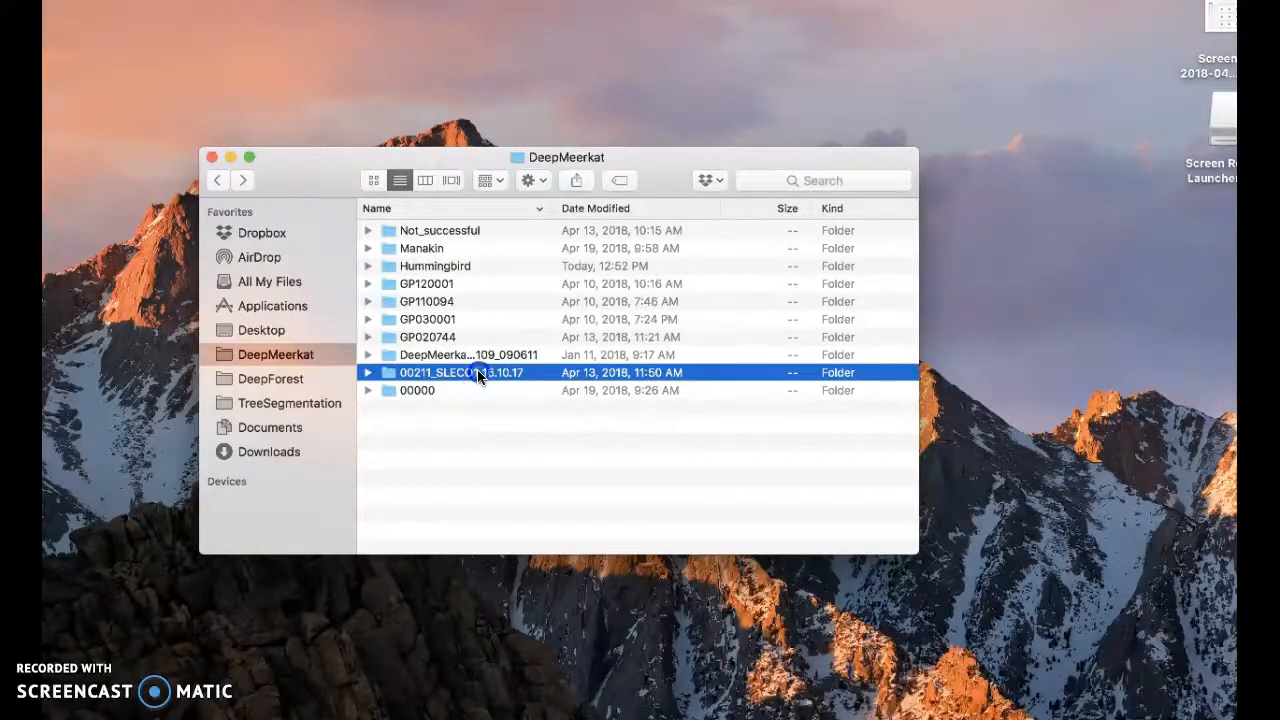
{"action": "double_click", "coordinate": [460, 372]}
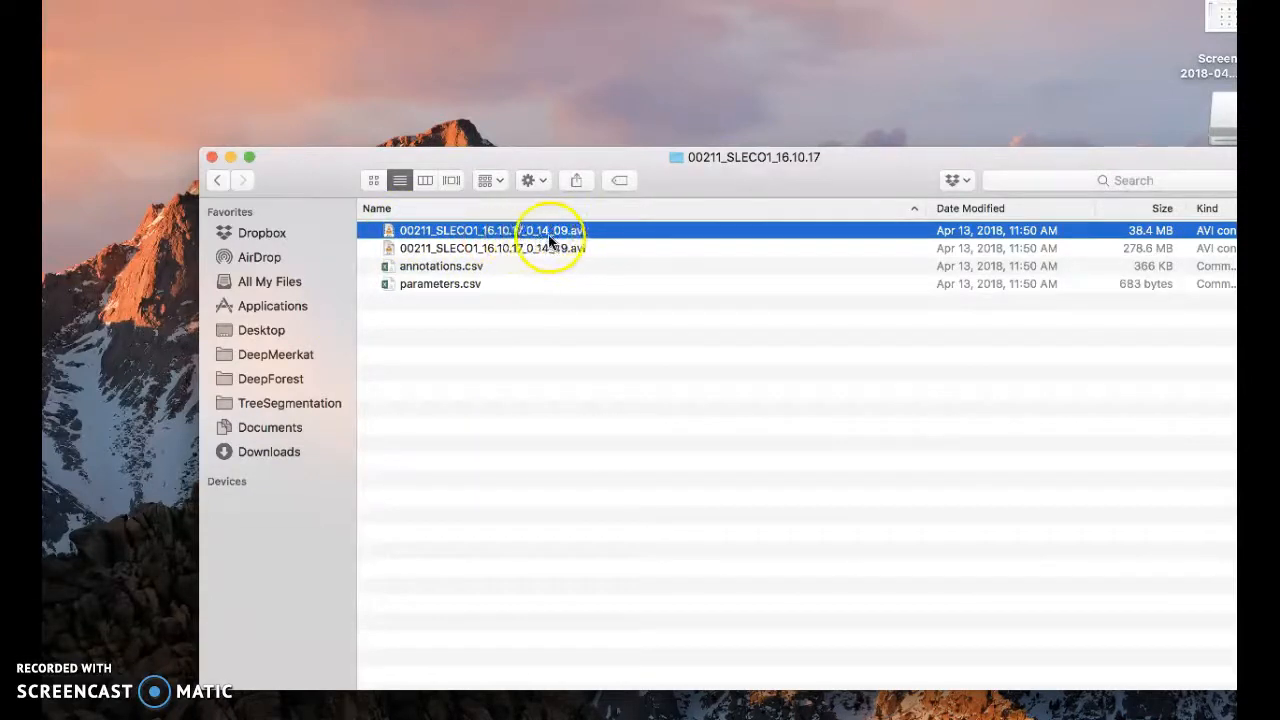
{"action": "mouse_move", "coordinate": [536, 258]}
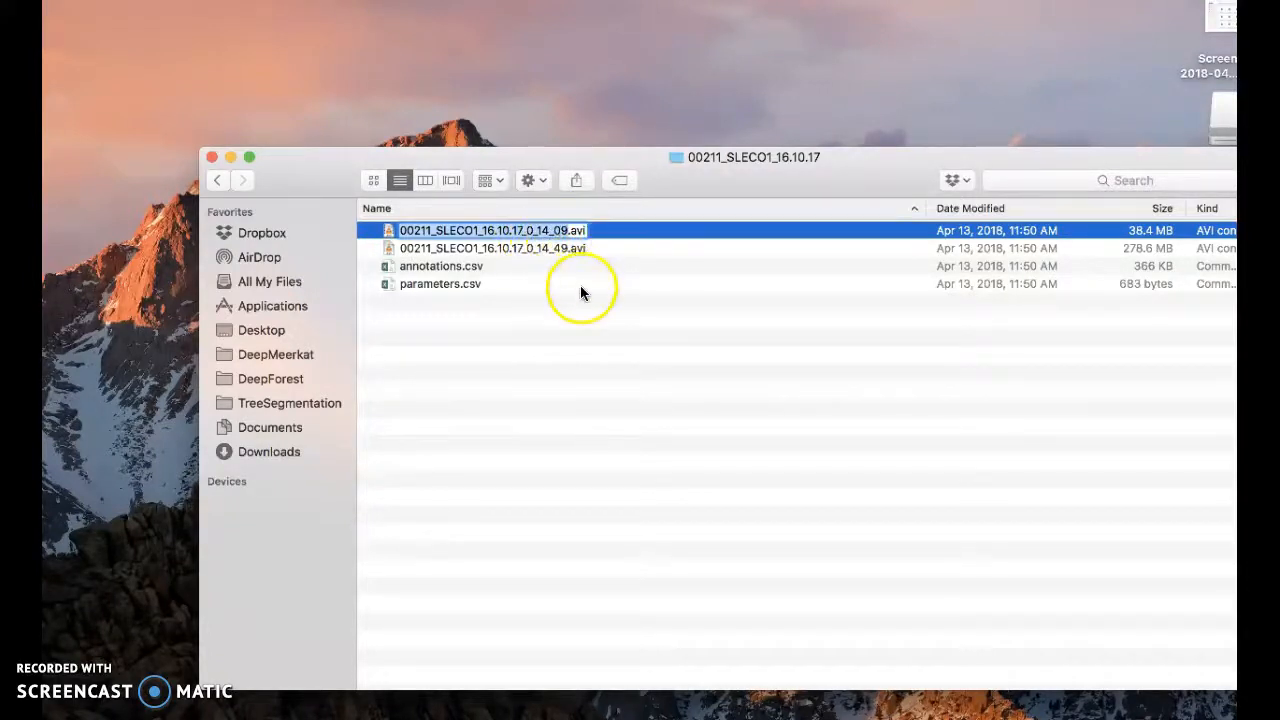
Select the parameters.csv file and then the shorter output clip
{"action": "left_click", "coordinate": [440, 284]}
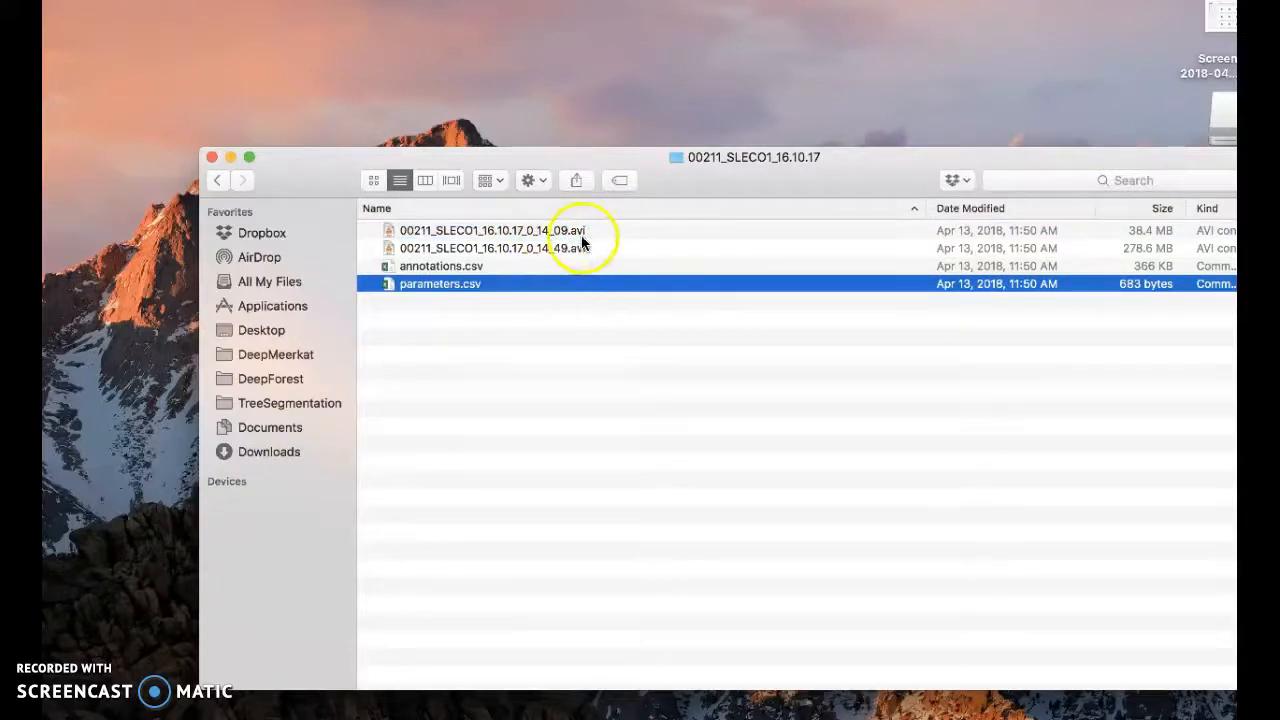
{"action": "left_click", "coordinate": [490, 230]}
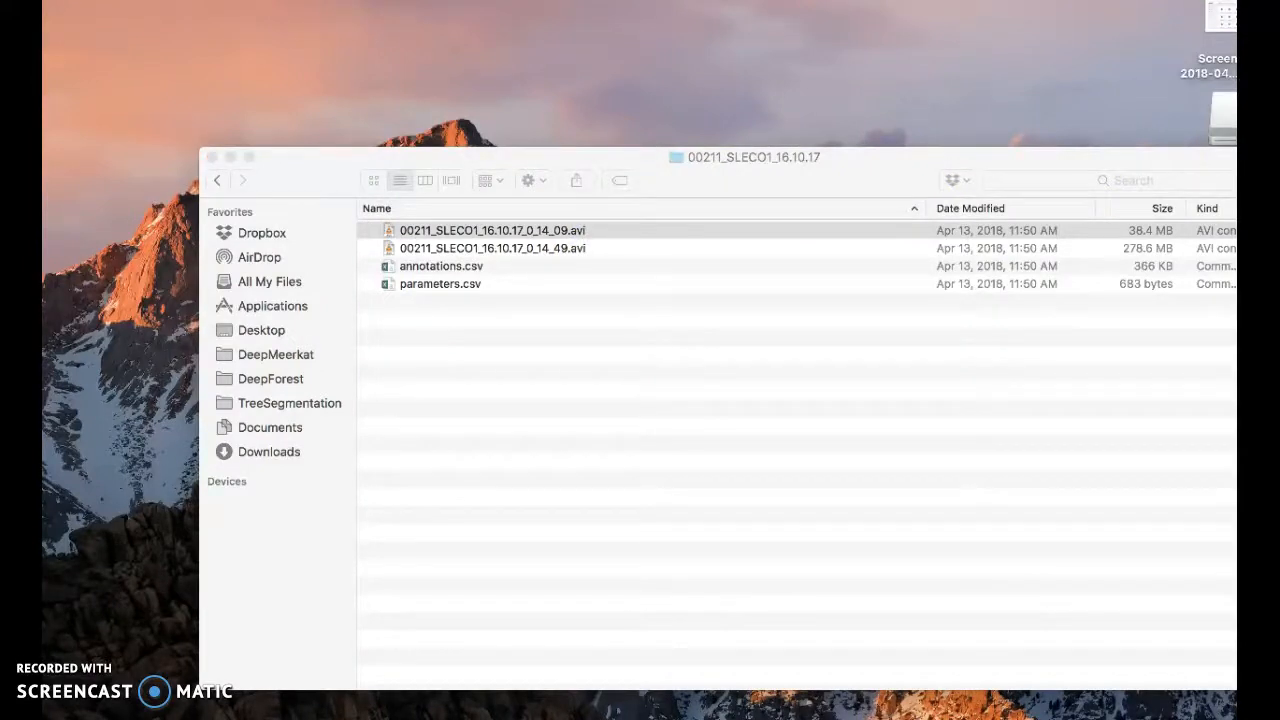
Play the shorter then the longer 0_14_49.avi output clip in QuickTime, scrubbing near its end
{"action": "double_click", "coordinate": [492, 230]}
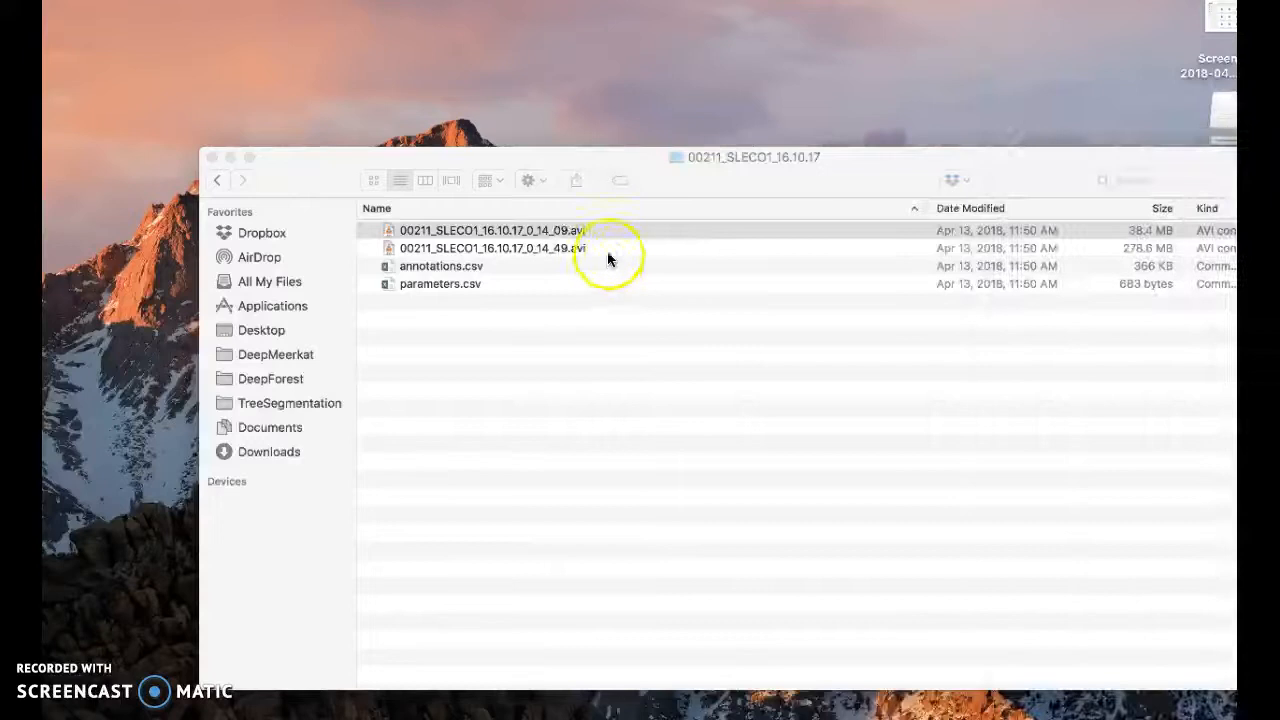
{"action": "left_click", "coordinate": [492, 248]}
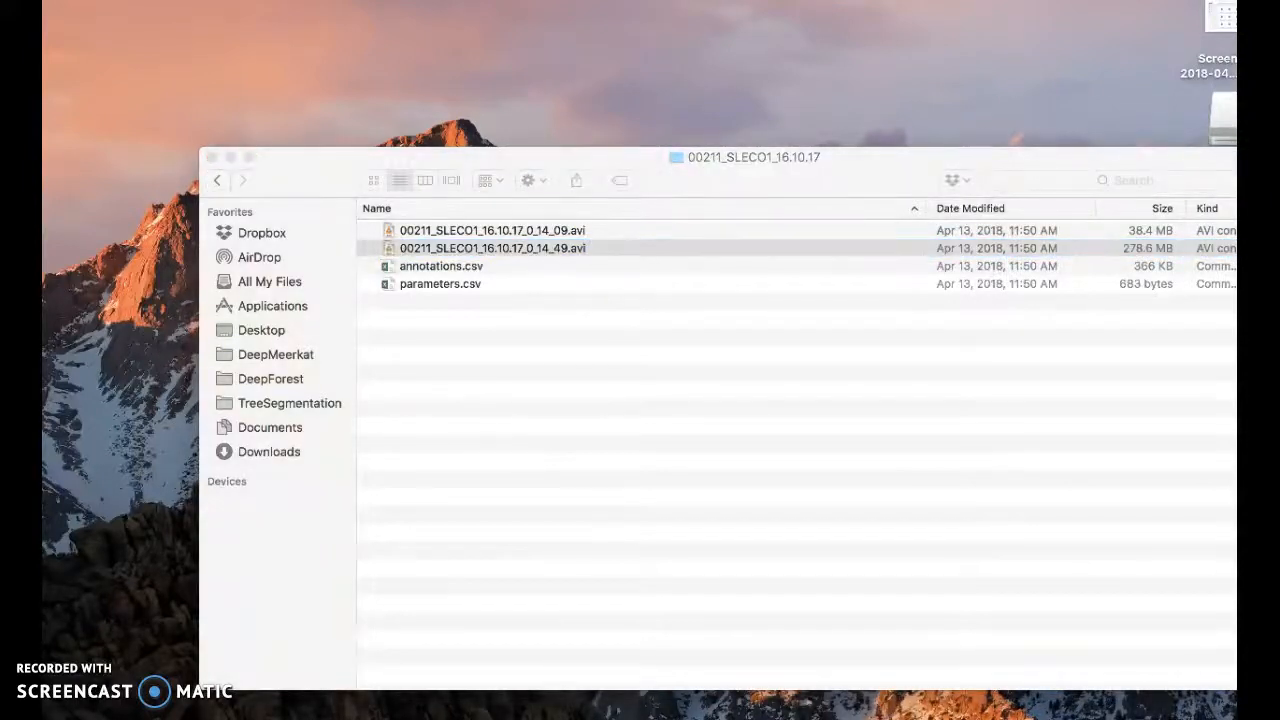
{"action": "double_click", "coordinate": [492, 248]}
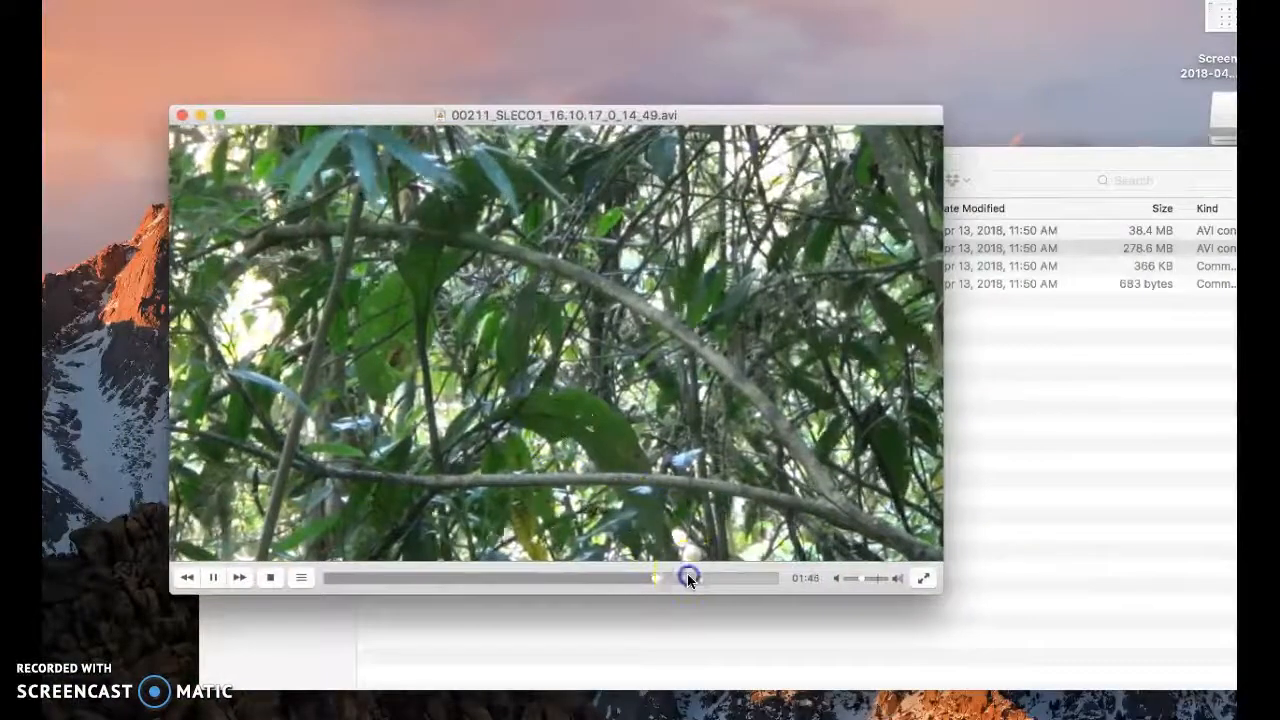
{"action": "left_click_drag", "start_coordinate": [688, 578], "coordinate": [762, 578]}
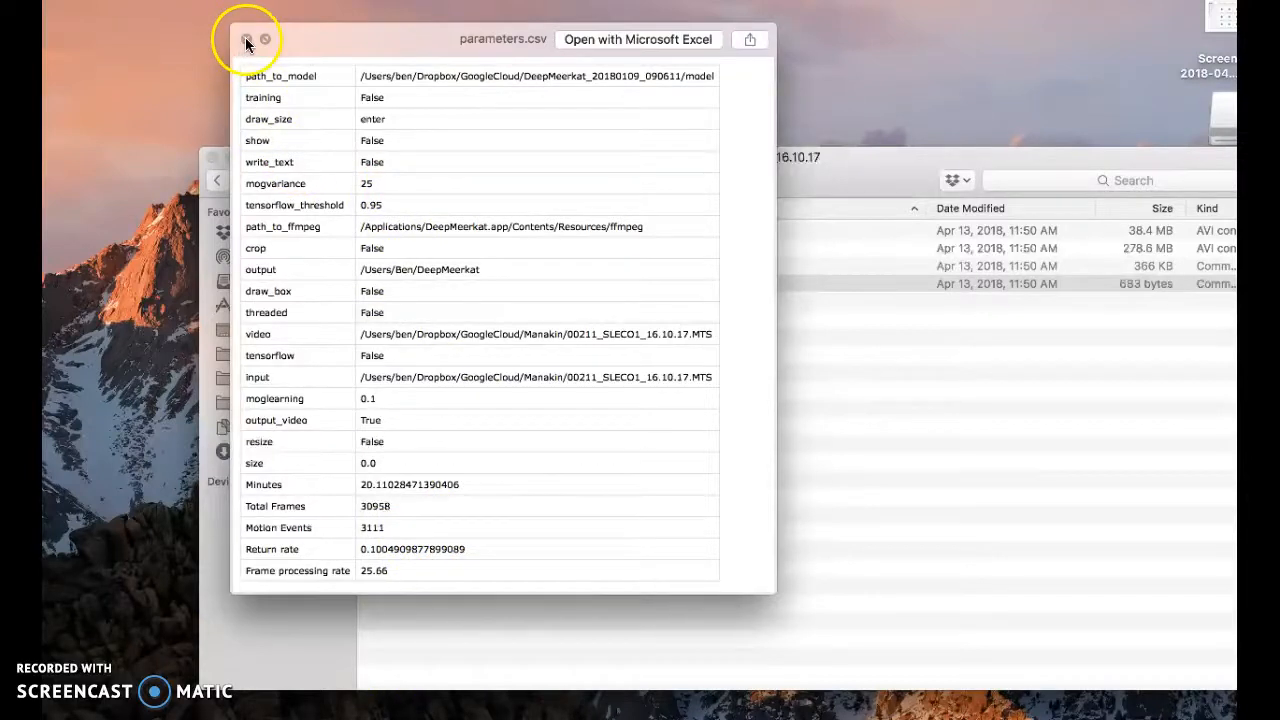
Close the parameters.csv Quick Look preview
{"action": "left_click", "coordinate": [248, 40]}
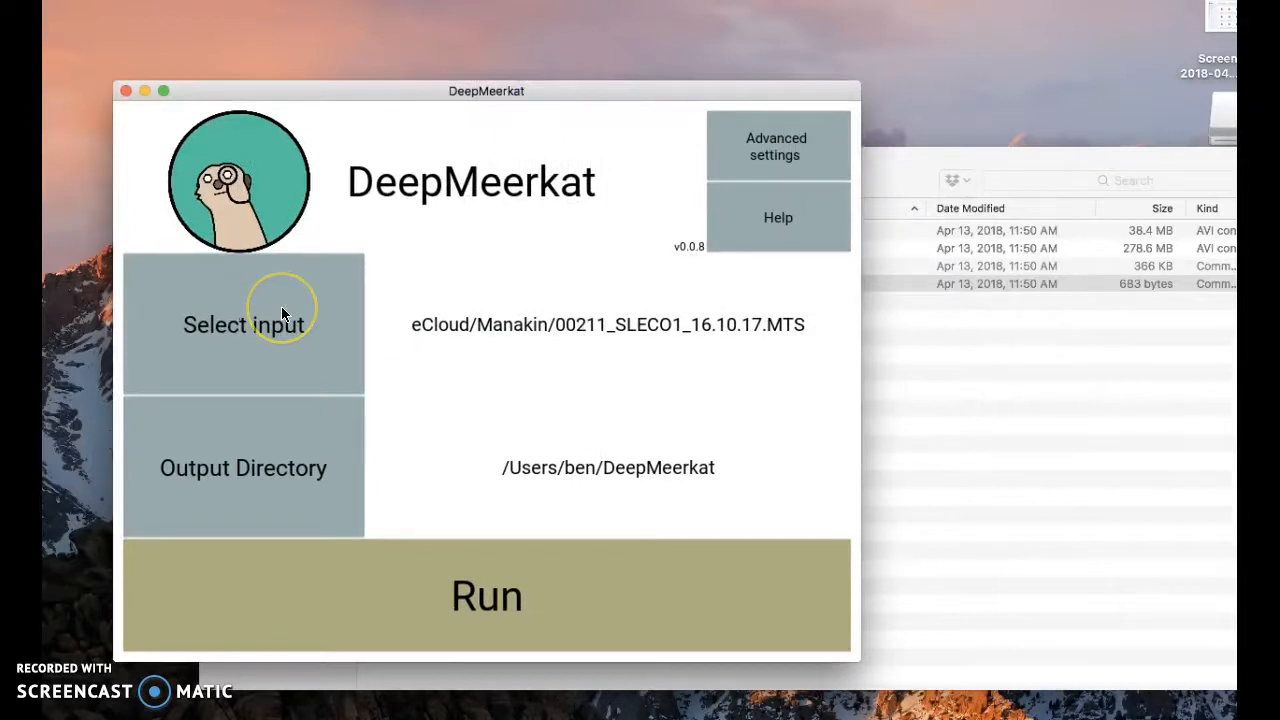
{"action": "mouse_move", "coordinate": [318, 324]}
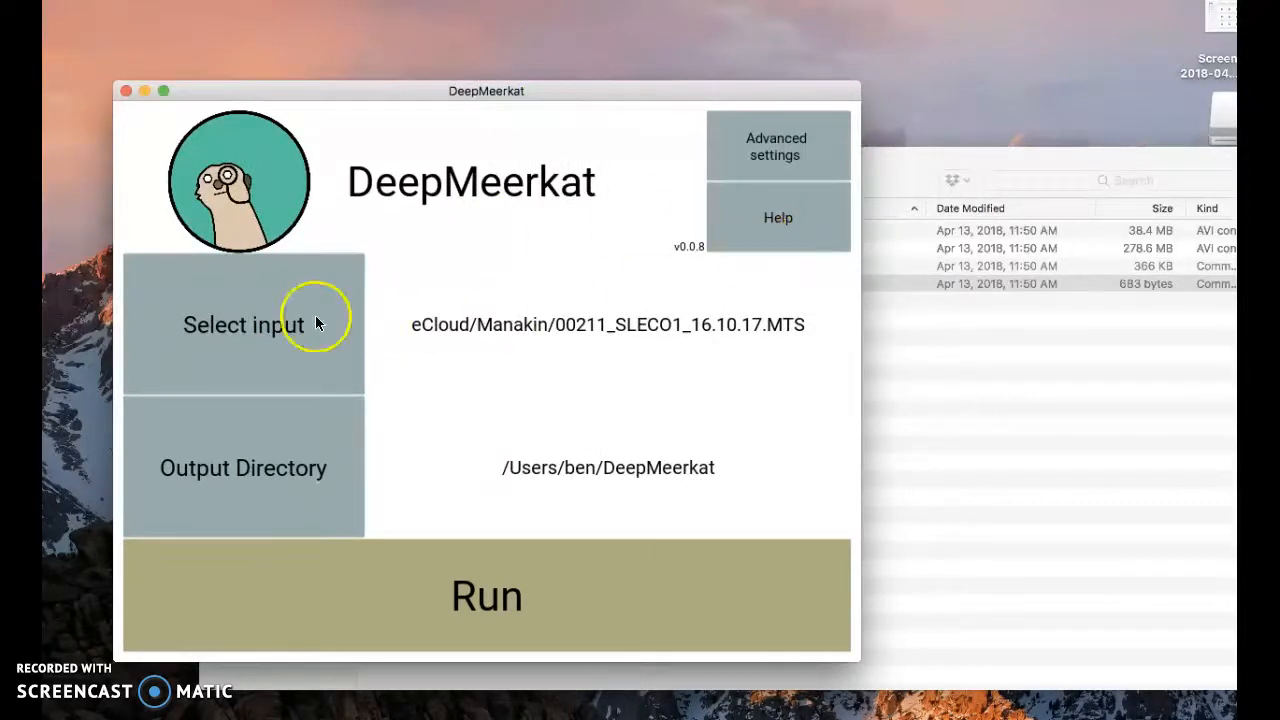
Choose the whole Manakin folder as input and start the batch run on its eight videos
{"action": "left_click", "coordinate": [244, 324]}
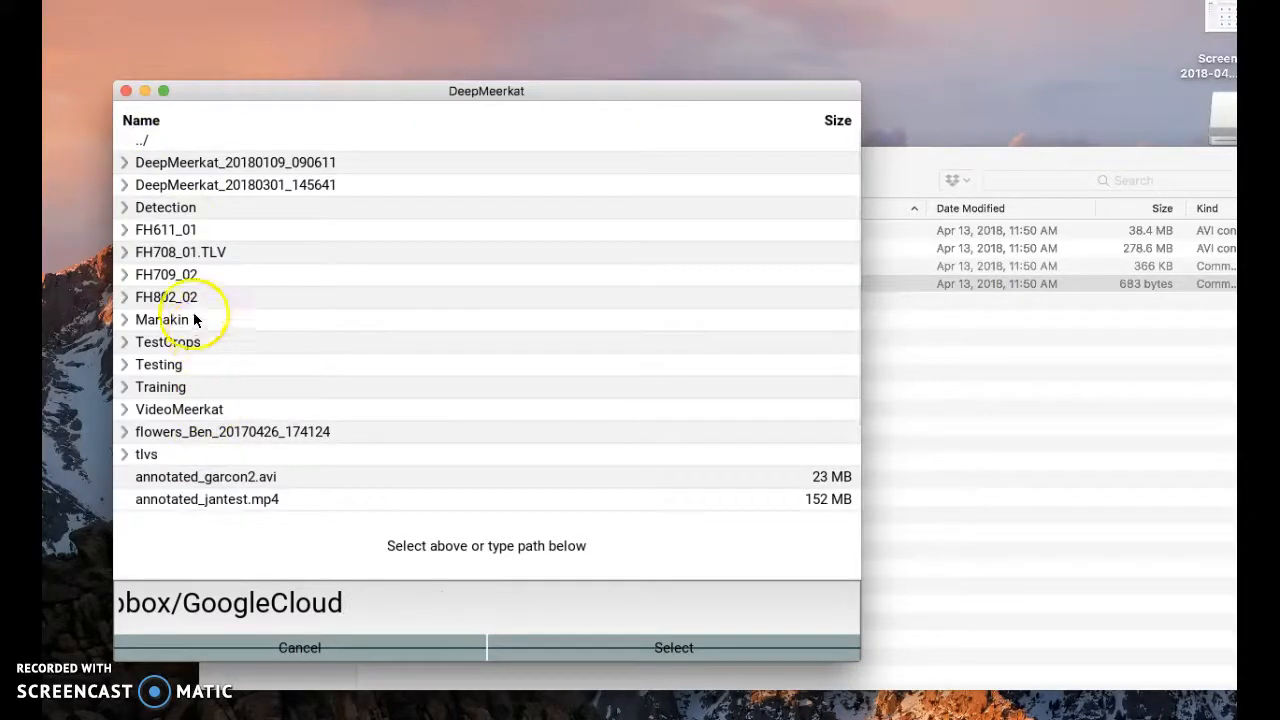
{"action": "left_click", "coordinate": [160, 320]}
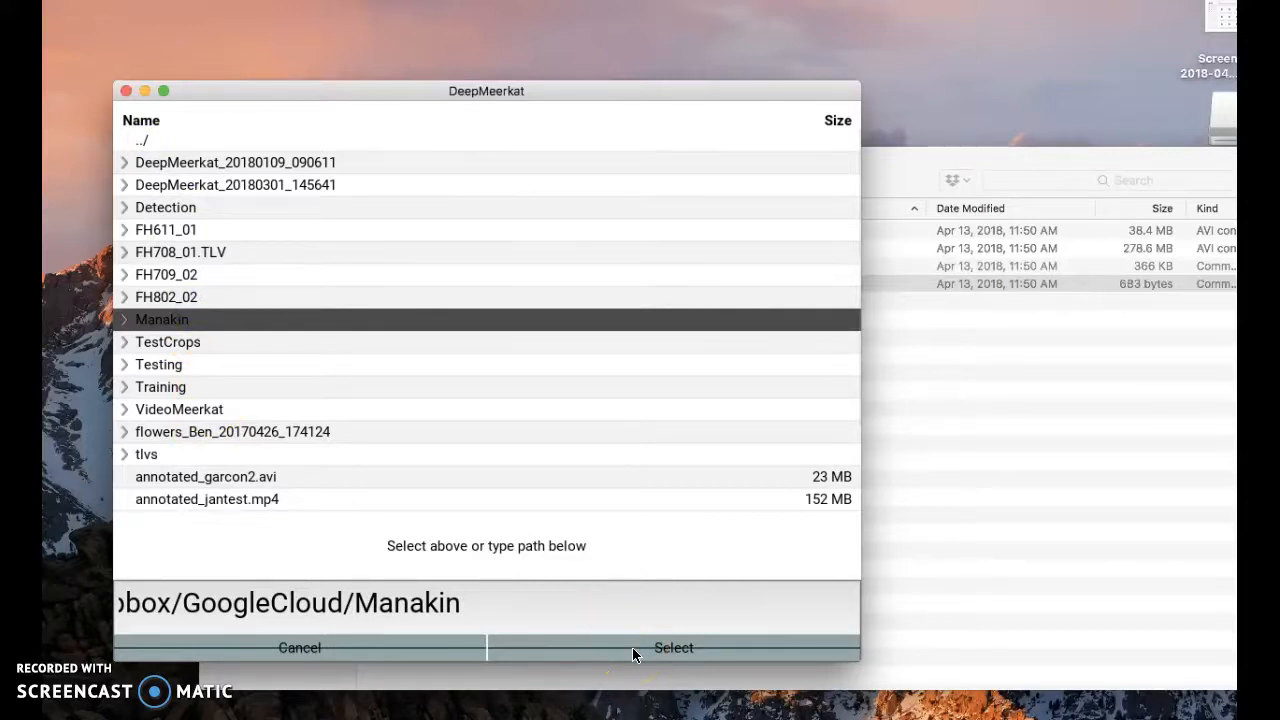
{"action": "left_click", "coordinate": [672, 648]}
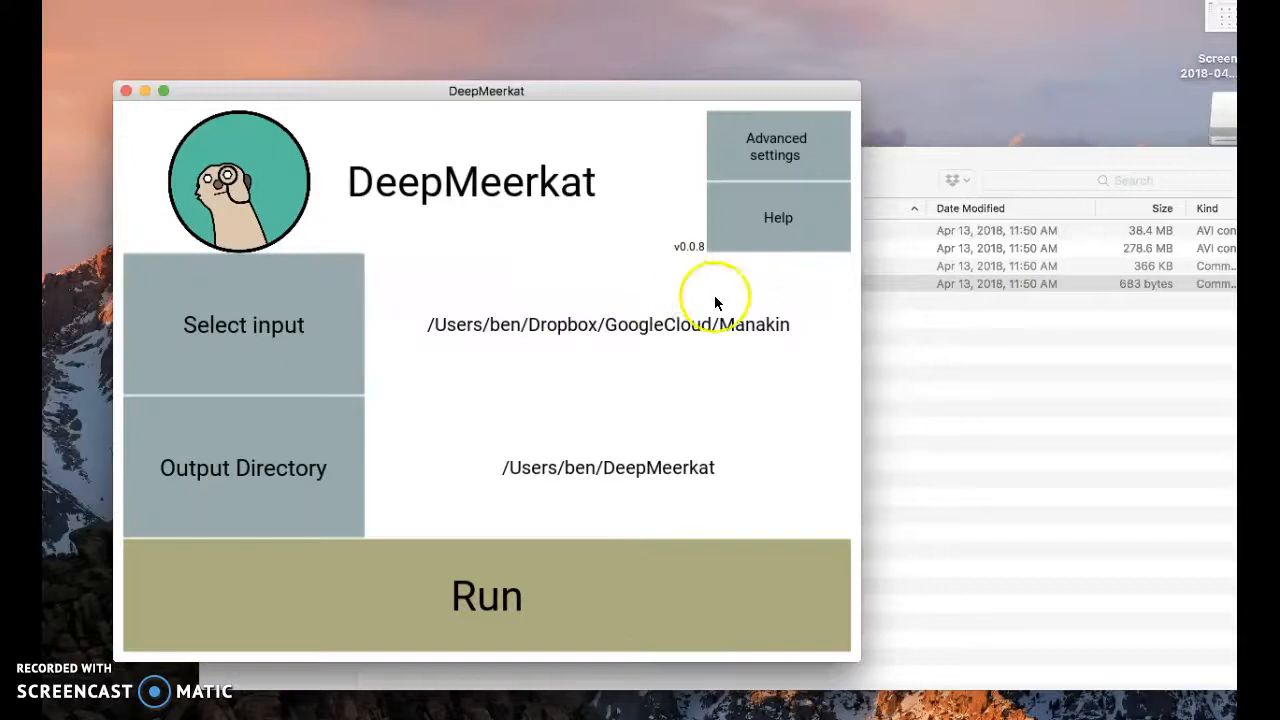
{"action": "mouse_move", "coordinate": [724, 330]}
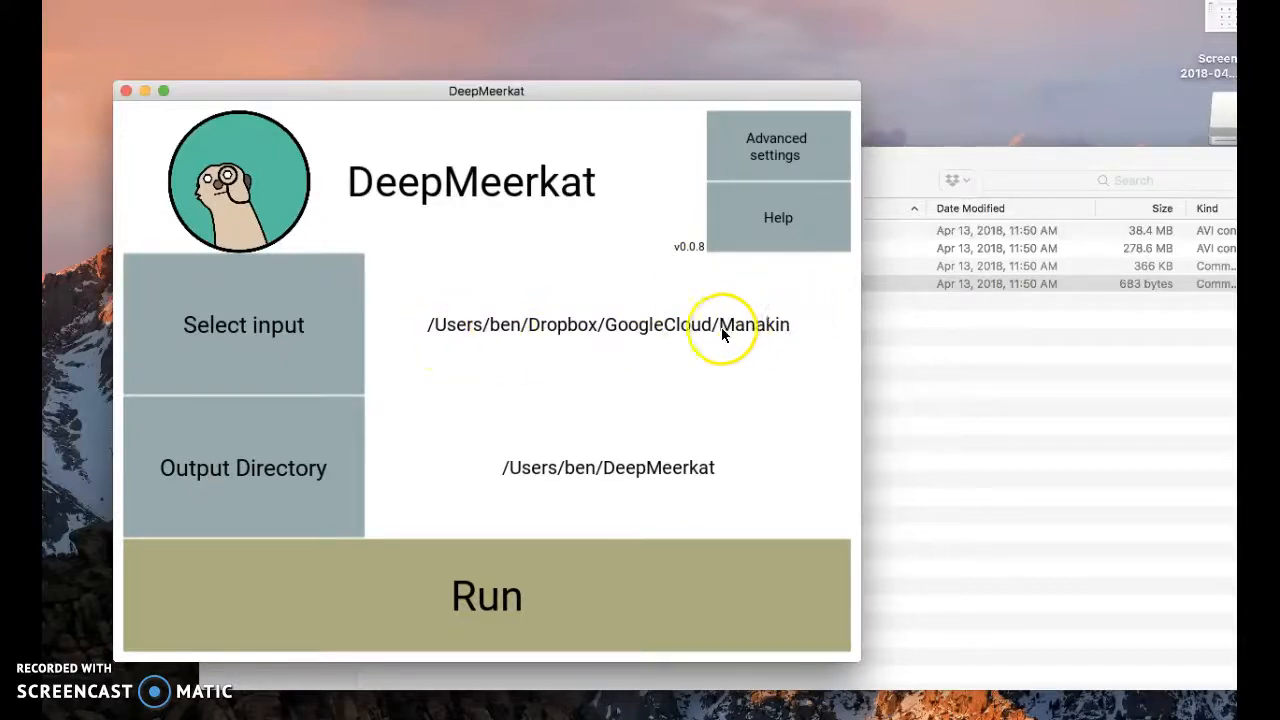
{"action": "left_click", "coordinate": [488, 596]}
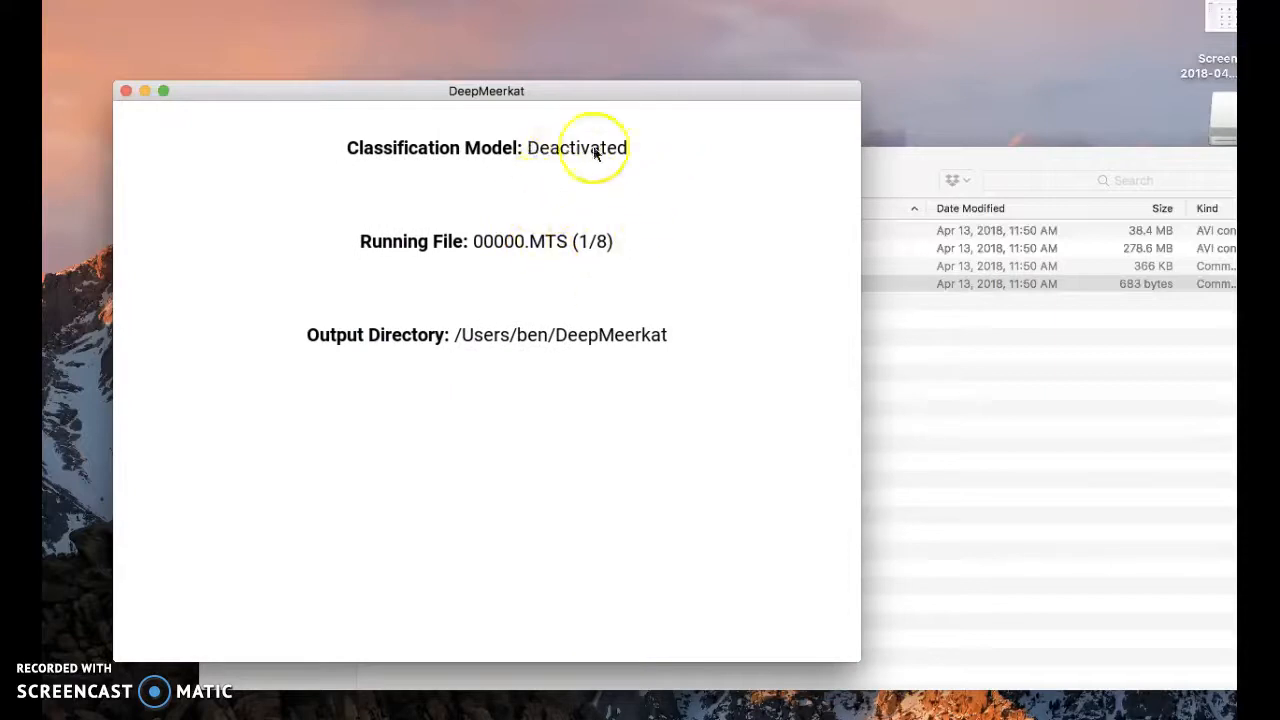
{"action": "mouse_move", "coordinate": [584, 240]}
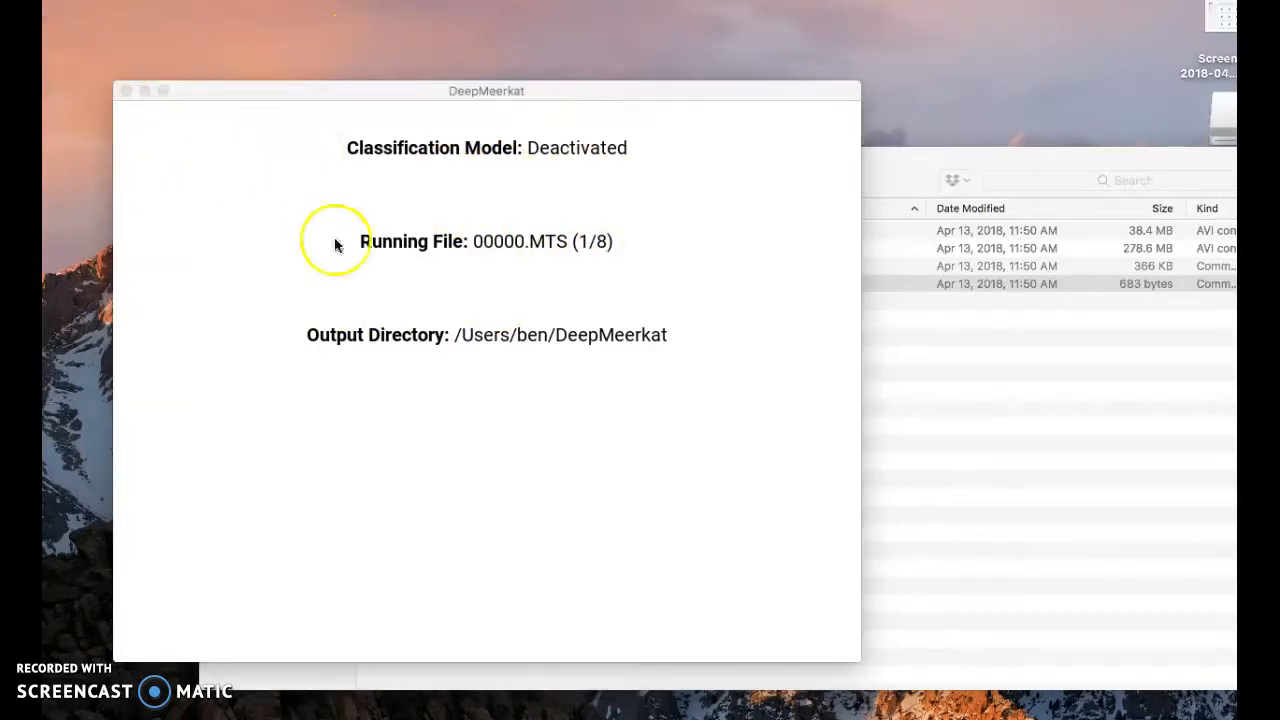
Quit DeepMeerkat from its application menu partway through the run
{"action": "left_click", "coordinate": [82, 18]}
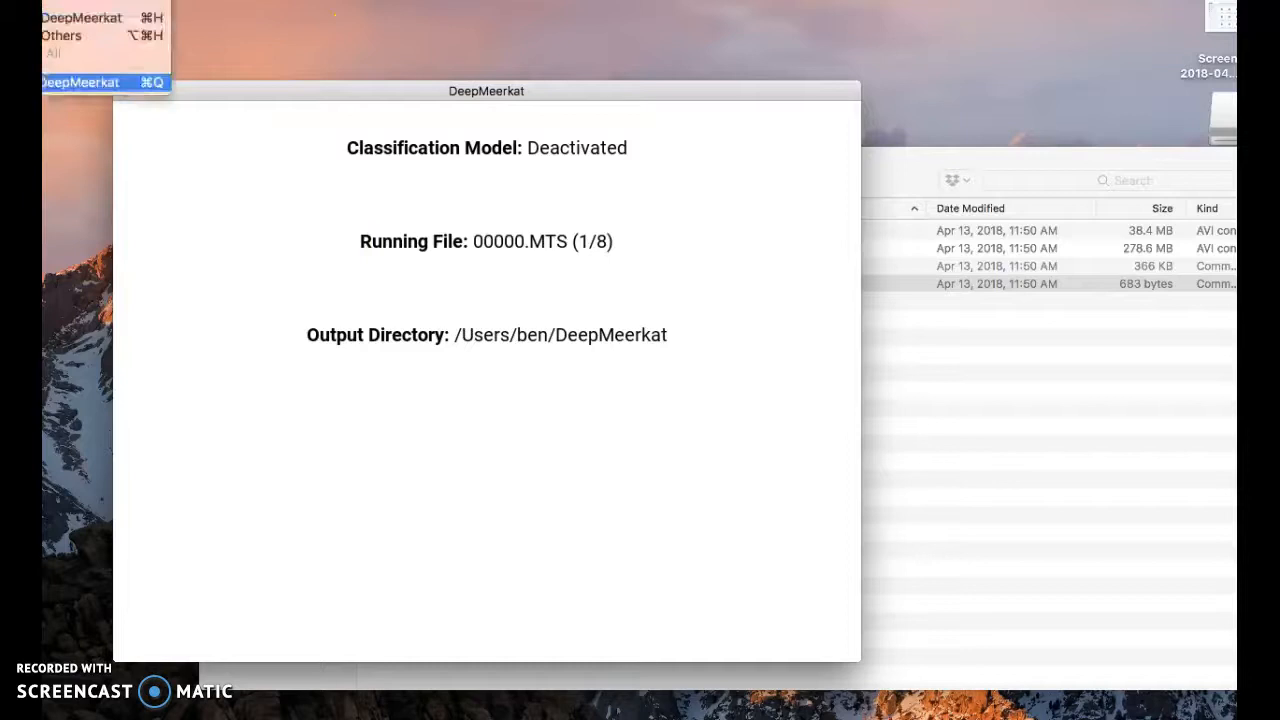
{"action": "left_click", "coordinate": [80, 82]}
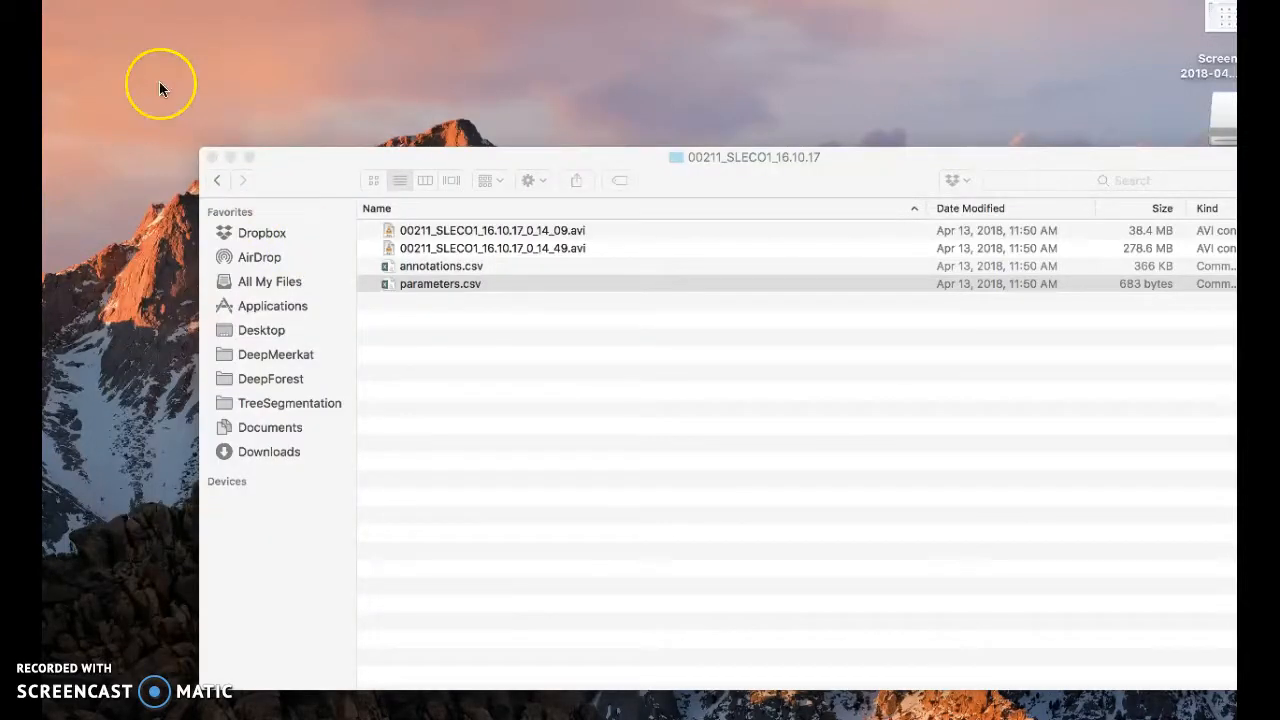
{"action": "mouse_move", "coordinate": [332, 232]}
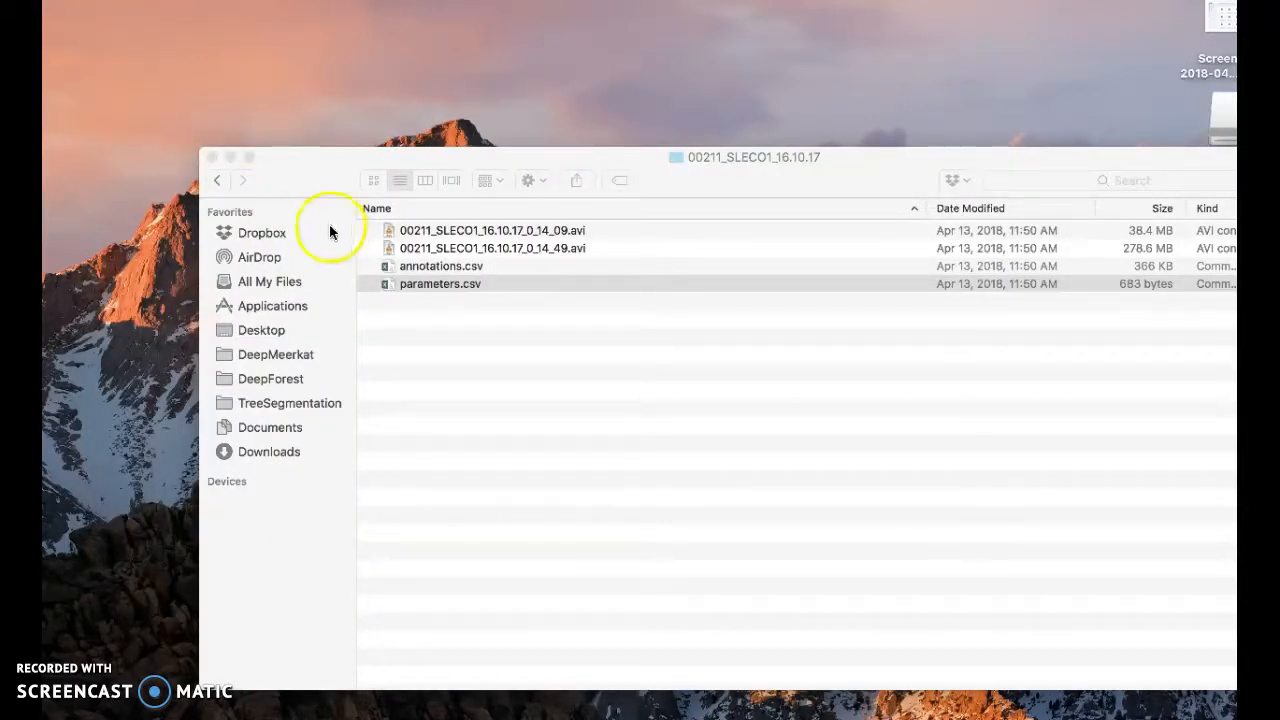
Launch Activity Monitor via Spotlight, force the lingering DeepMeerkat process to quit, and close the monitor
{"action": "type", "text": "act"}
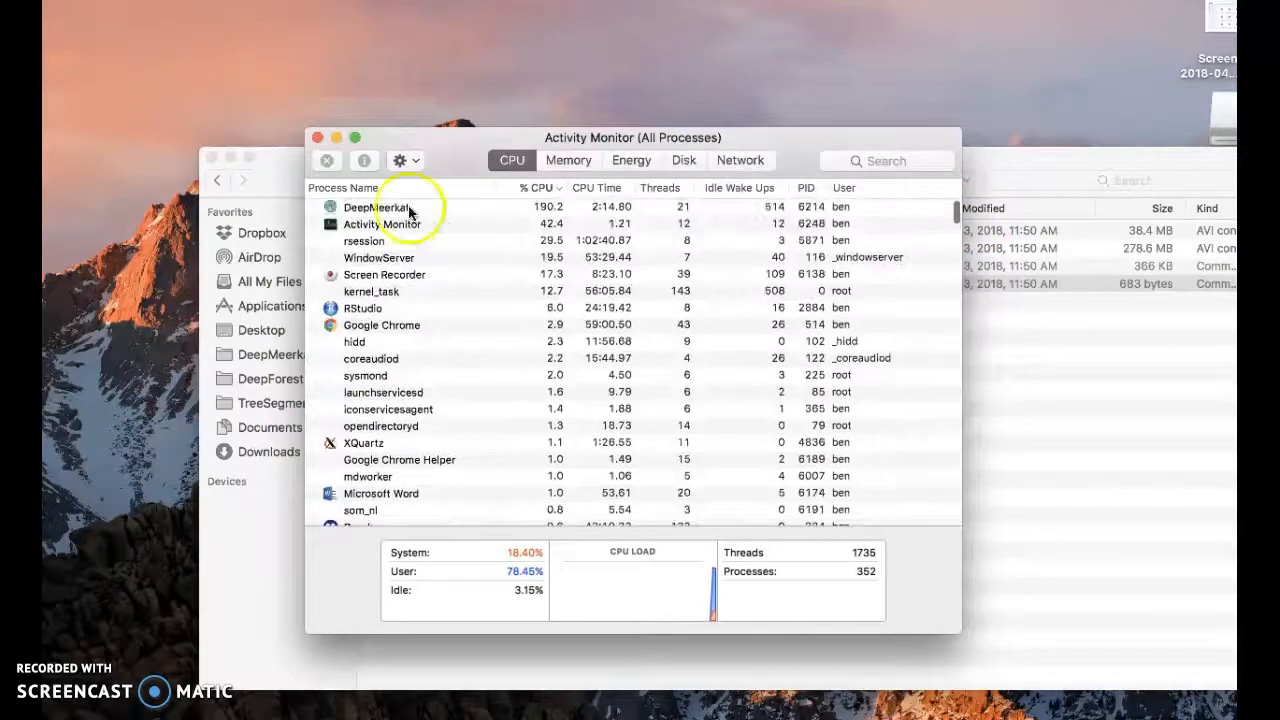
{"action": "double_click", "coordinate": [376, 206]}
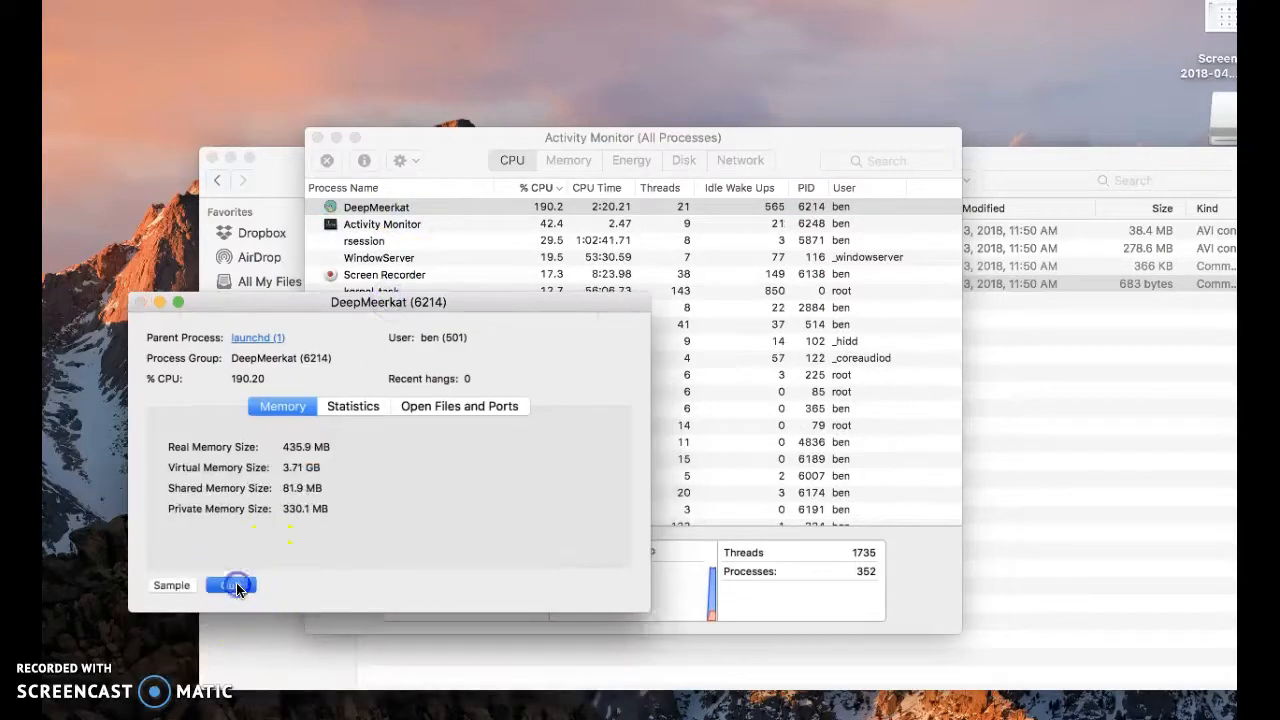
{"action": "left_click", "coordinate": [232, 584]}
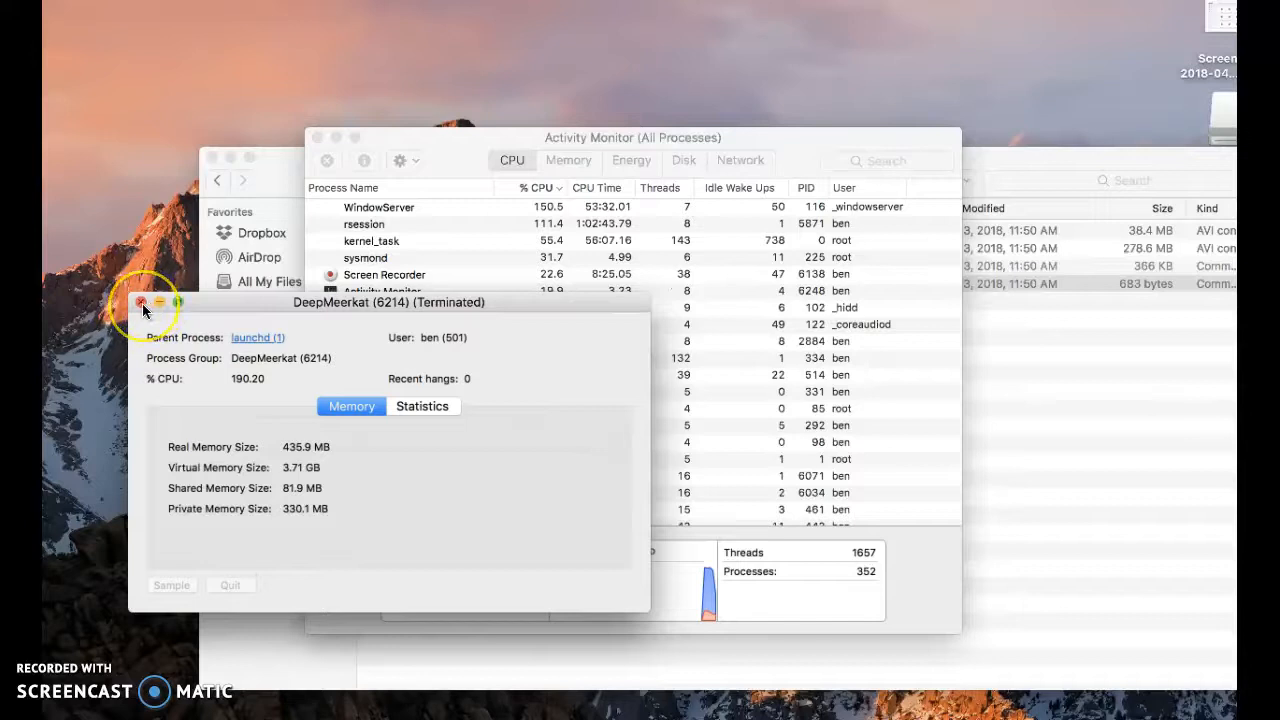
{"action": "left_click", "coordinate": [144, 302]}
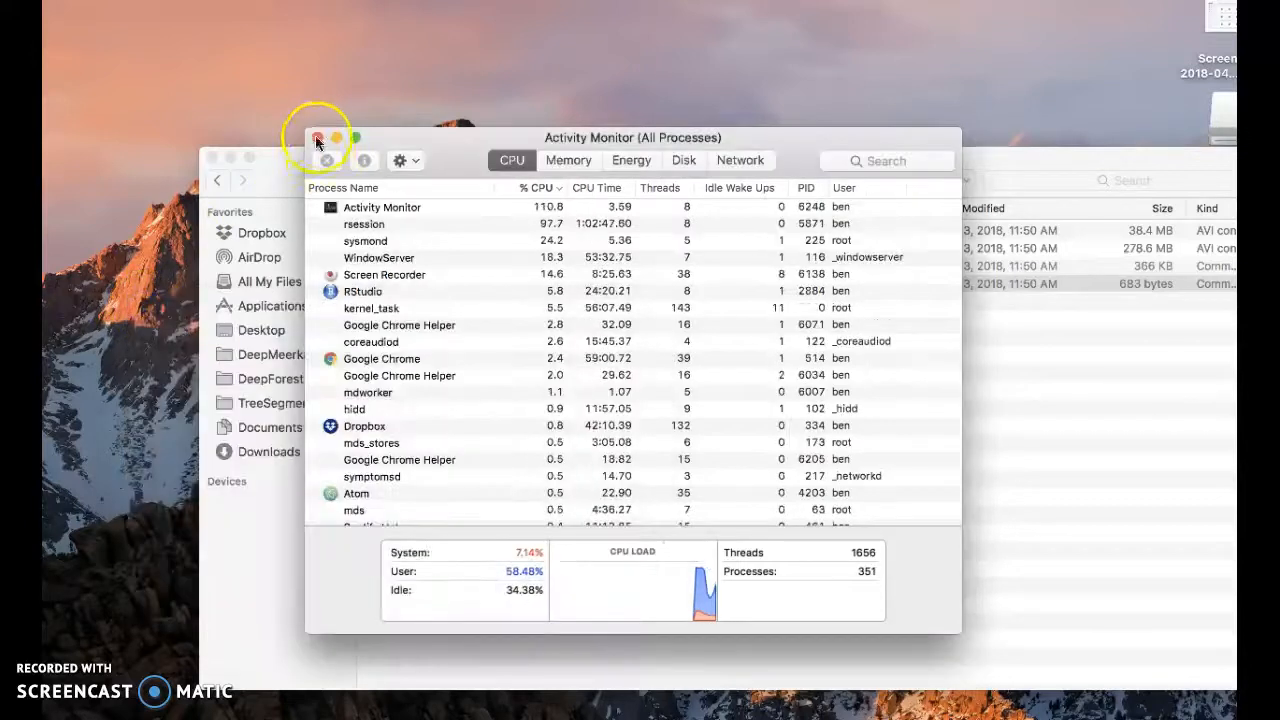
{"action": "left_click", "coordinate": [316, 136]}
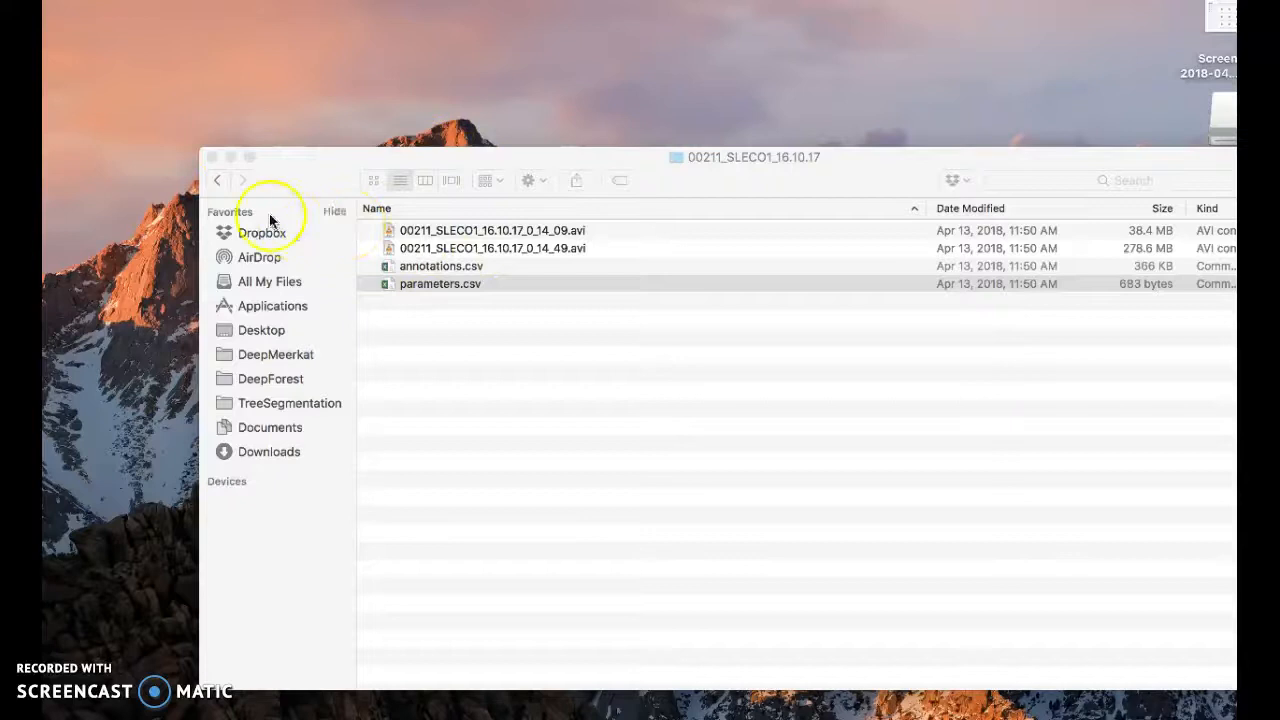
Navigate from the DeepMeerkat output folder into Dropbox and then the GoogleCloud folder
{"action": "left_click", "coordinate": [276, 354]}
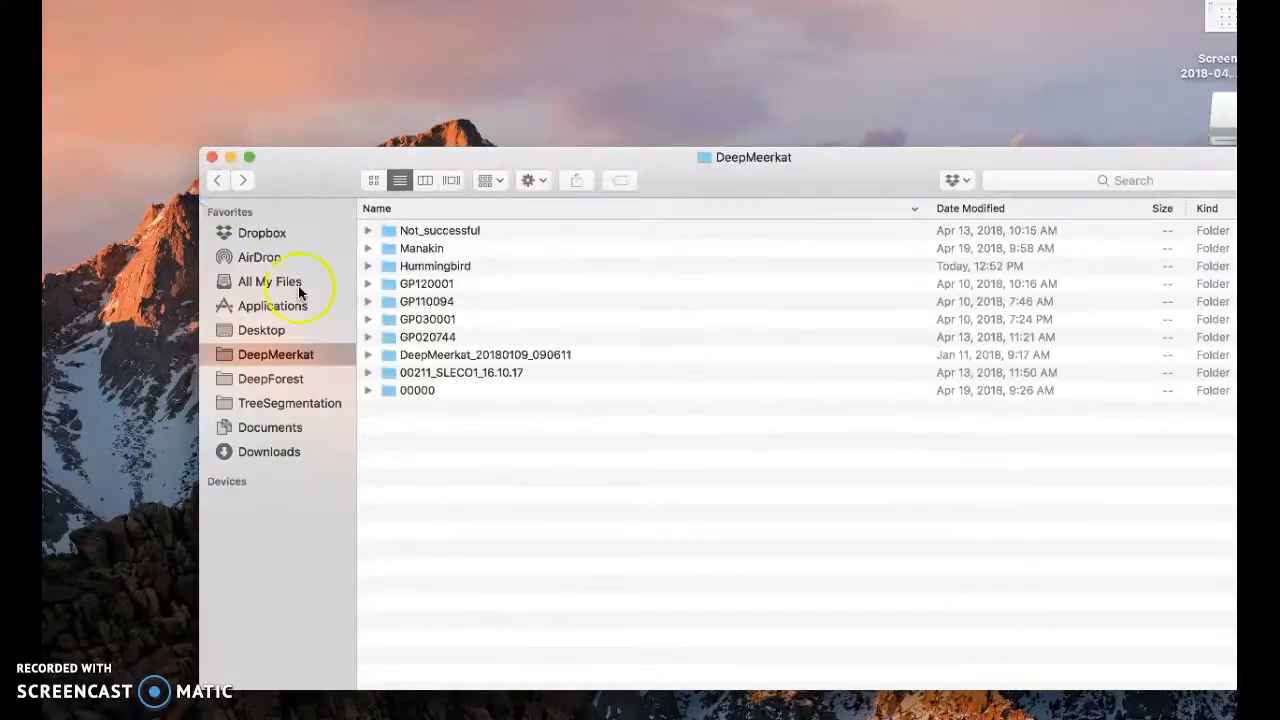
{"action": "mouse_move", "coordinate": [470, 308]}
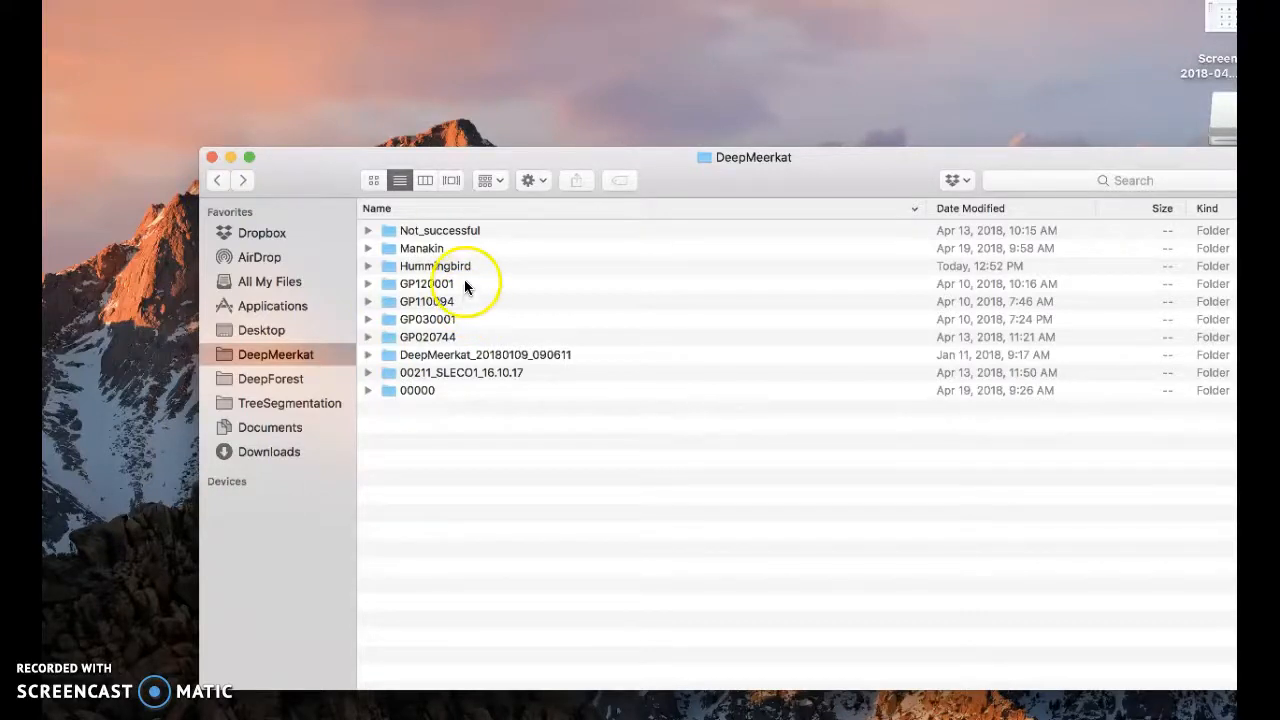
{"action": "double_click", "coordinate": [428, 284]}
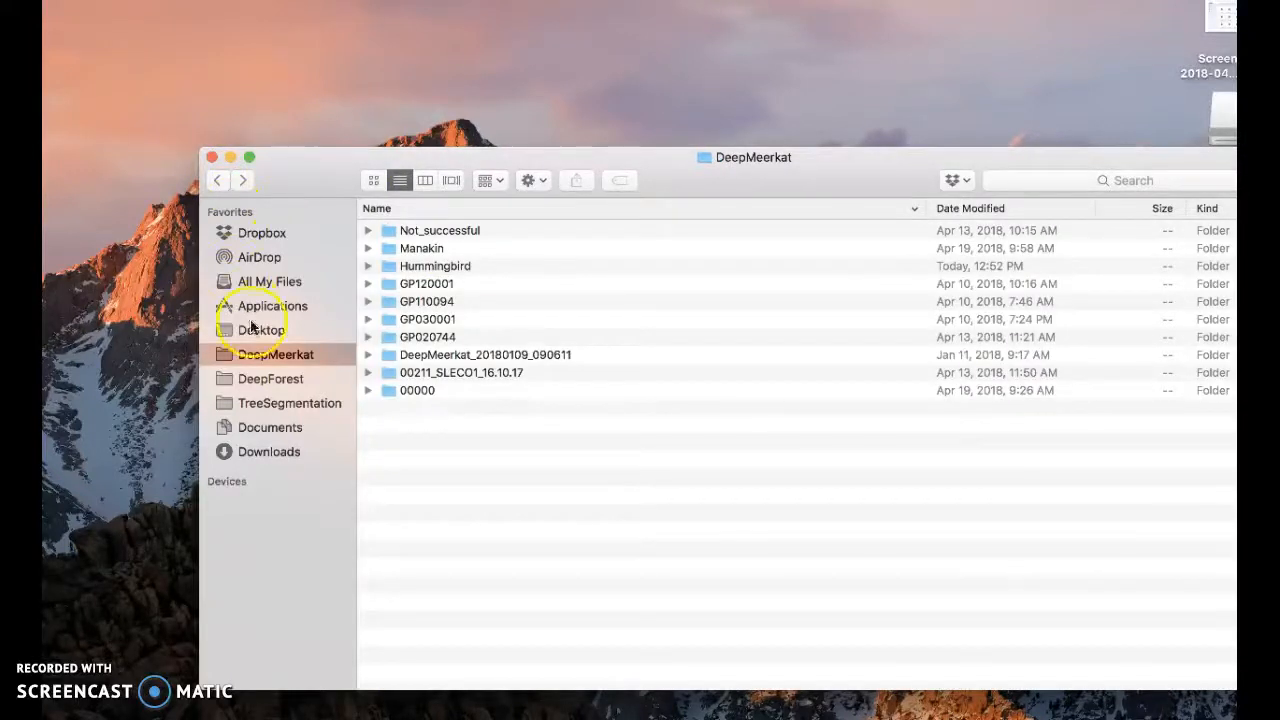
{"action": "left_click", "coordinate": [262, 232]}
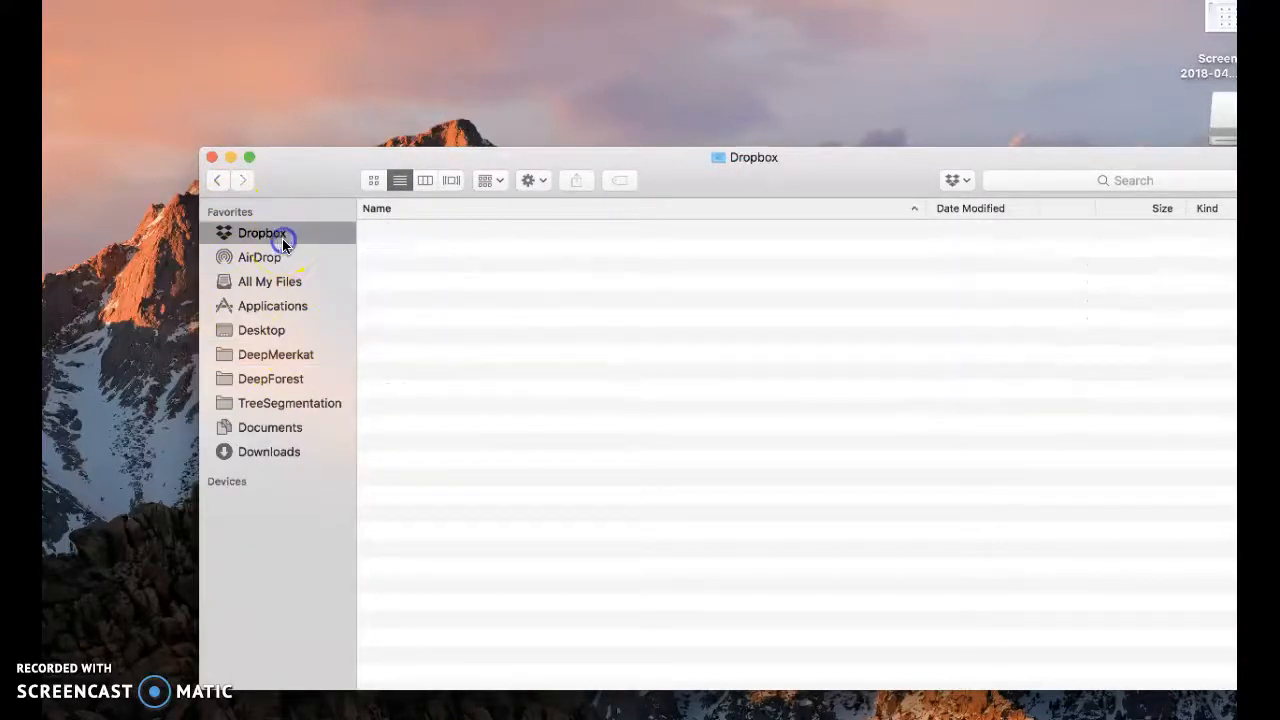
{"action": "left_click", "coordinate": [262, 232]}
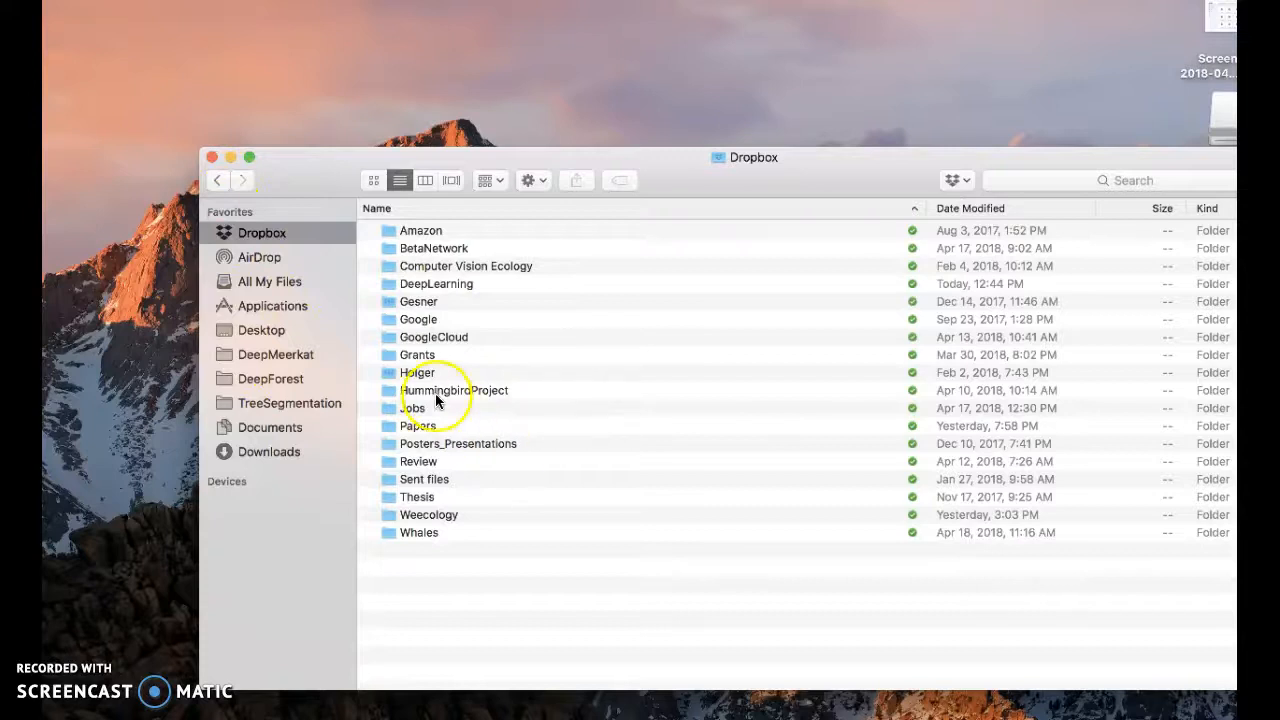
{"action": "double_click", "coordinate": [432, 336]}
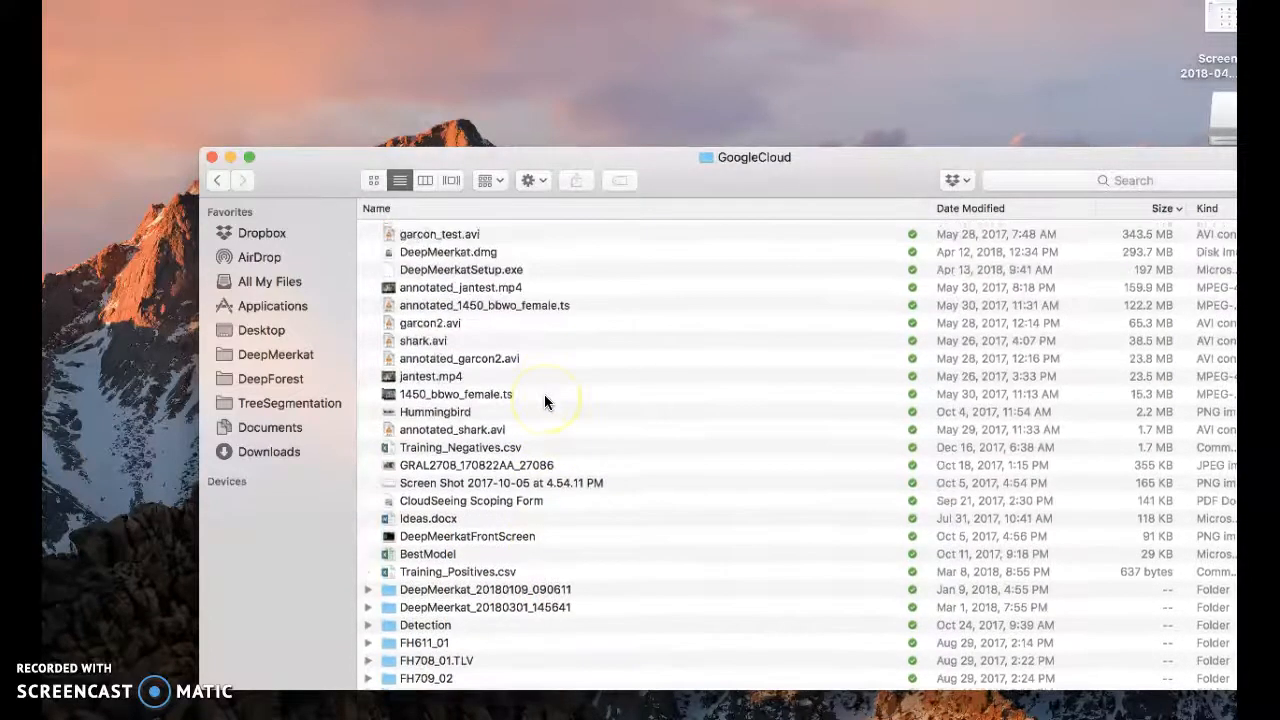
Enter the Manakin source folder and select the Chiky24May17_2.MTS video
{"action": "scroll", "scroll_direction": "down", "scroll_amount": 3}
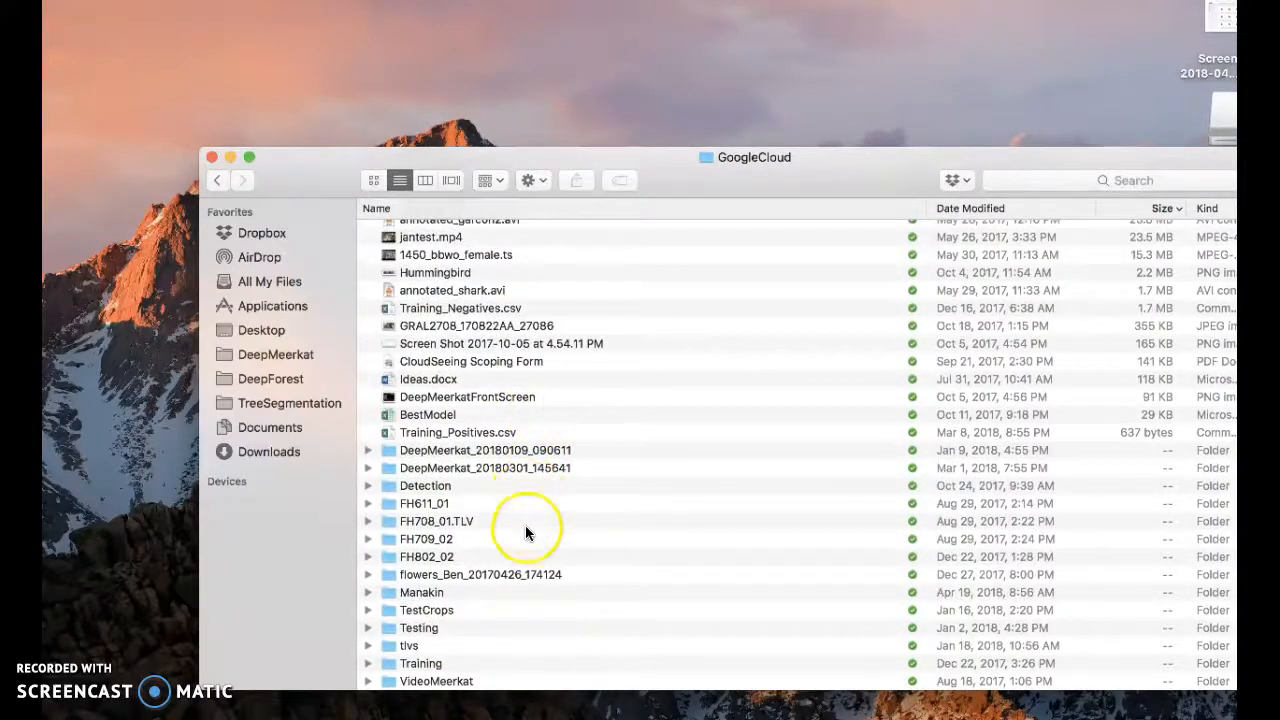
{"action": "double_click", "coordinate": [420, 592]}
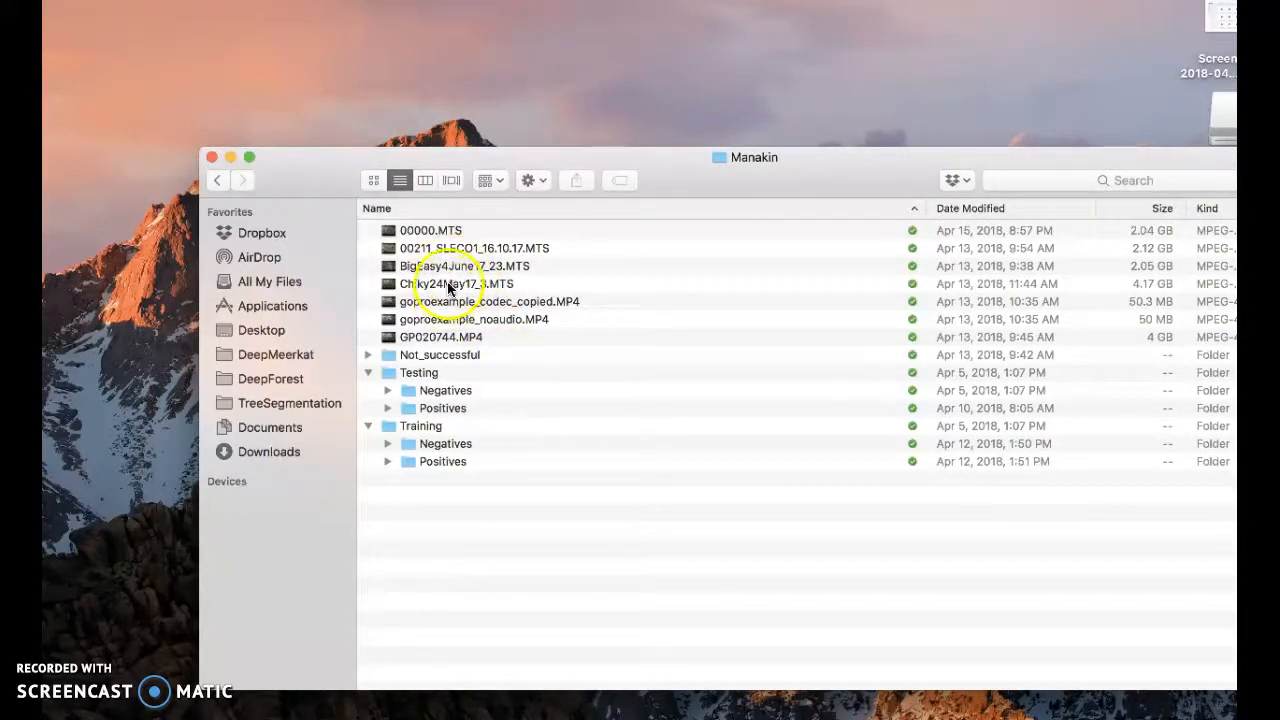
{"action": "left_click", "coordinate": [456, 284]}
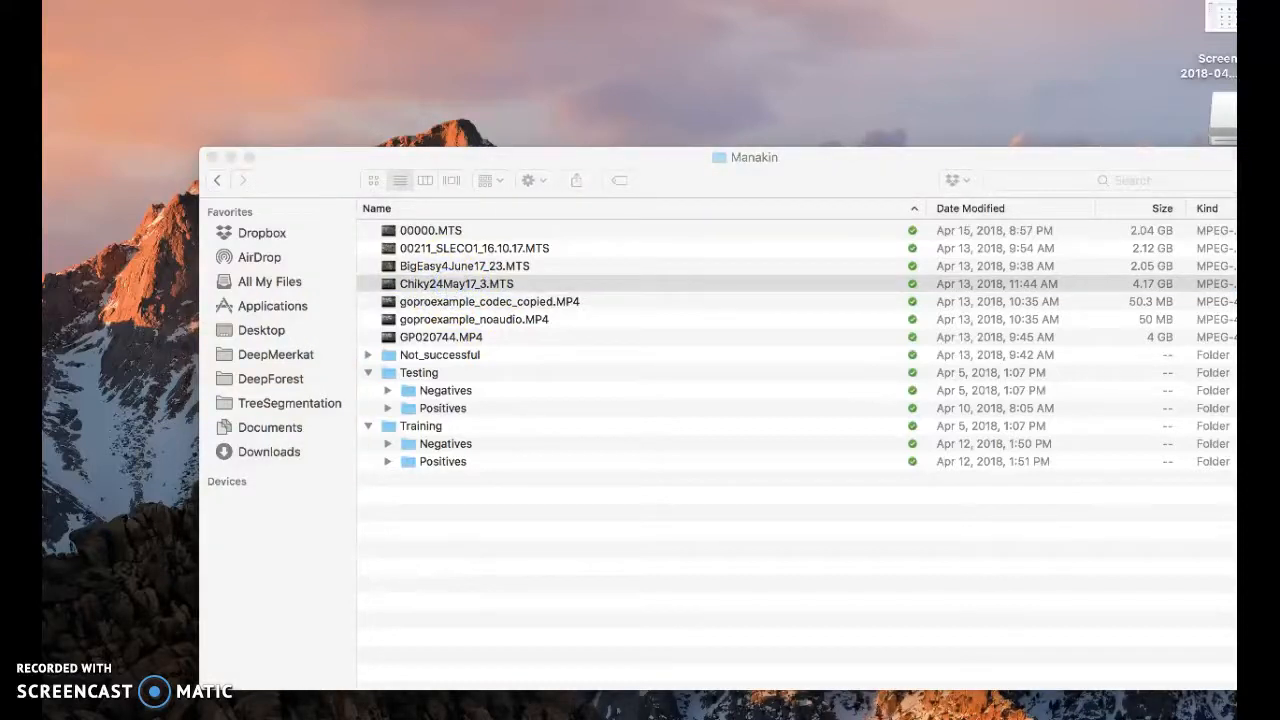
{"action": "mouse_move", "coordinate": [576, 380]}
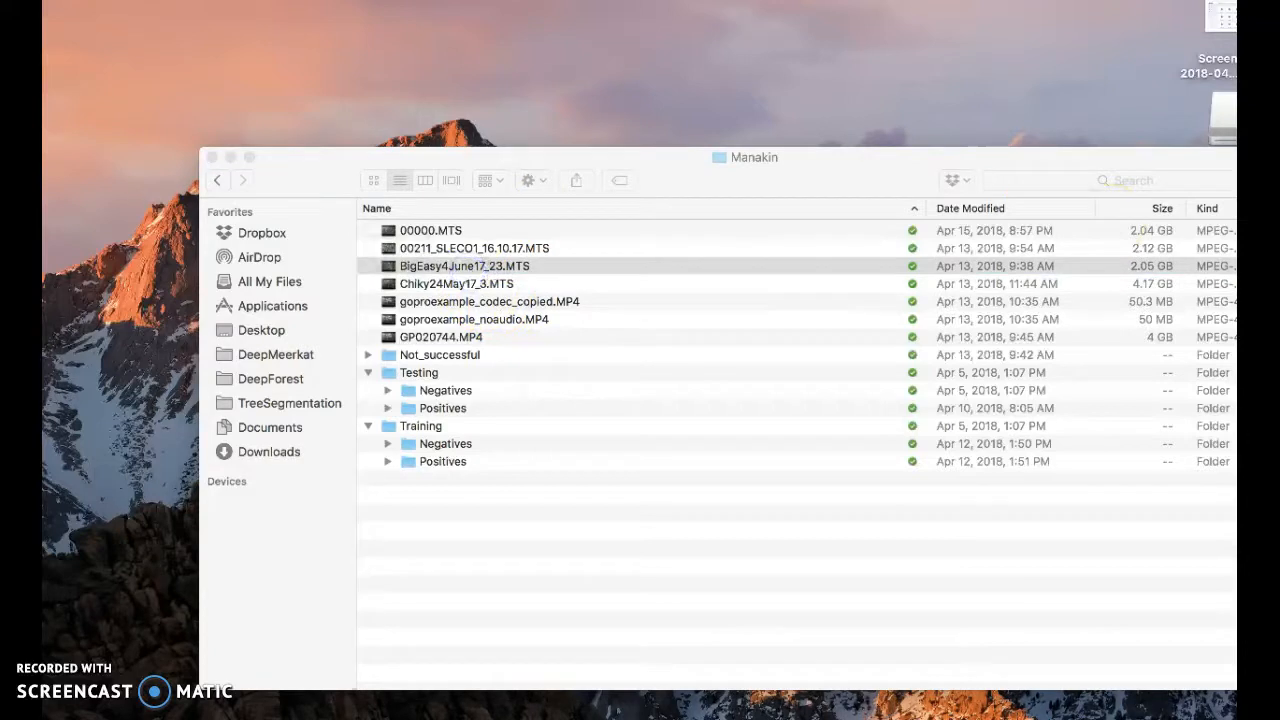
Play the original BigEasy4June17_23.MTS in VLC and jump toward the end of the recording
{"action": "double_click", "coordinate": [464, 264]}
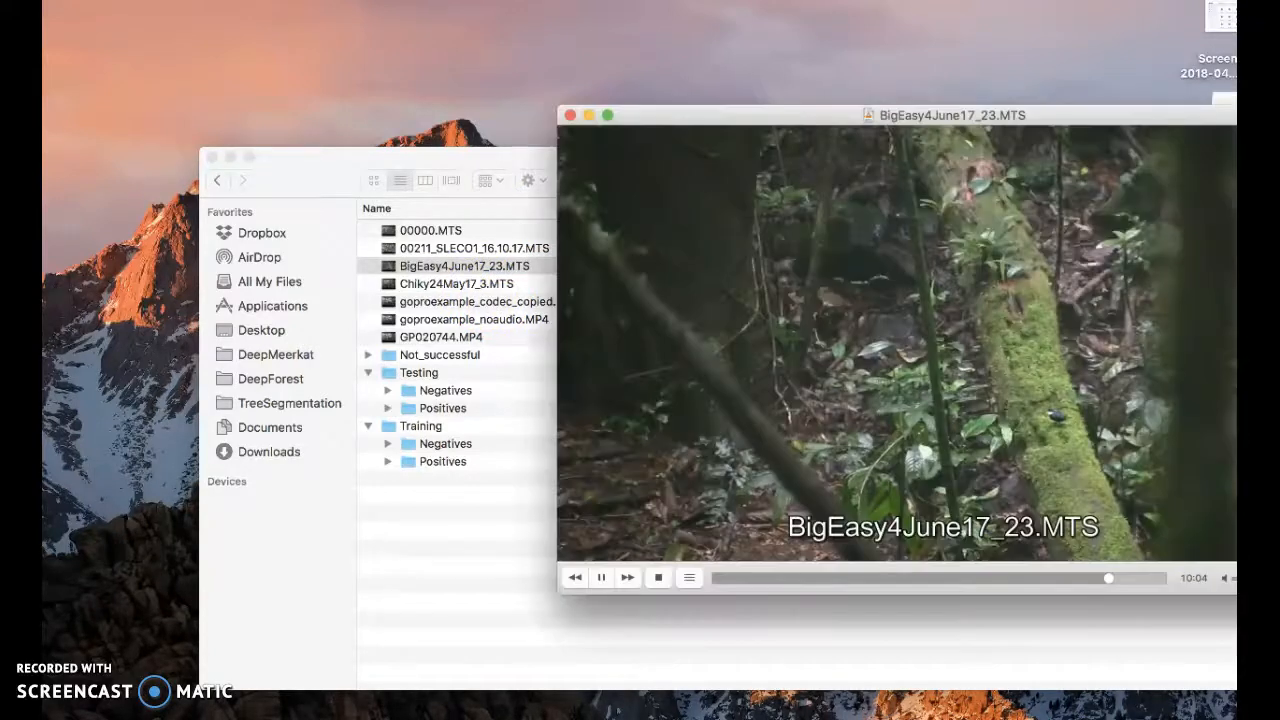
{"action": "left_click_drag", "start_coordinate": [890, 114], "coordinate": [598, 96]}
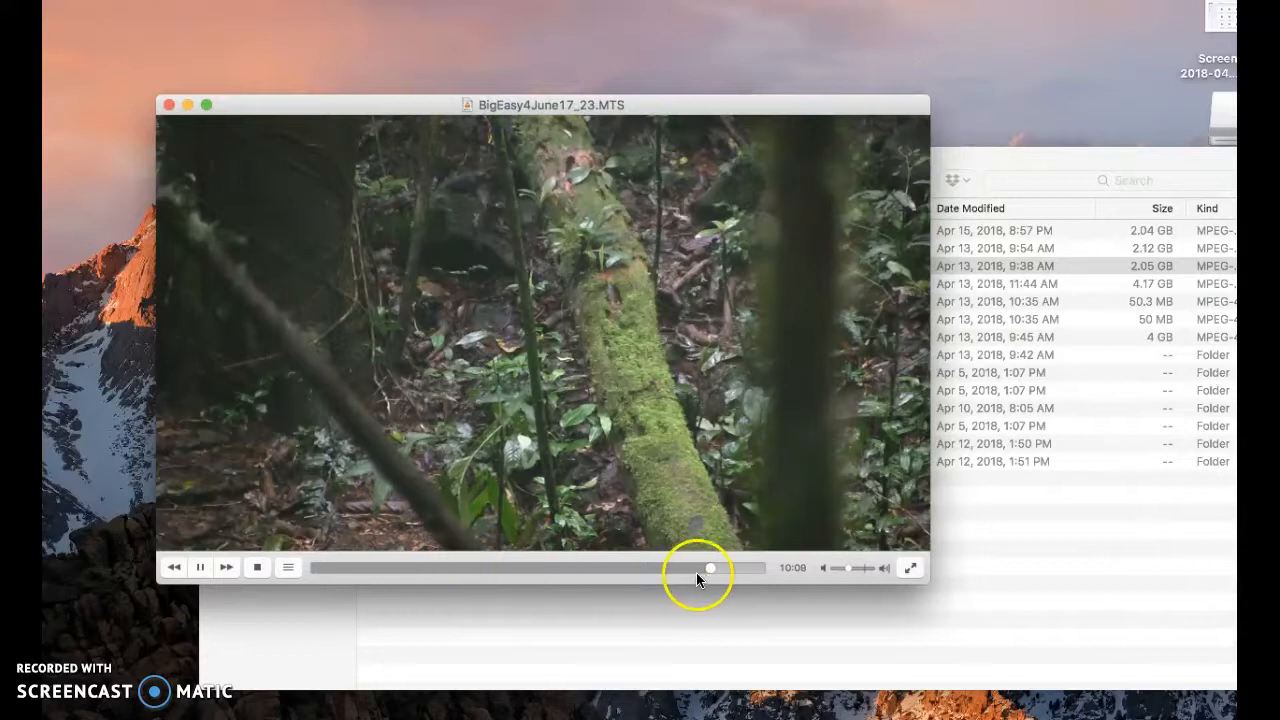
{"action": "left_click_drag", "start_coordinate": [710, 568], "coordinate": [524, 576]}
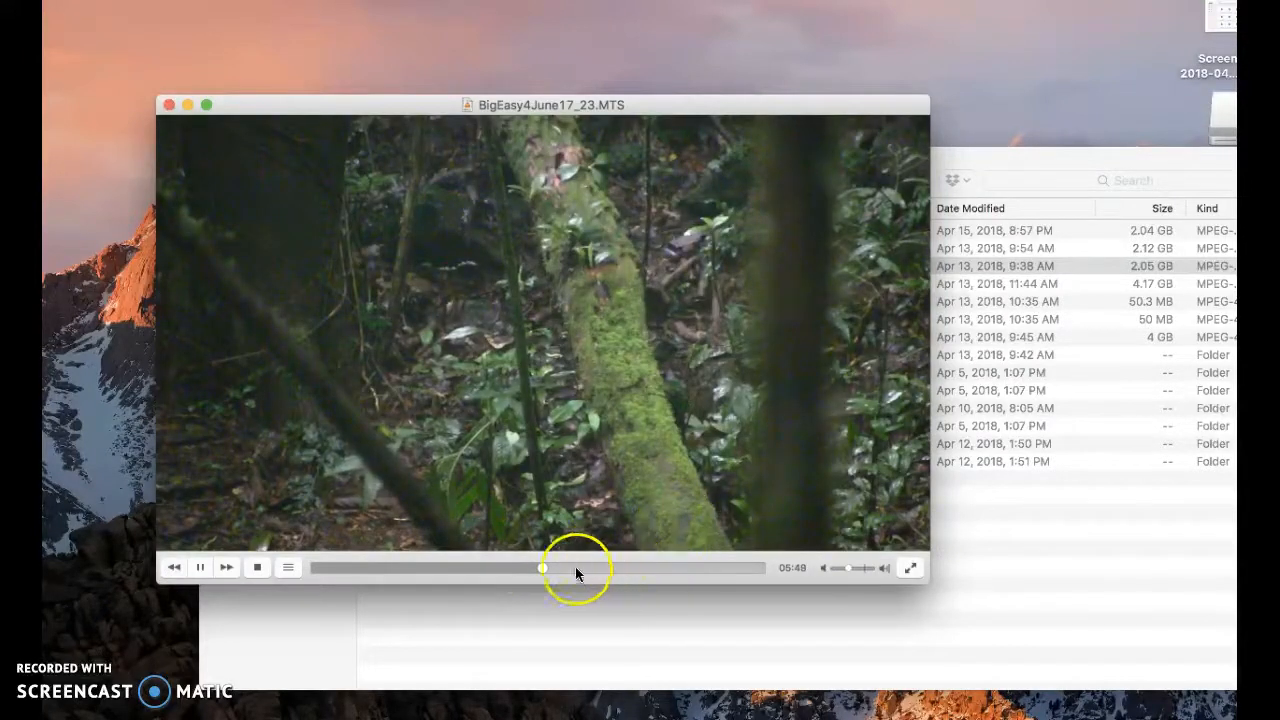
Skip back to the middle, then to near the end and the recording's last seconds
{"action": "left_click", "coordinate": [576, 568]}
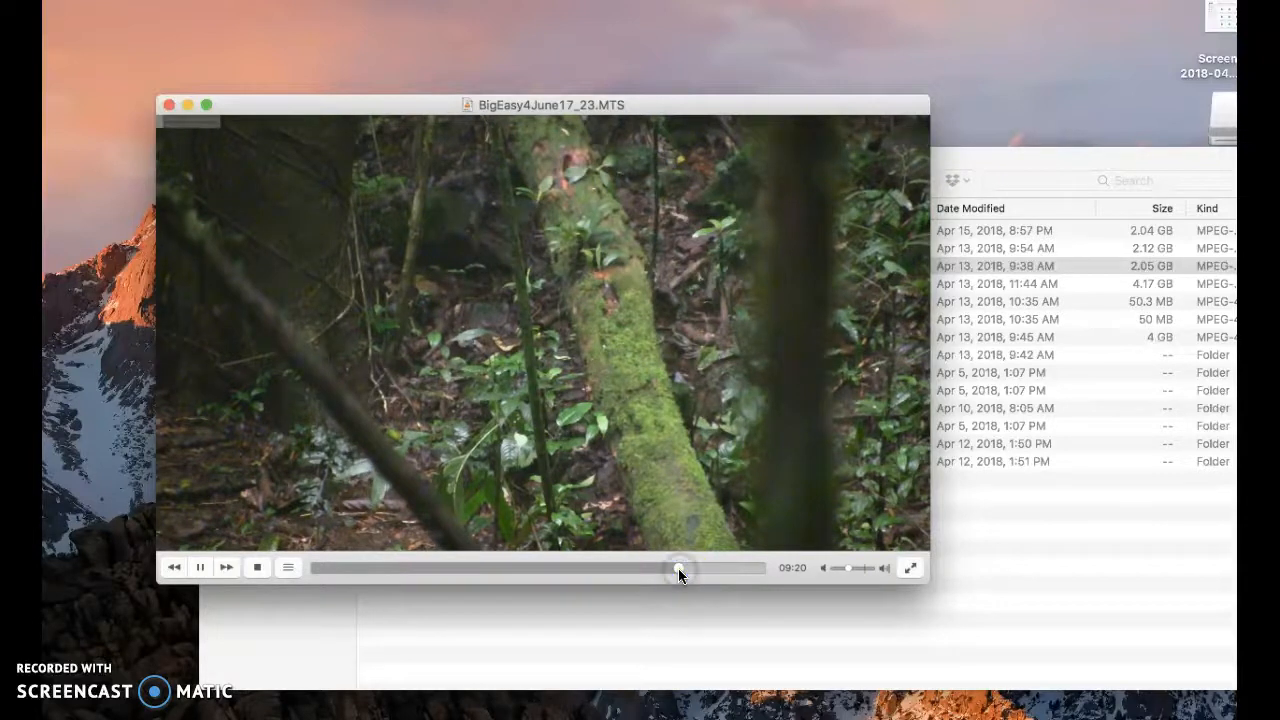
{"action": "left_click_drag", "start_coordinate": [680, 568], "coordinate": [720, 568]}
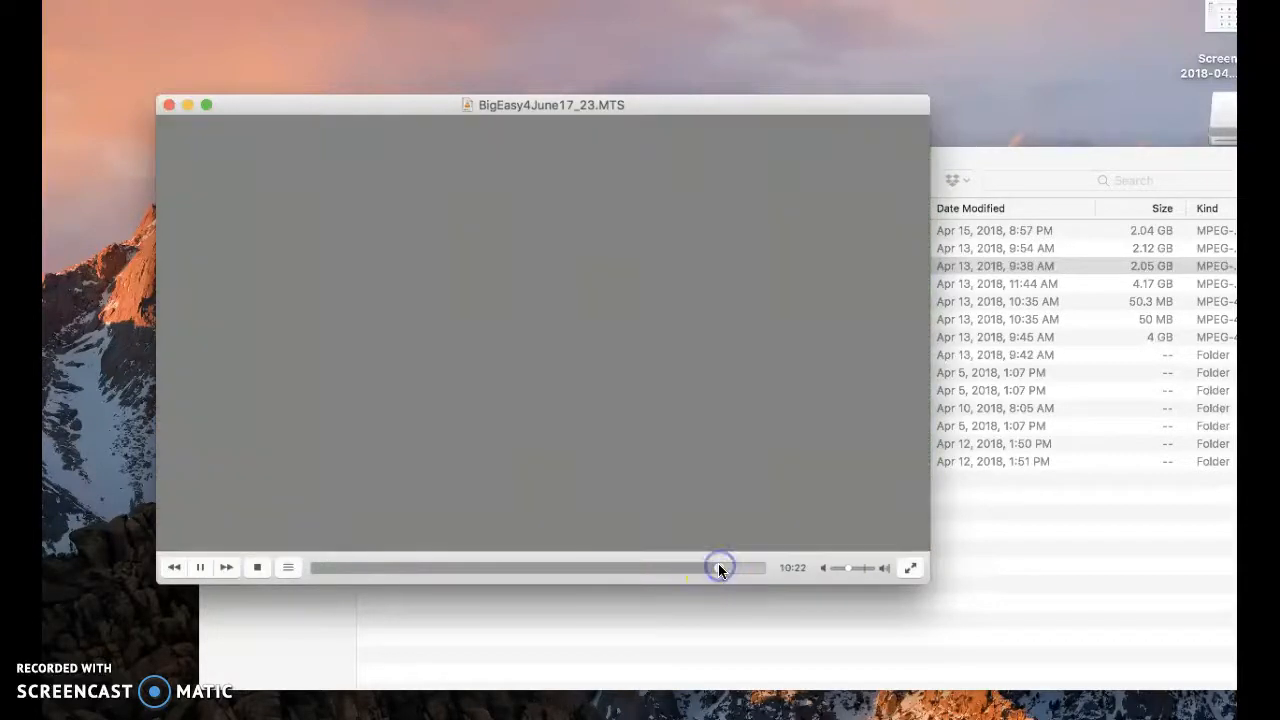
{"action": "left_click", "coordinate": [720, 568]}
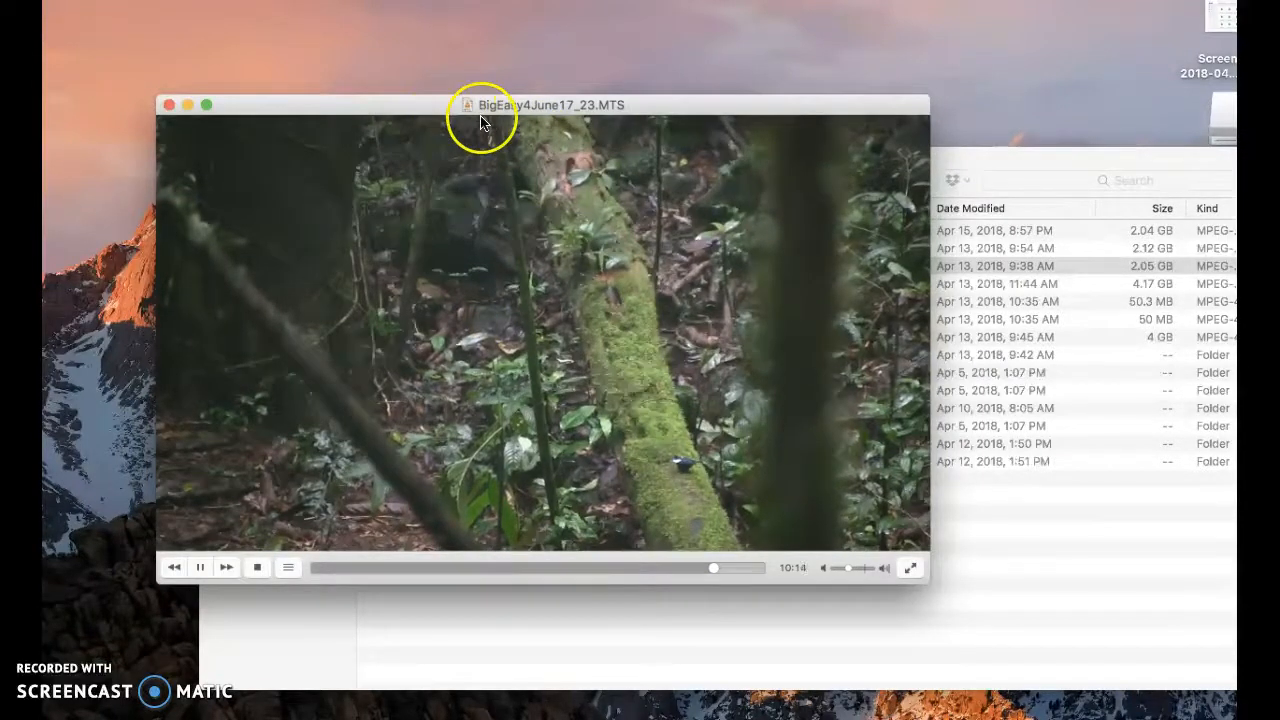
{"action": "mouse_move", "coordinate": [596, 88]}
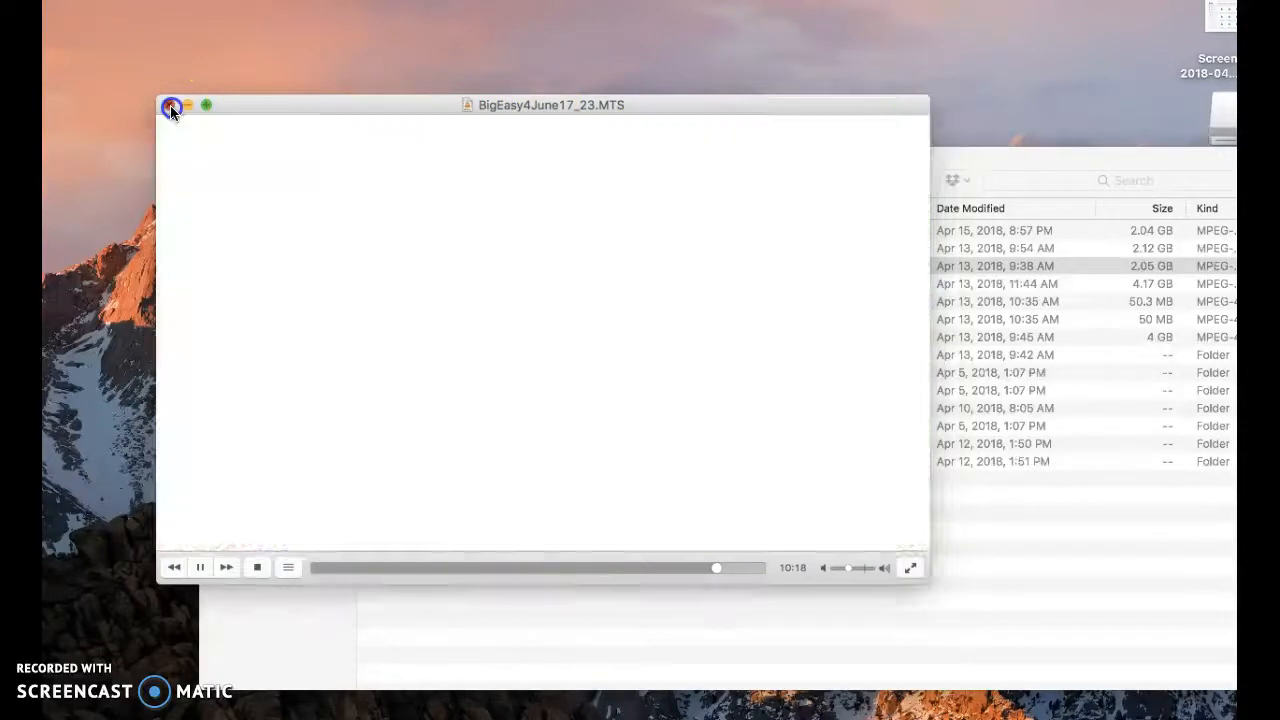
Close VLC and navigate to the BigEasy4June17_23 results folder under DeepMeerkat's Manakin output
{"action": "left_click", "coordinate": [172, 104]}
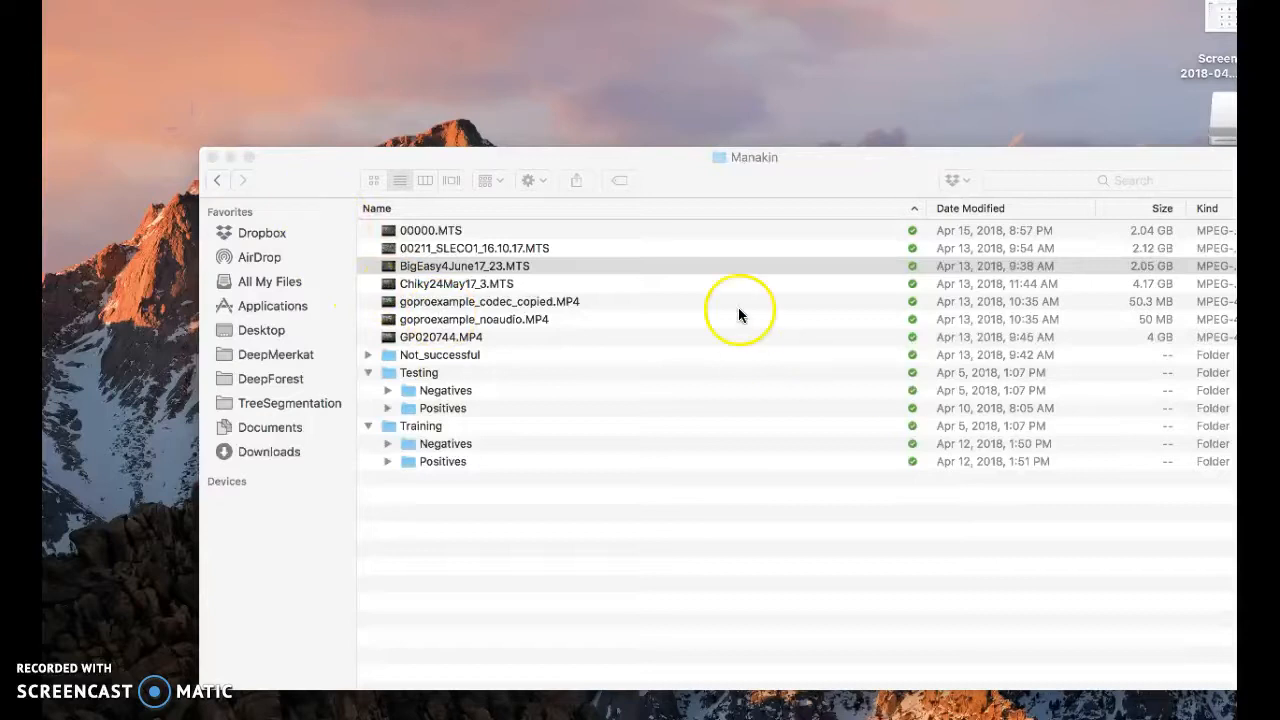
{"action": "left_click", "coordinate": [276, 354]}
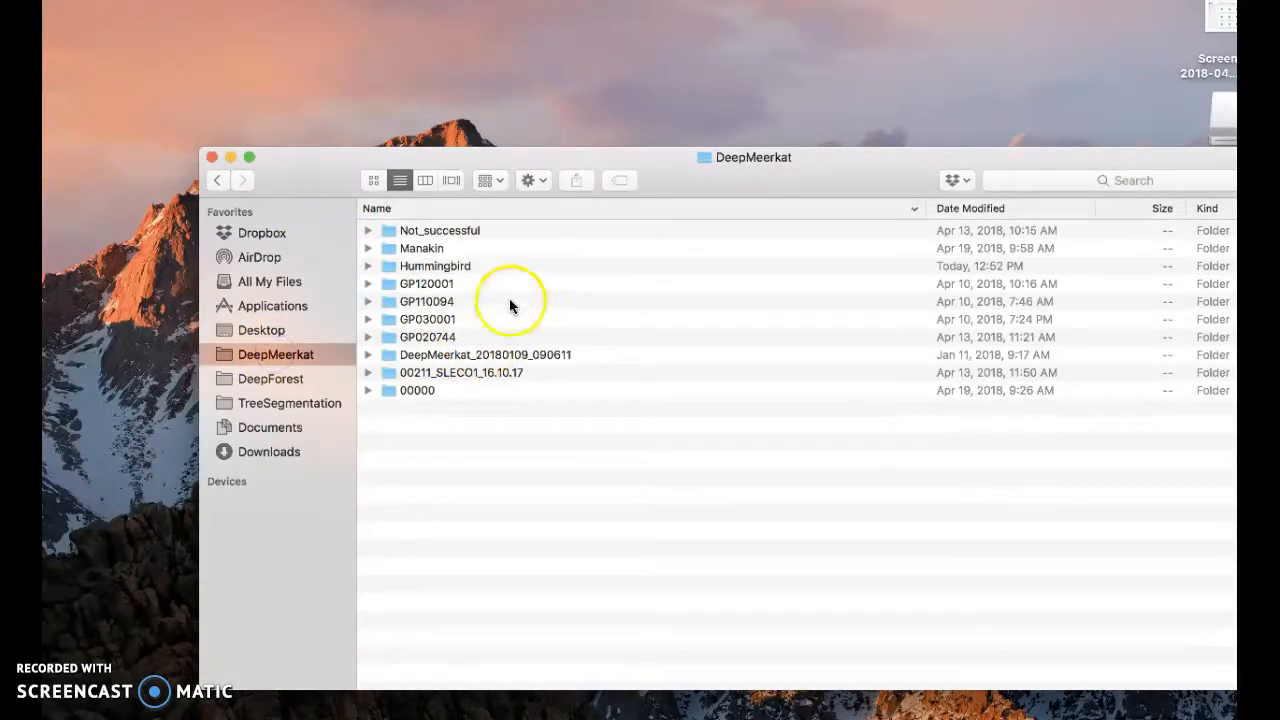
{"action": "left_click", "coordinate": [420, 248]}
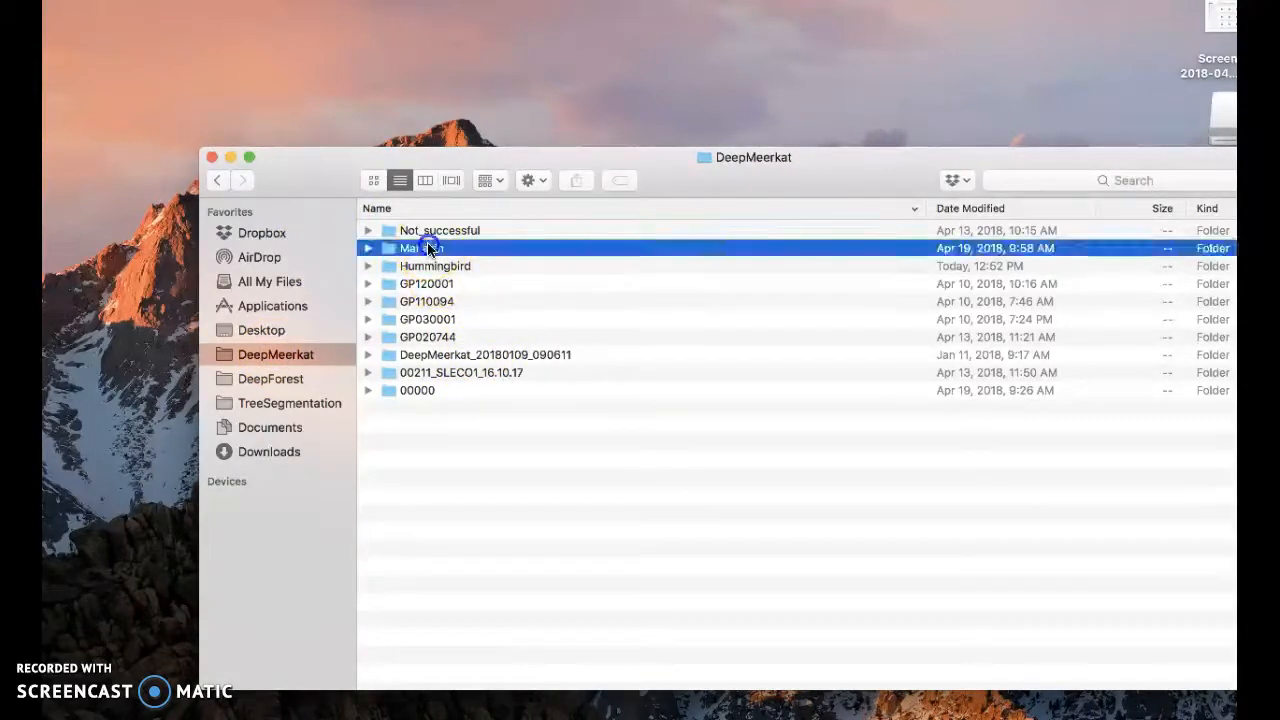
{"action": "double_click", "coordinate": [420, 248]}
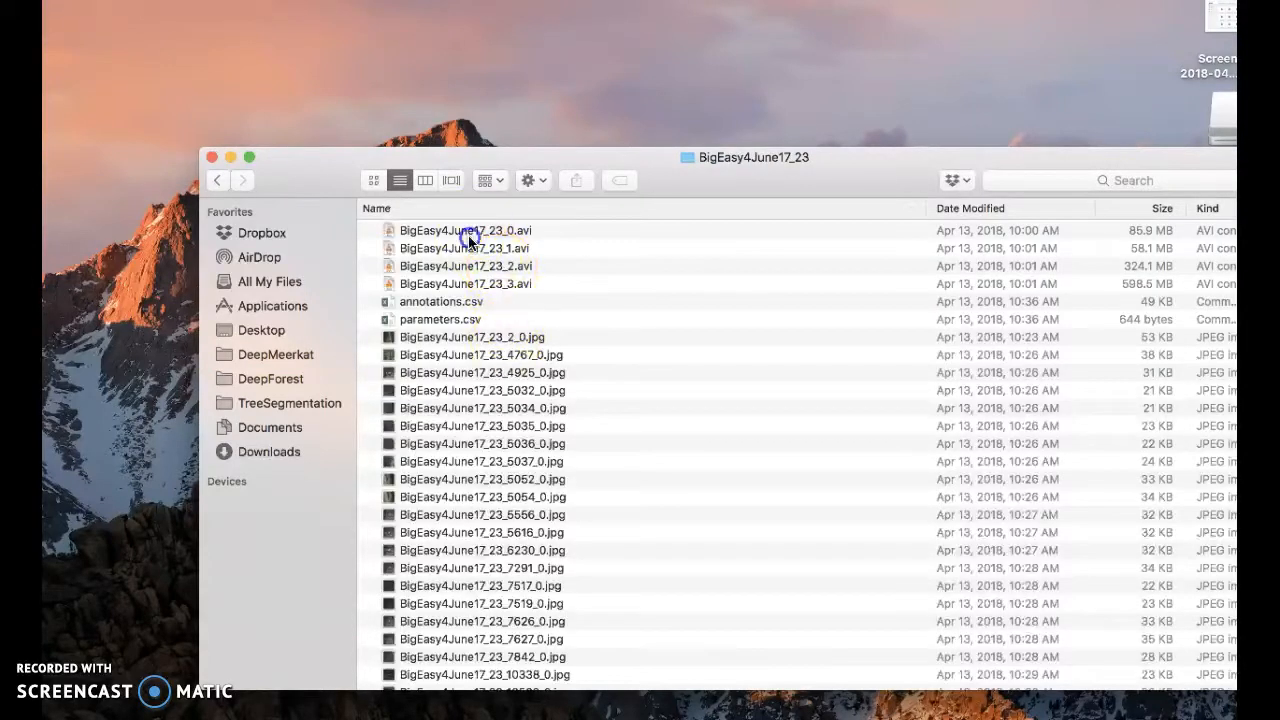
Preview one reduced avi clip, then select BigEasy4June17_23_3.avi
{"action": "left_click", "coordinate": [464, 266]}
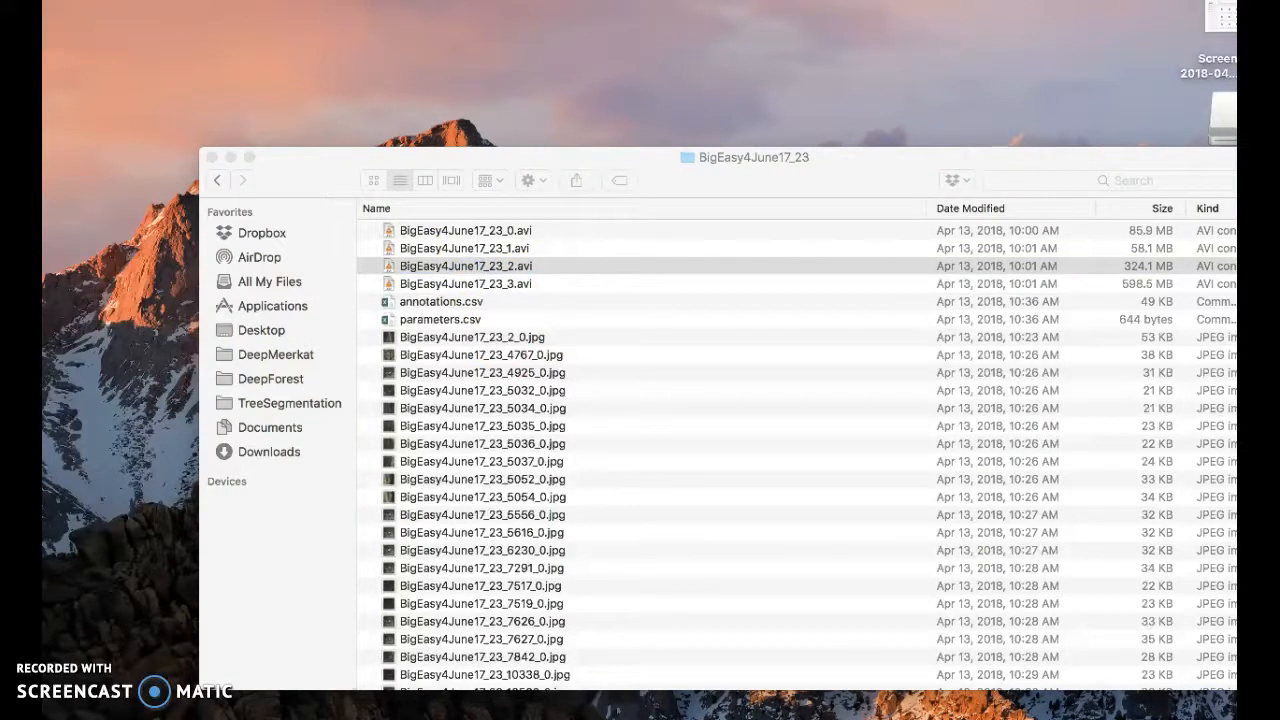
{"action": "double_click", "coordinate": [464, 264]}
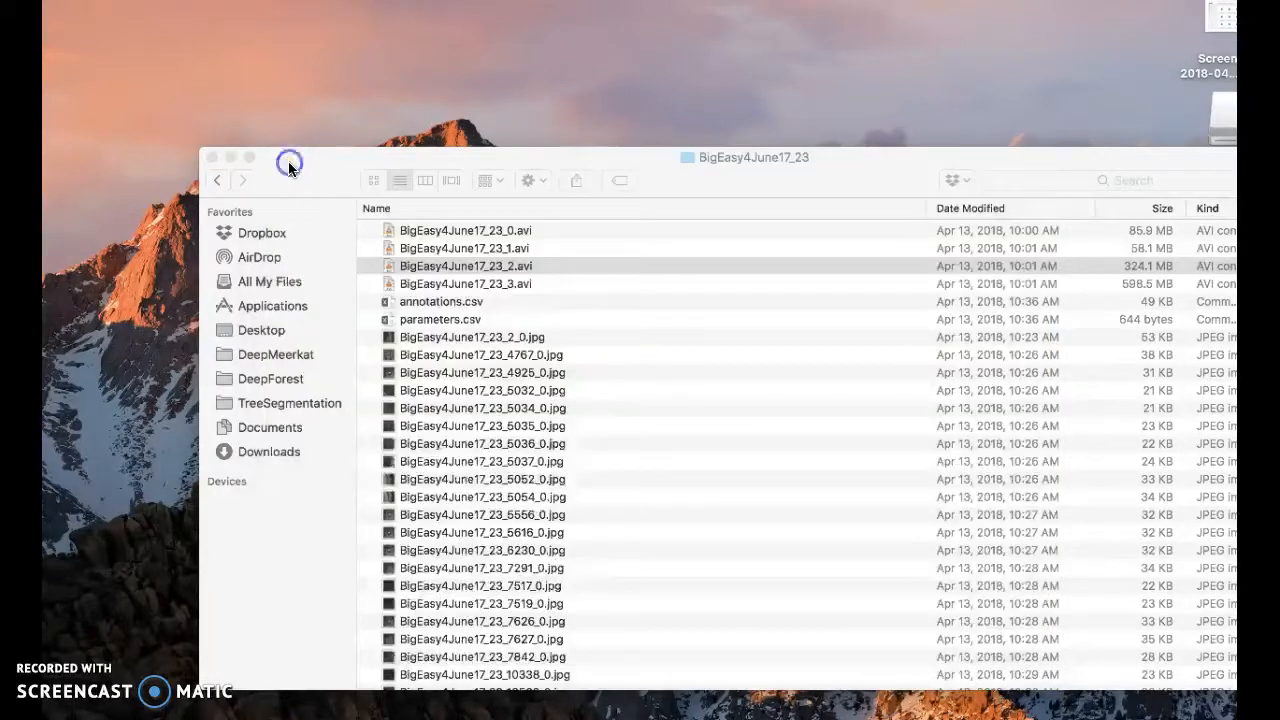
{"action": "left_click", "coordinate": [464, 284]}
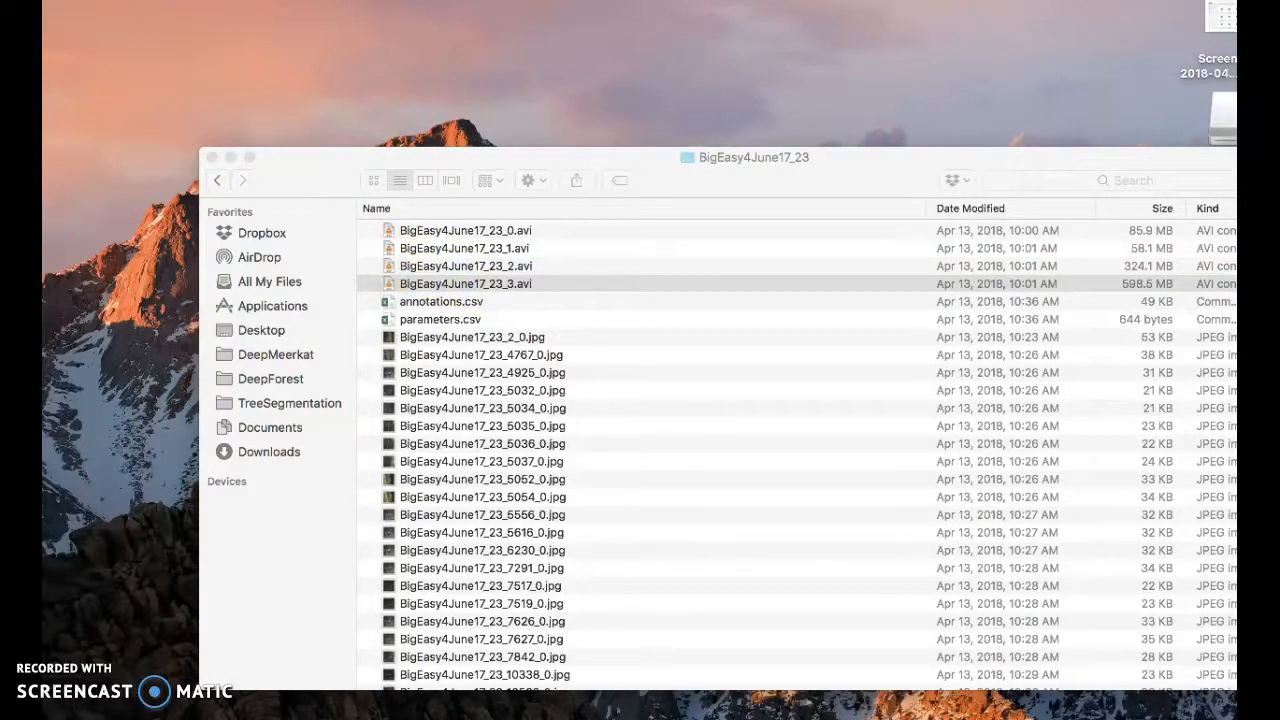
Play BigEasy4June17_23_3.avi in VLC for about three minutes of motion-detected footage
{"action": "double_click", "coordinate": [464, 284]}
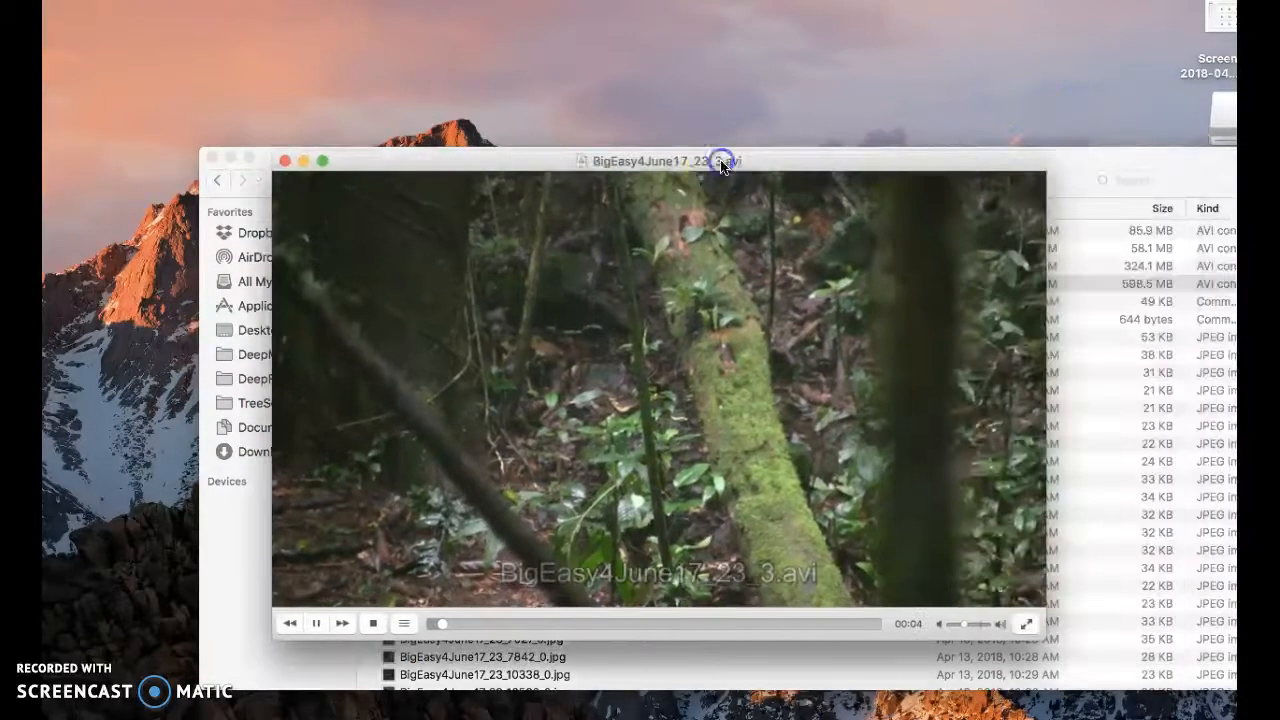
{"action": "left_click_drag", "start_coordinate": [442, 624], "coordinate": [760, 620]}
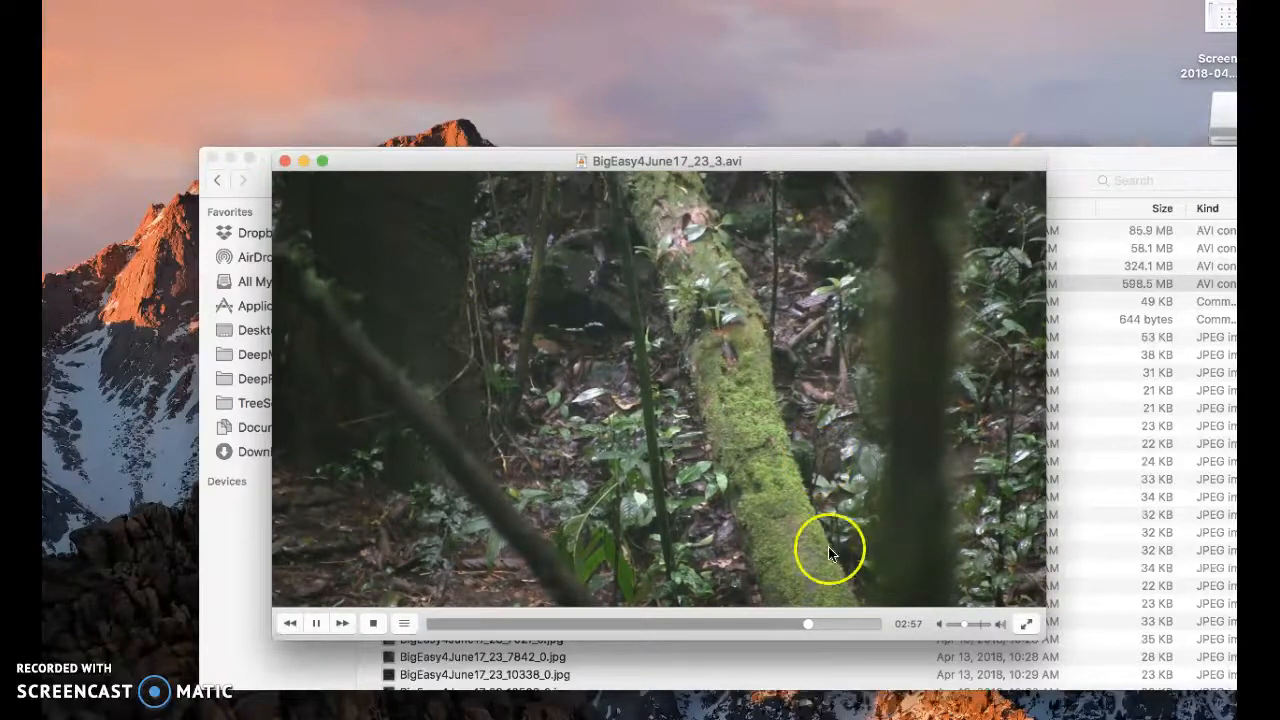
{"action": "left_click_drag", "start_coordinate": [808, 624], "coordinate": [852, 624]}
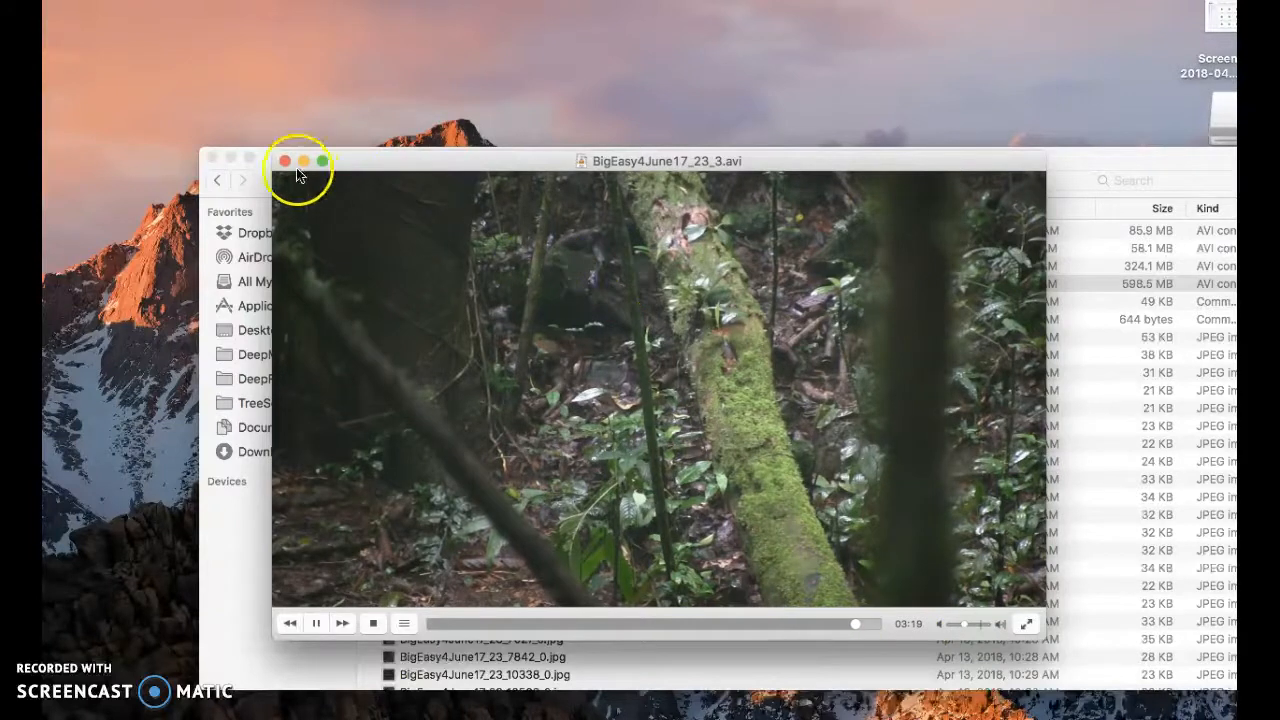
Close the clip player and go back up to the DeepMeerkat folder in Finder
{"action": "left_click", "coordinate": [312, 160]}
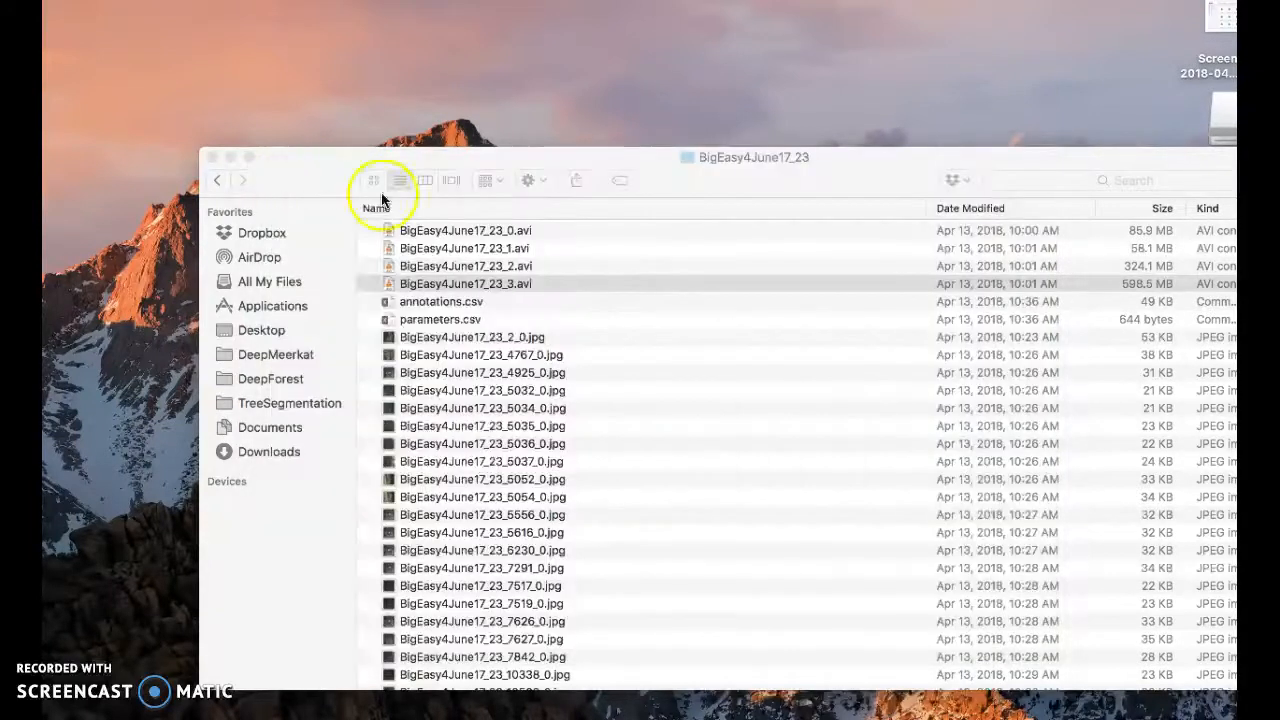
{"action": "left_click", "coordinate": [464, 284]}
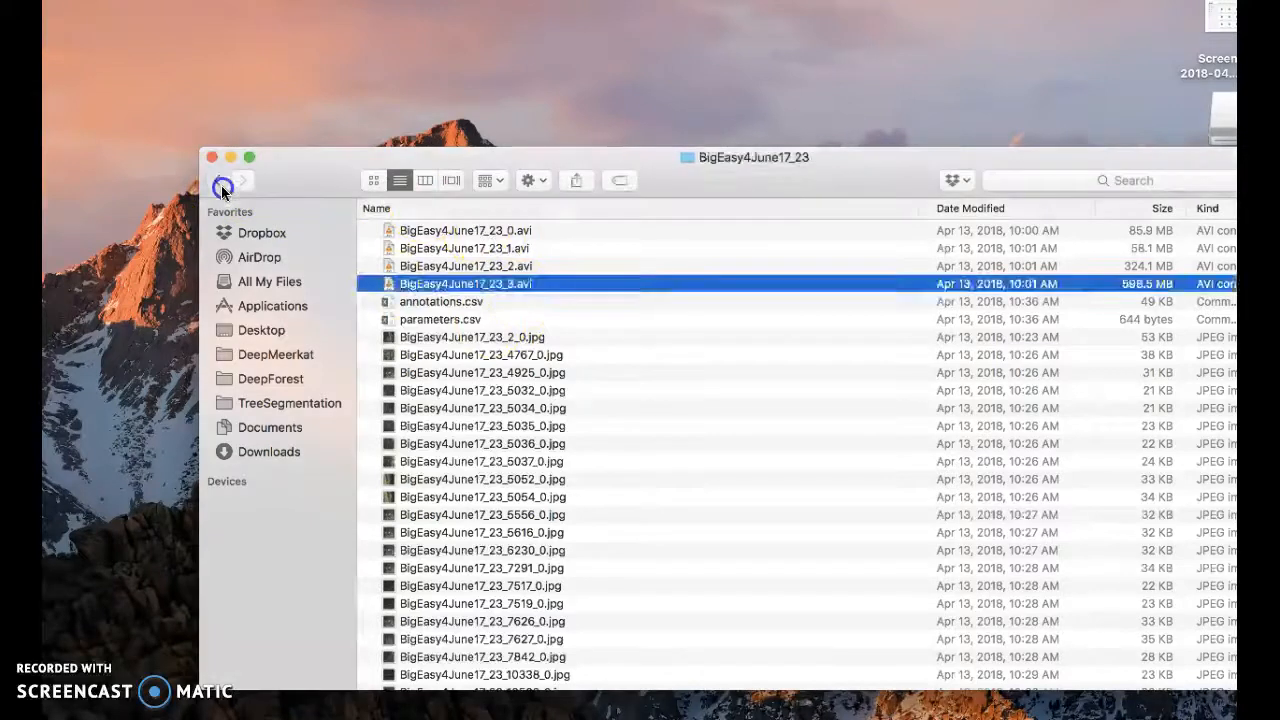
{"action": "left_click", "coordinate": [216, 180]}
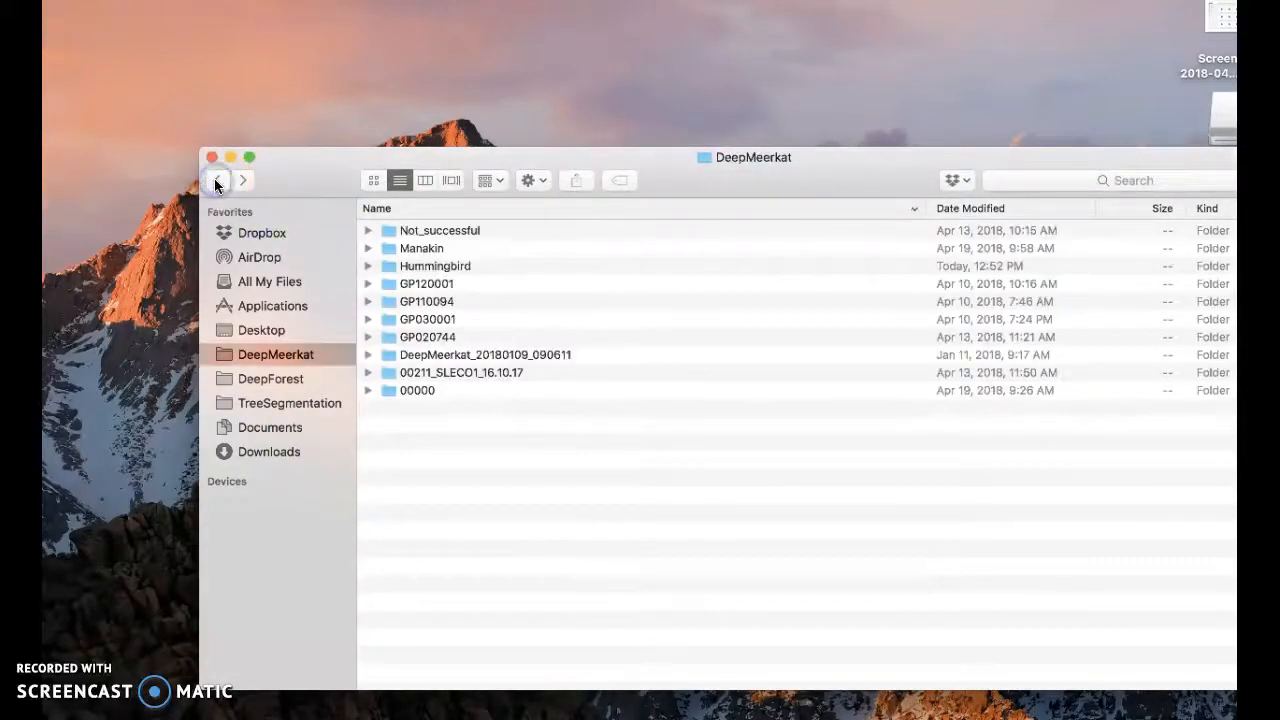
Navigate through Dropbox and GoogleCloud to the Manakin folder of original videos
{"action": "left_click", "coordinate": [262, 232]}
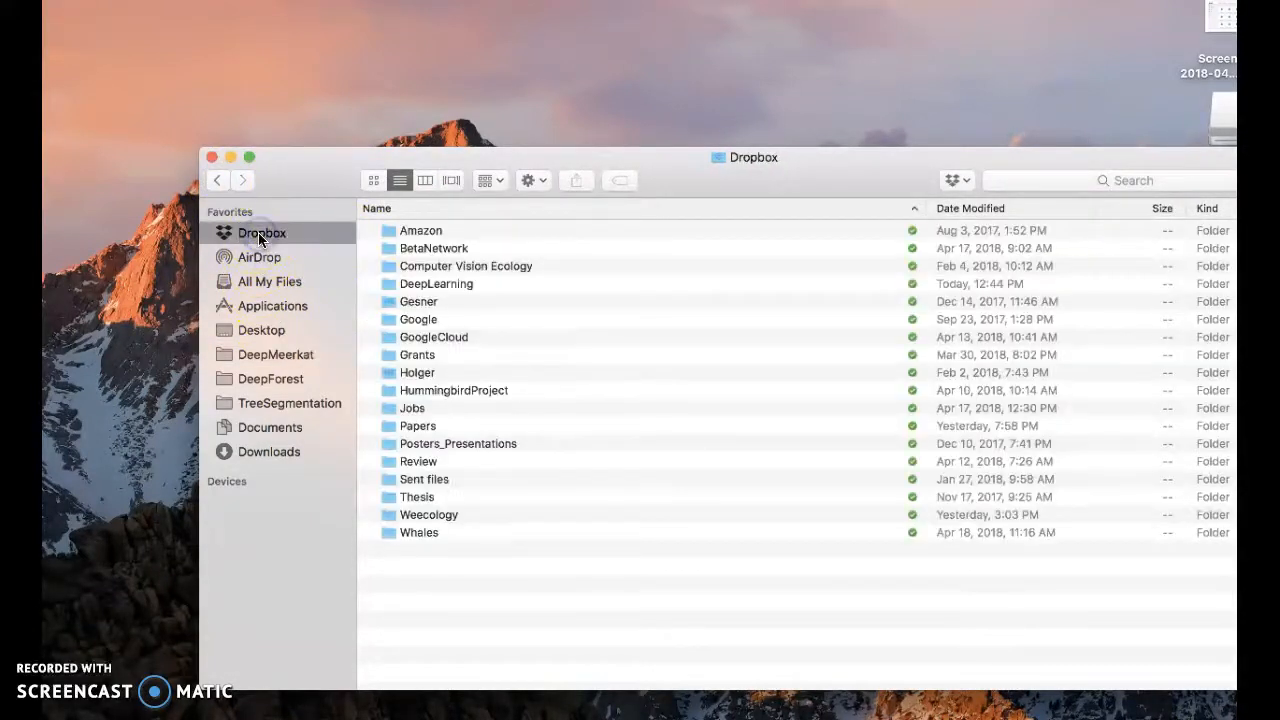
{"action": "double_click", "coordinate": [432, 336]}
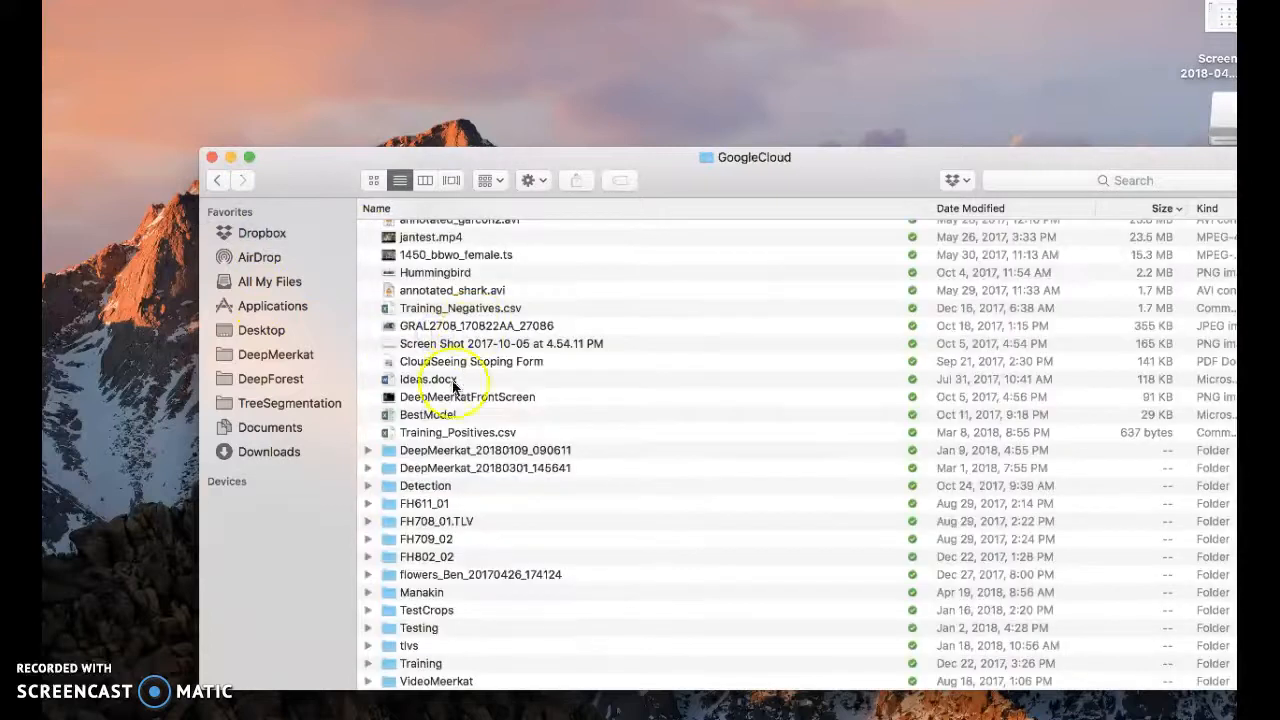
{"action": "double_click", "coordinate": [420, 592]}
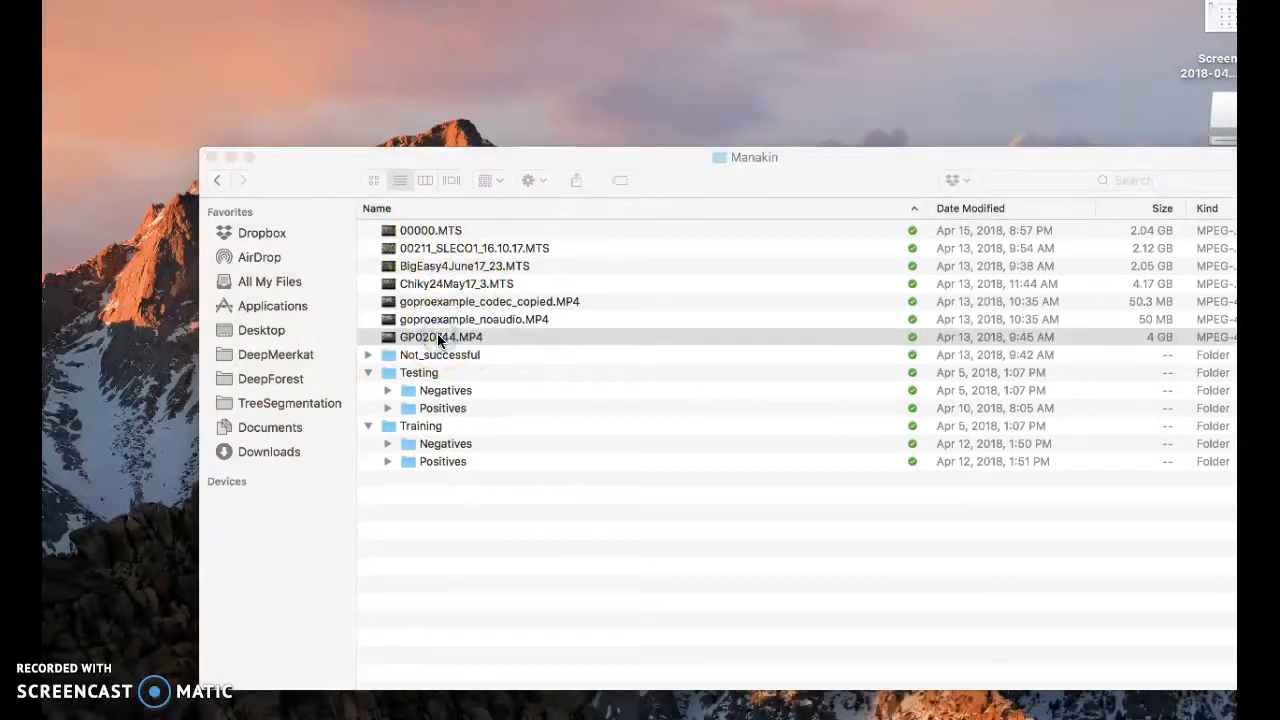
Play the original GP020744.MP4 in QuickTime Player and skip to its final minute
{"action": "double_click", "coordinate": [440, 336]}
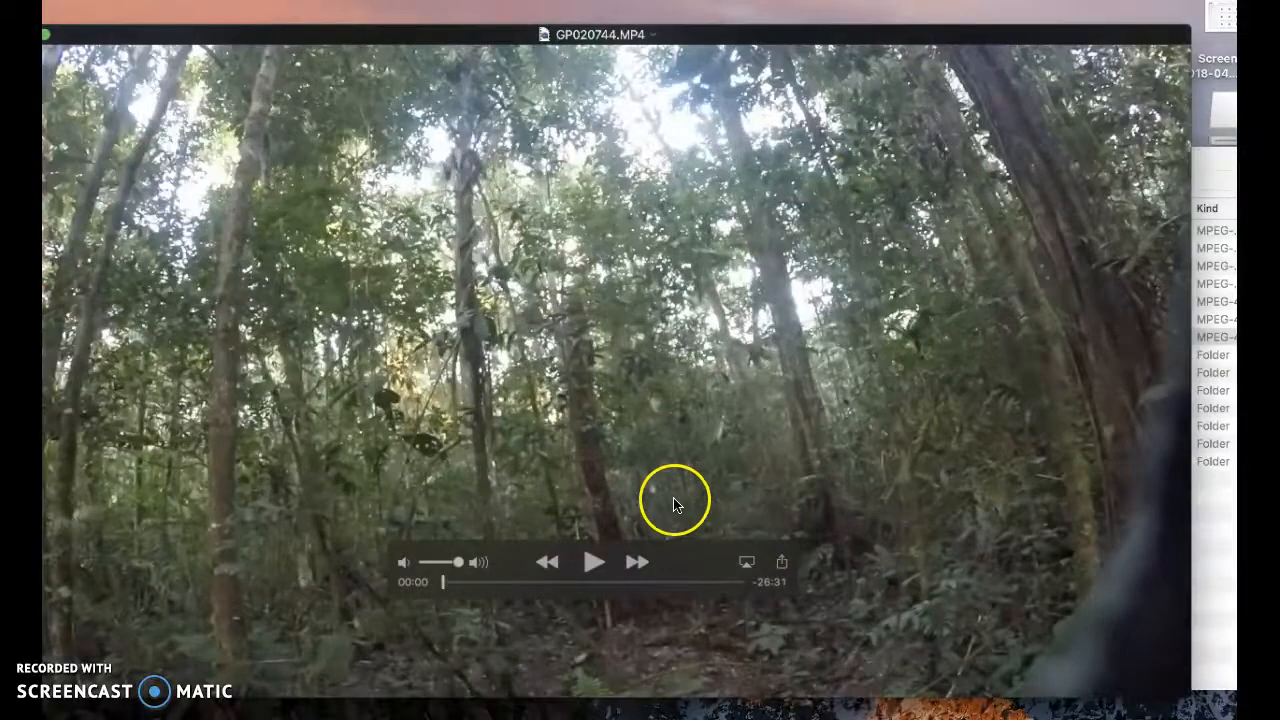
{"action": "left_click", "coordinate": [592, 560]}
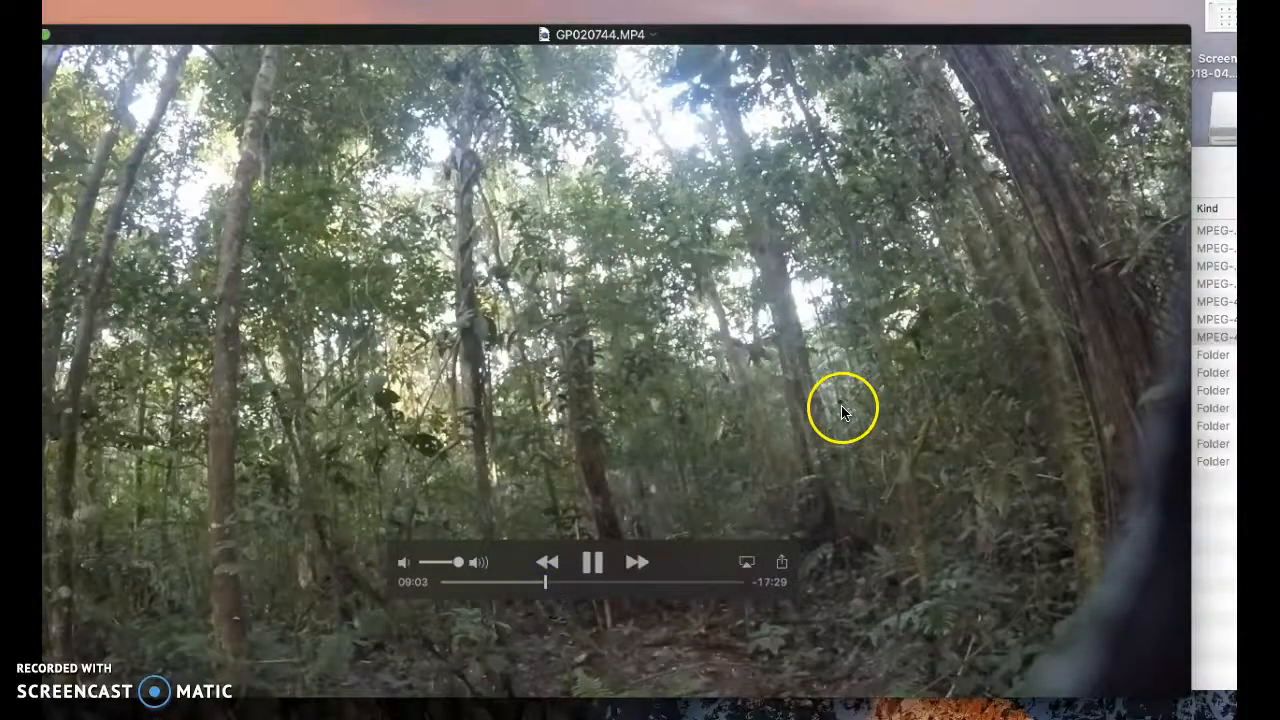
{"action": "mouse_move", "coordinate": [864, 414]}
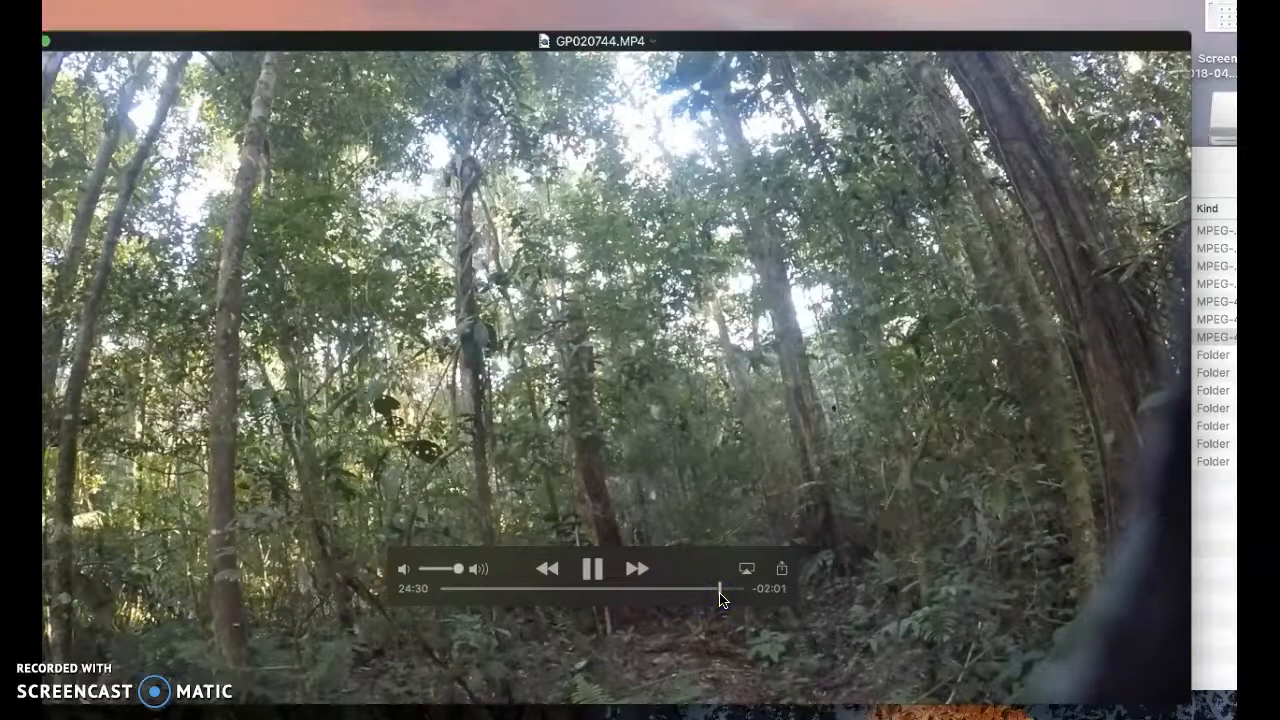
{"action": "left_click", "coordinate": [636, 568]}
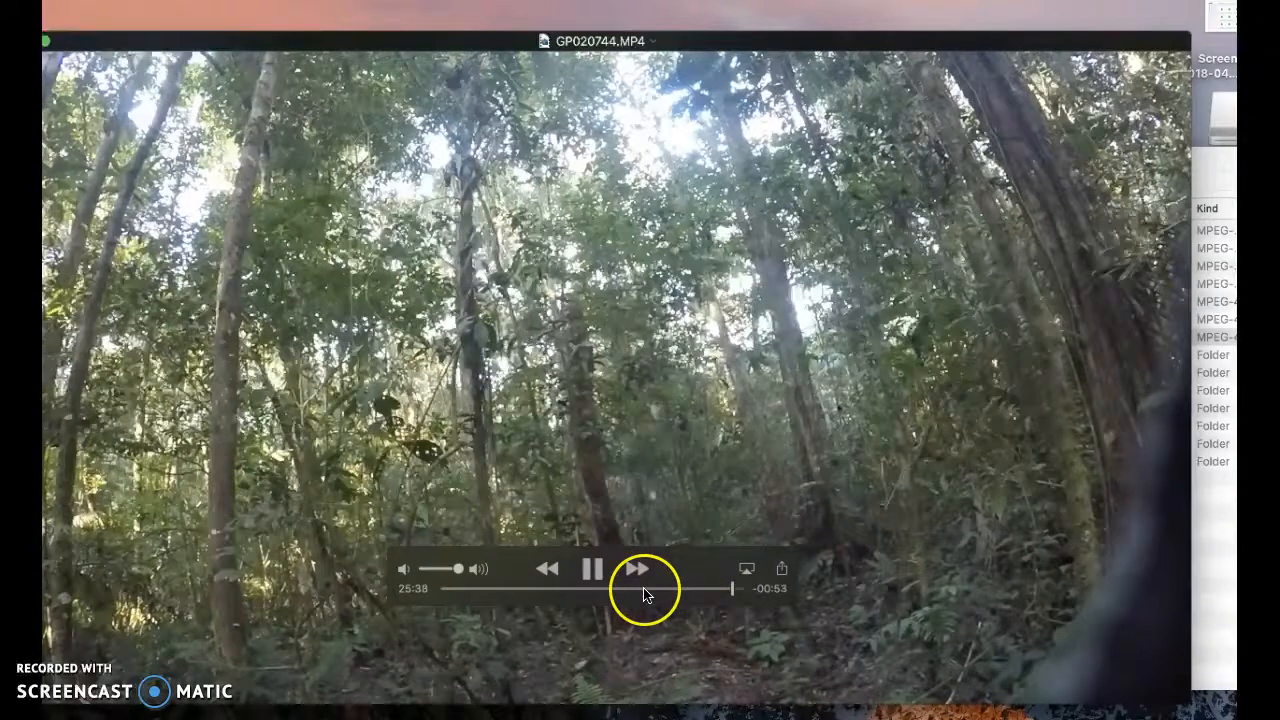